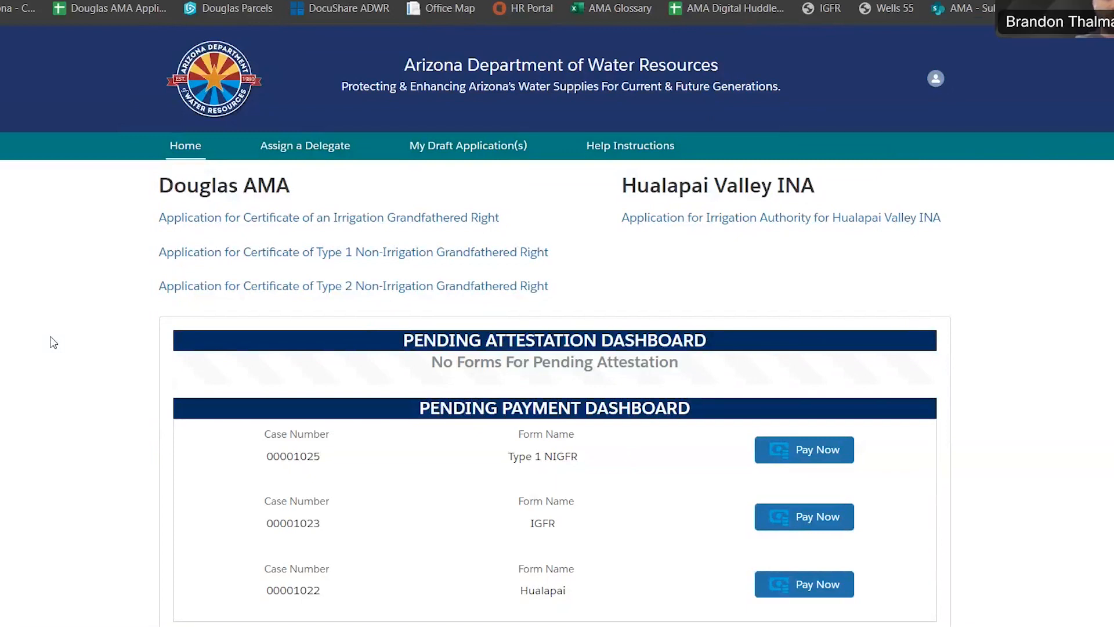
mouse_move(78, 308)
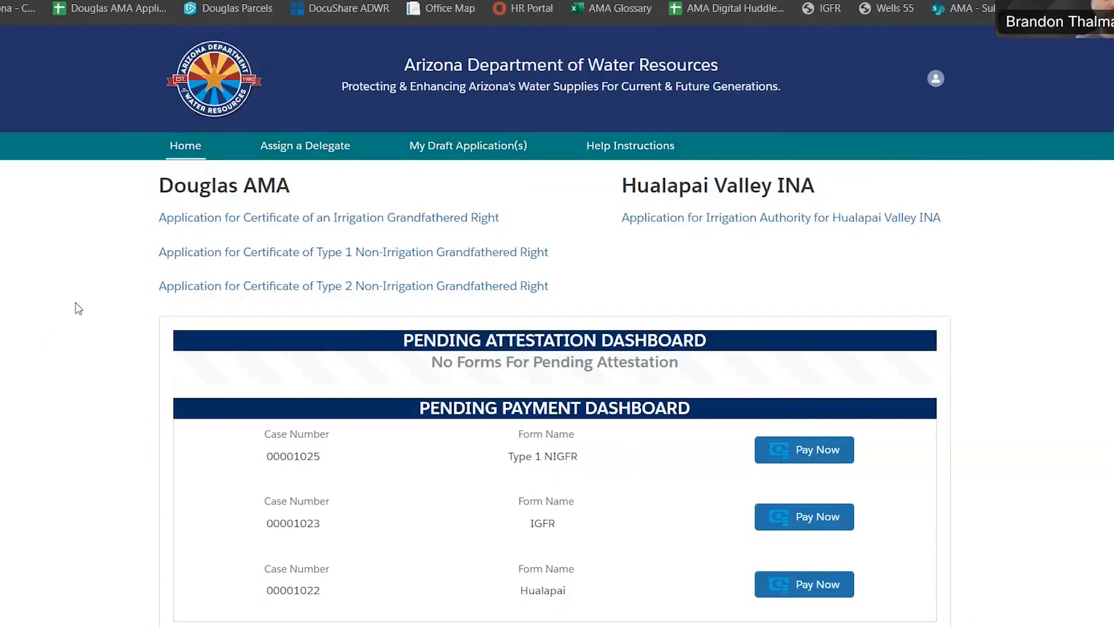
mouse_move(246, 186)
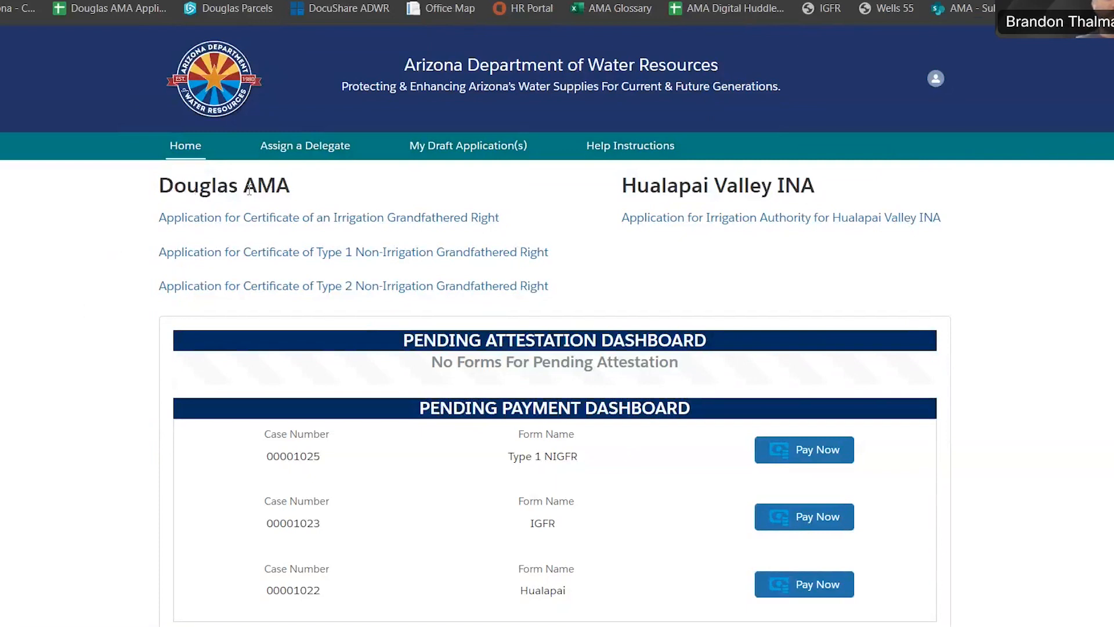
mouse_move(346, 284)
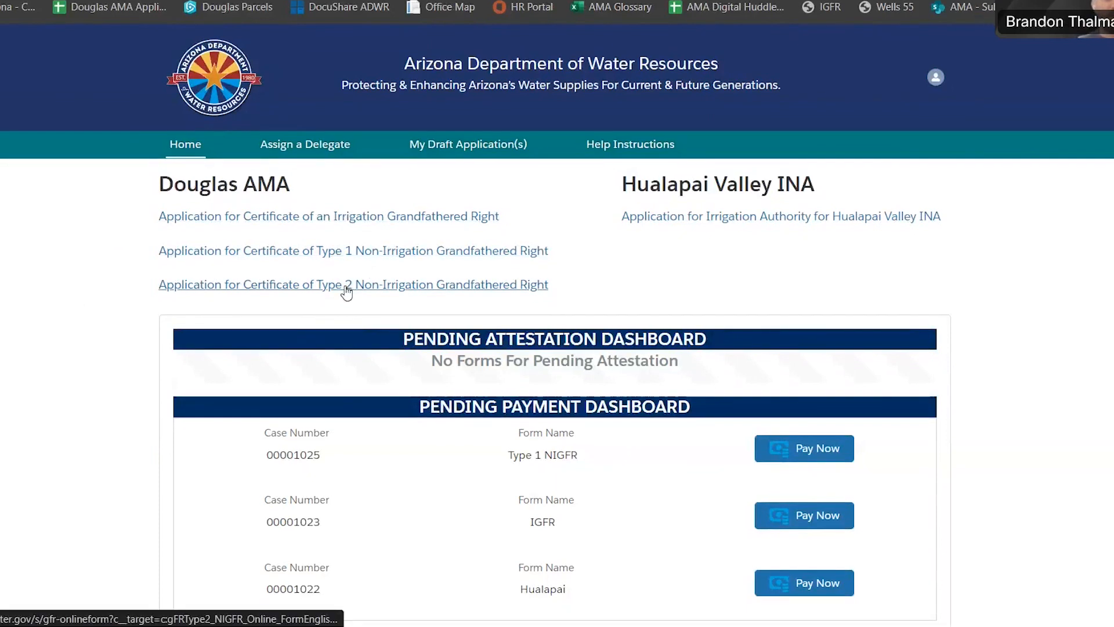
- Start the Type 2 Non-Irrigation Grandfathered Right application, filing as Self
left_click(353, 285)
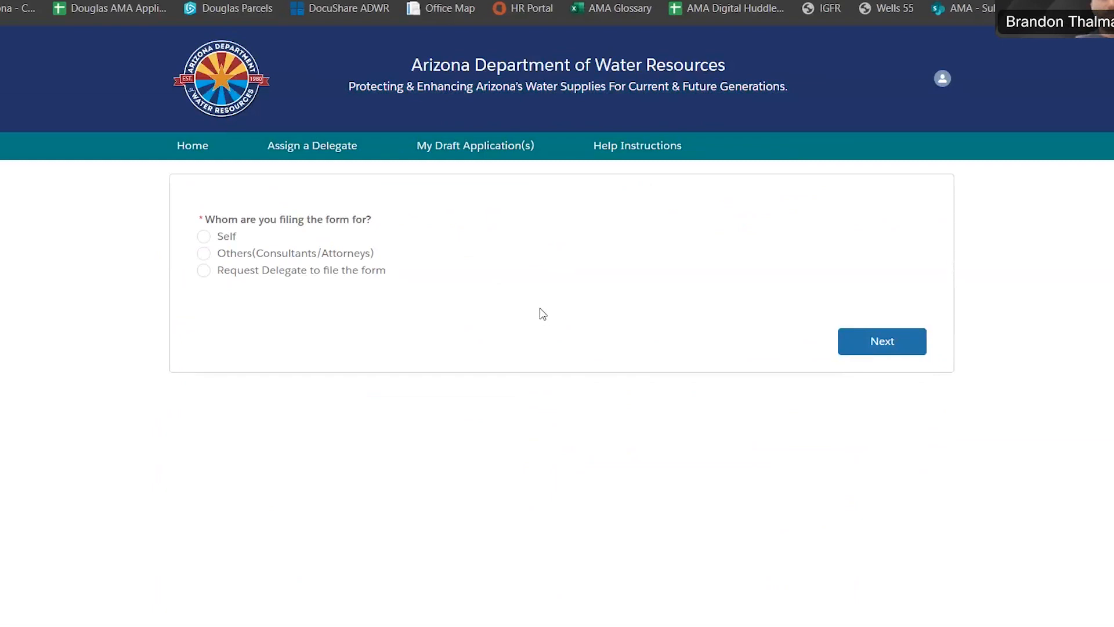
mouse_move(335, 299)
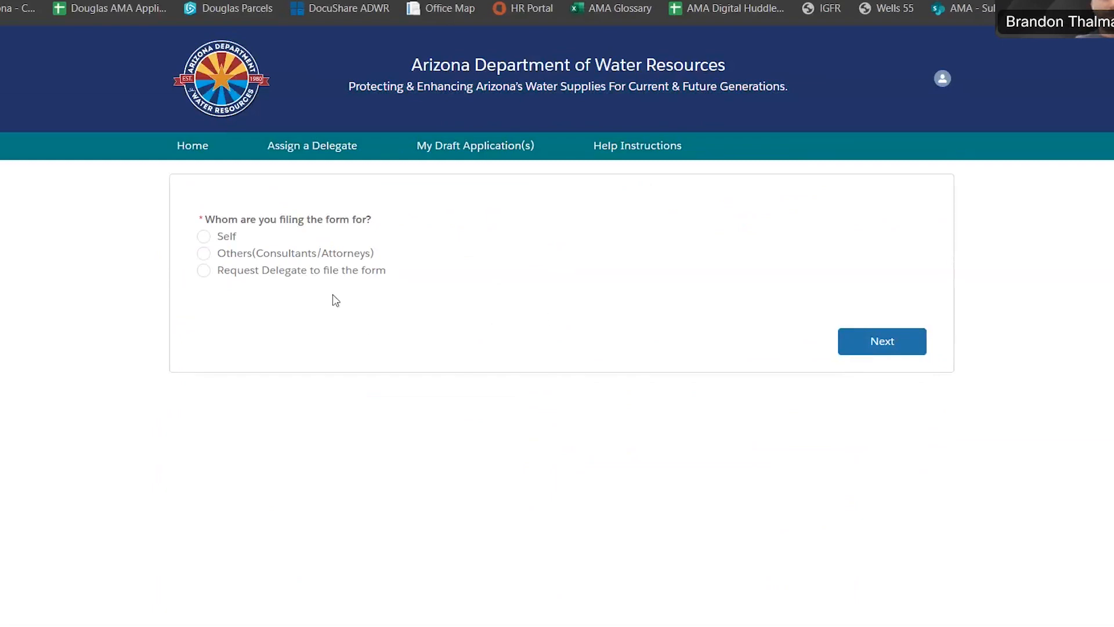
mouse_move(102, 251)
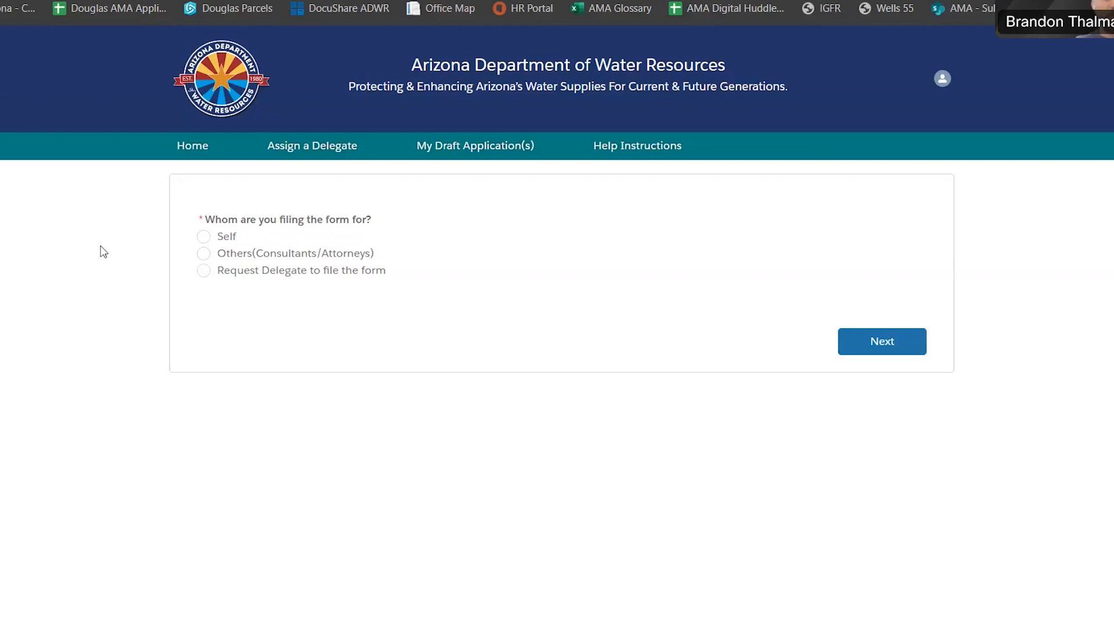
mouse_move(244, 239)
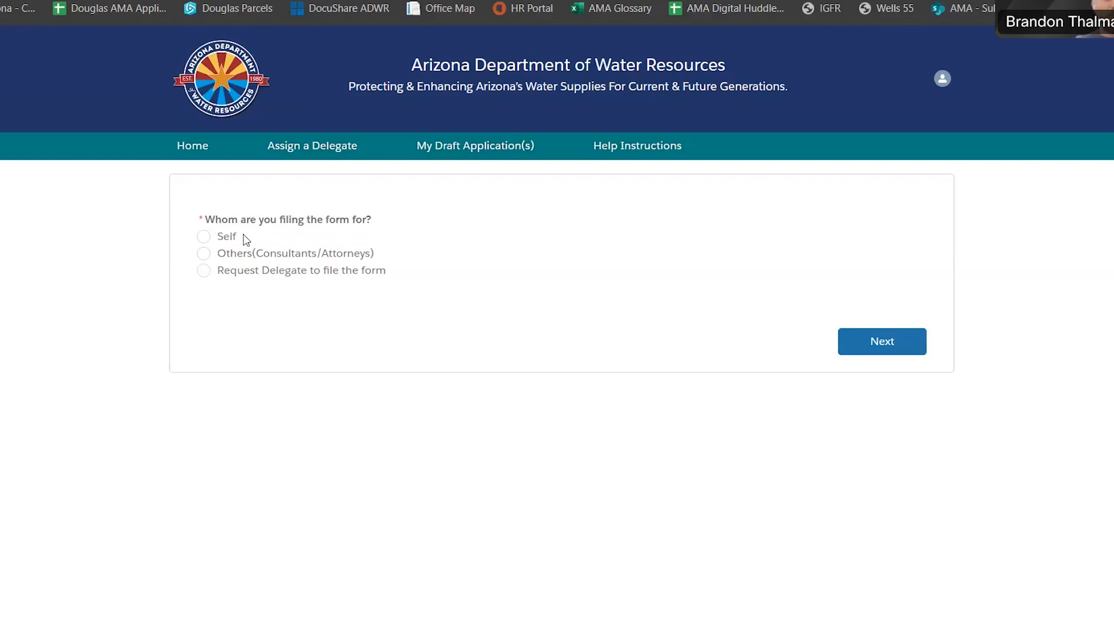
mouse_move(223, 242)
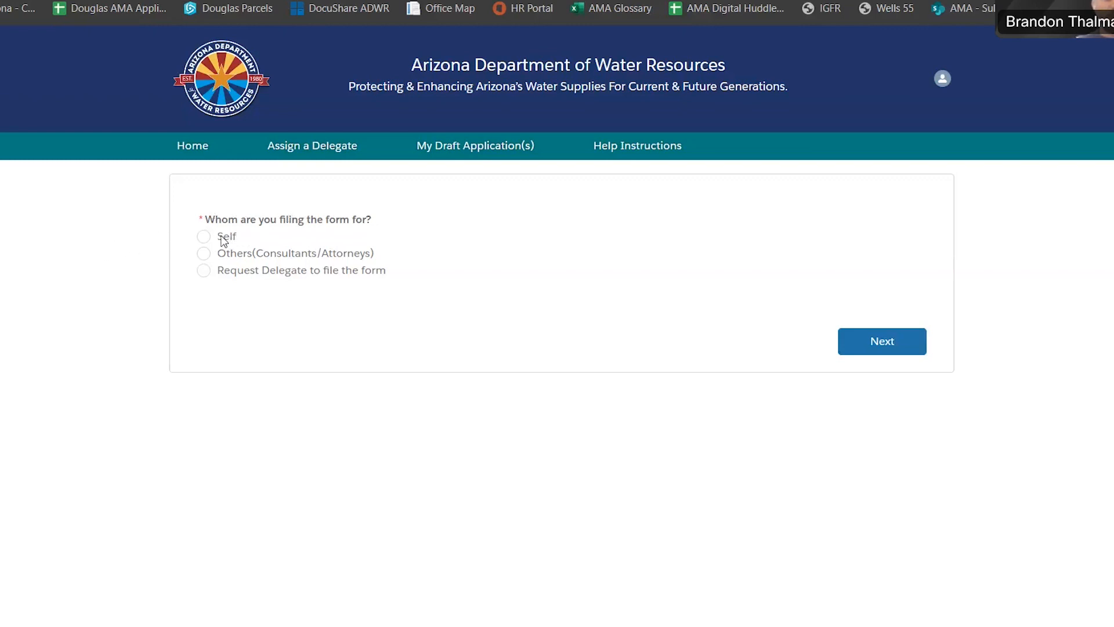
mouse_move(297, 241)
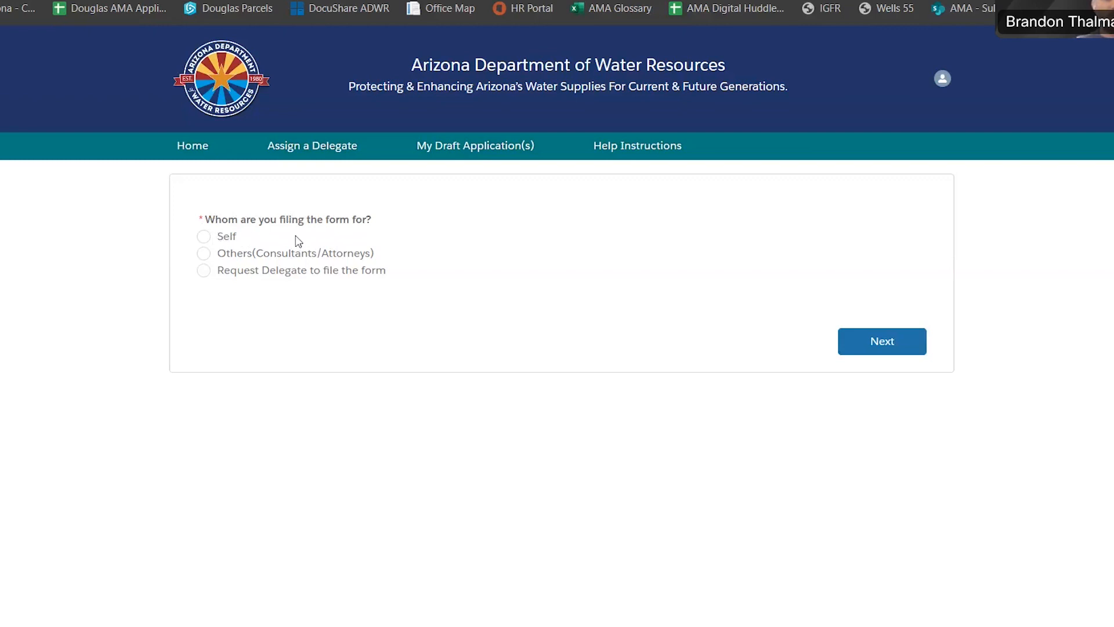
mouse_move(304, 257)
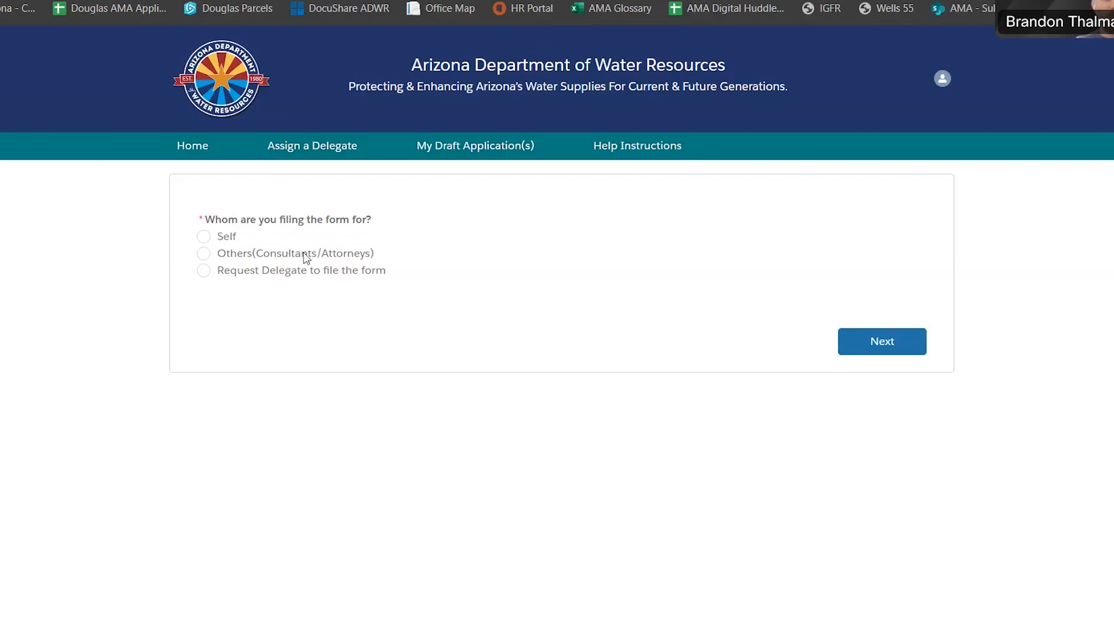
mouse_move(230, 259)
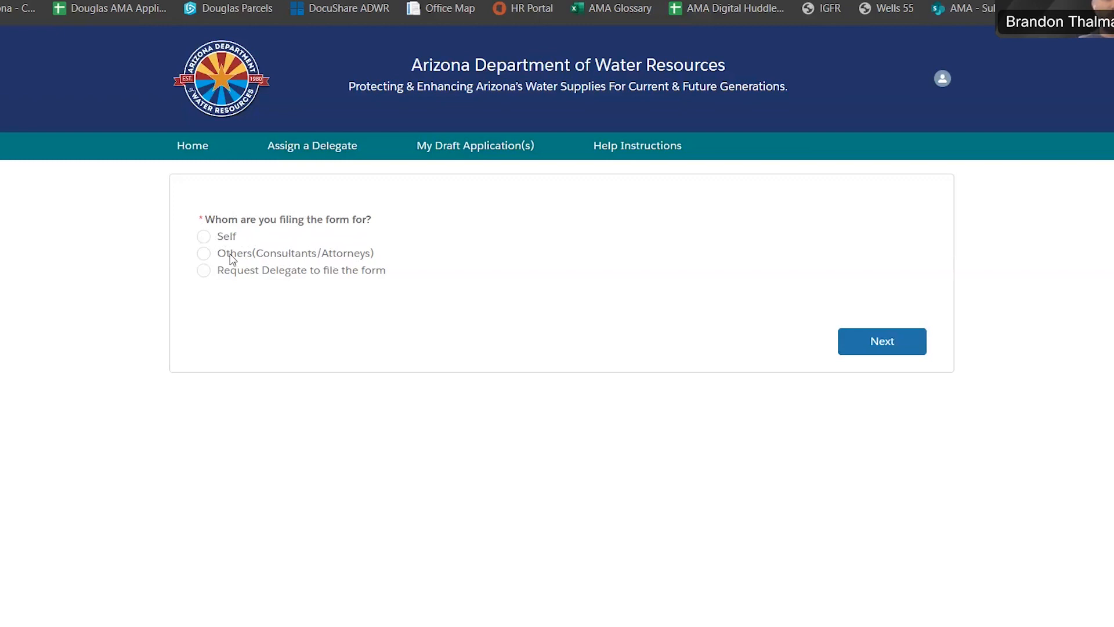
mouse_move(209, 251)
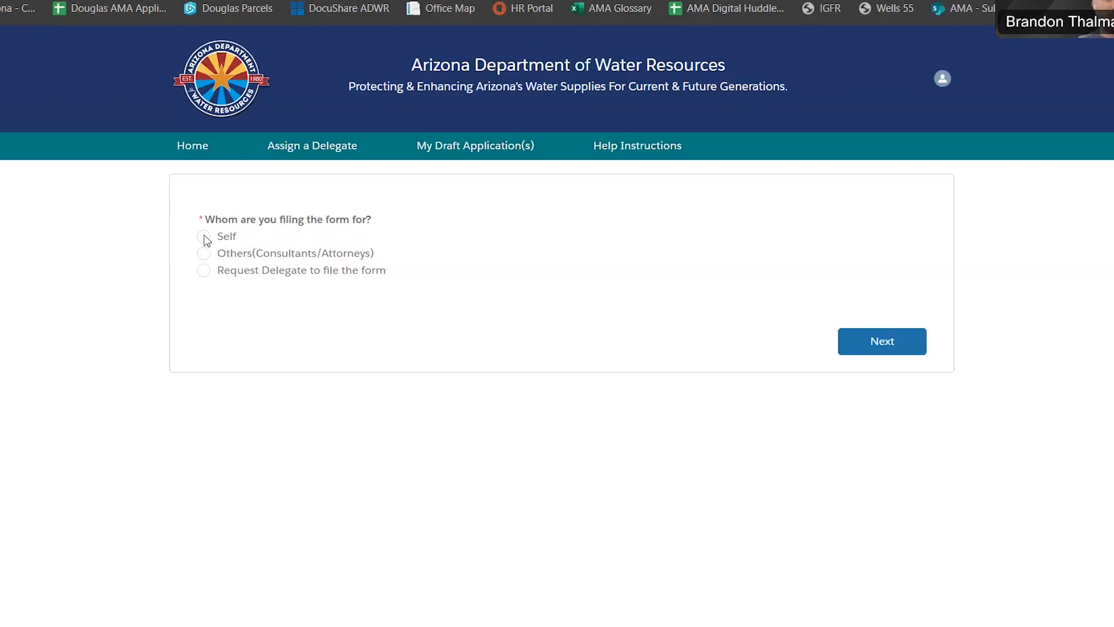
left_click(203, 236)
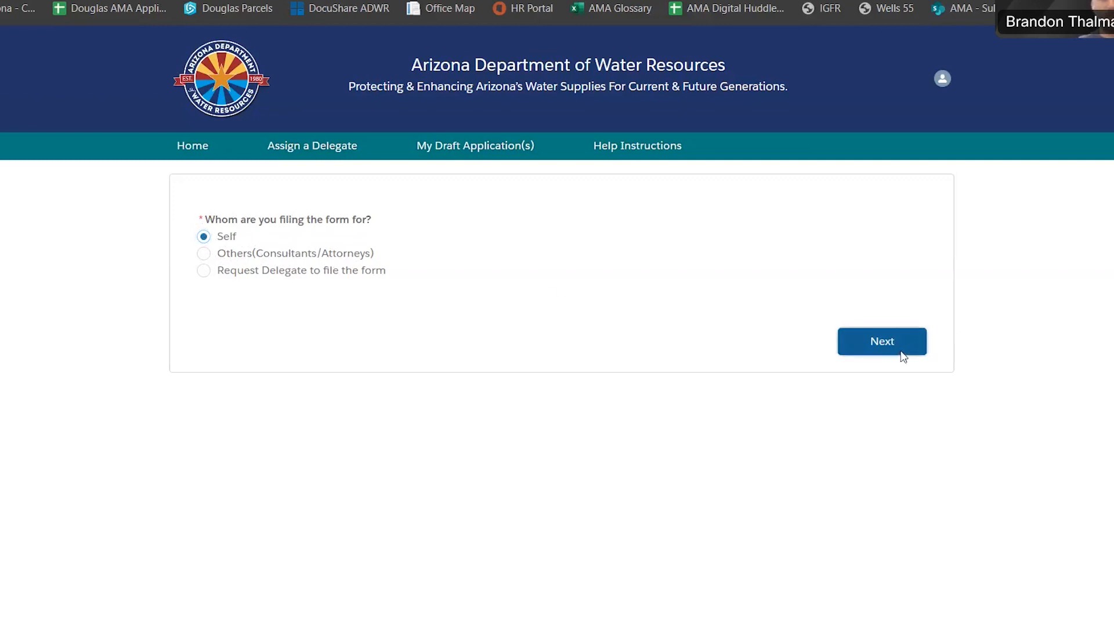
- Continue to the application form and review the pre-filled primary owner details
left_click(882, 341)
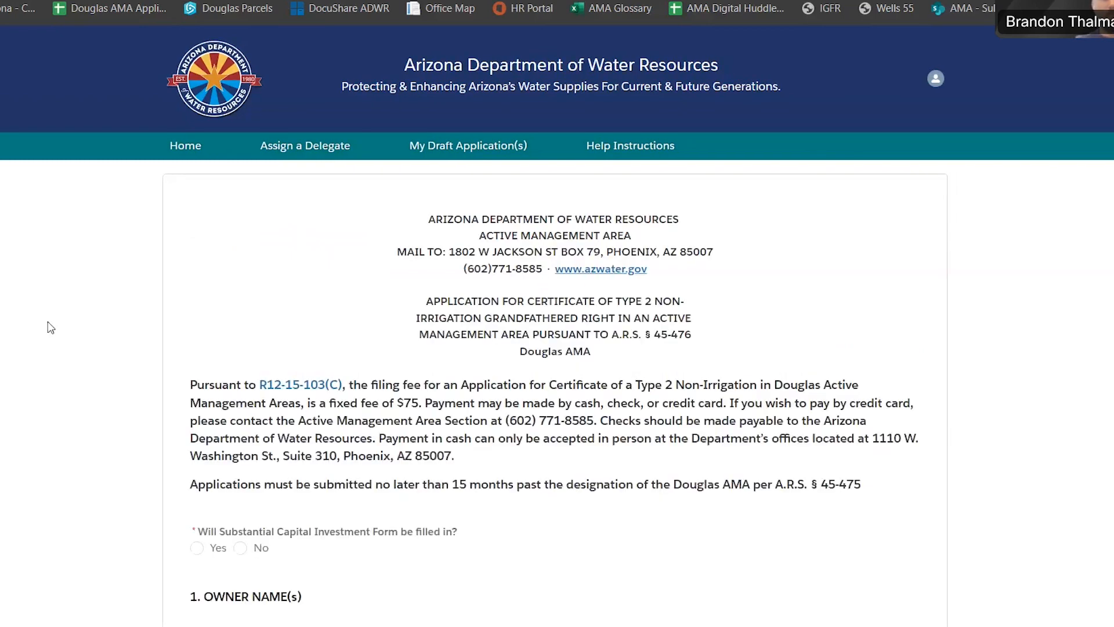
scroll("down", 3)
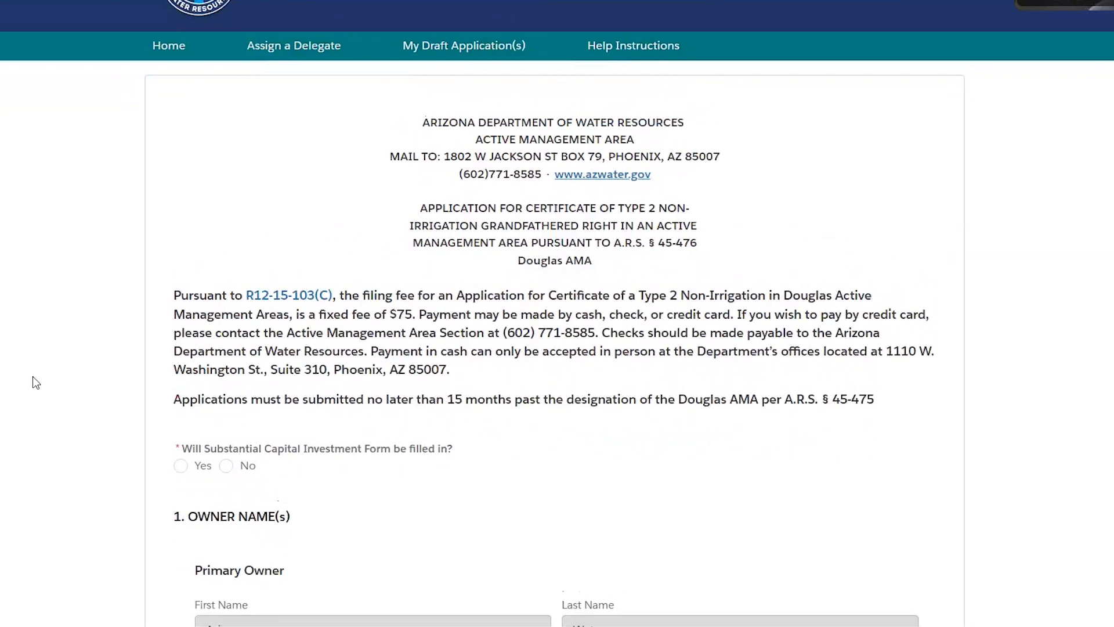
mouse_move(390, 394)
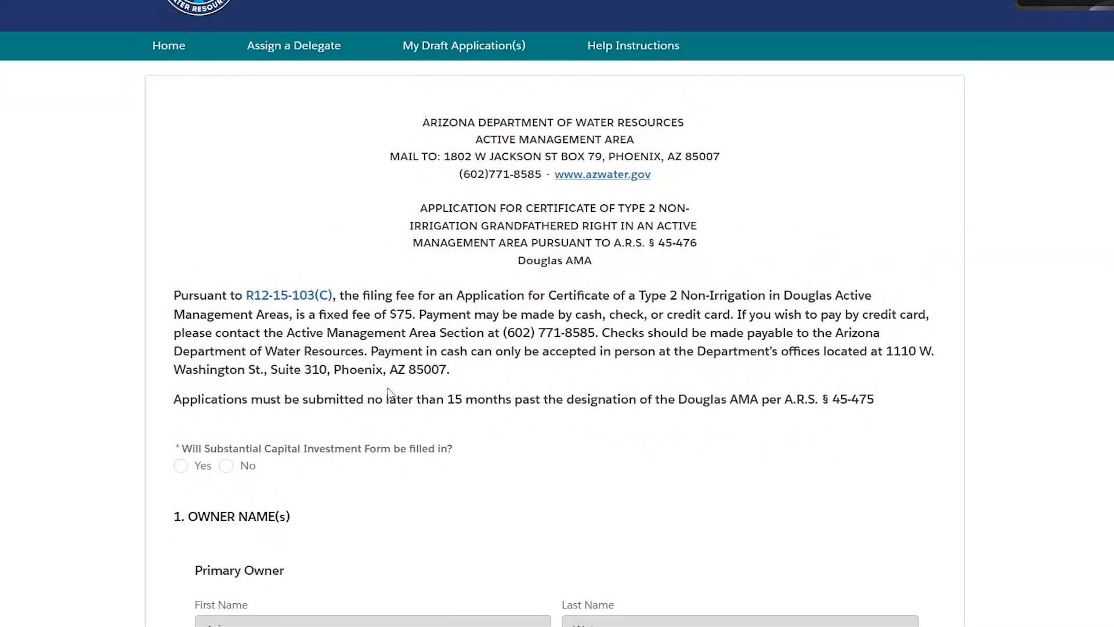
mouse_move(556, 381)
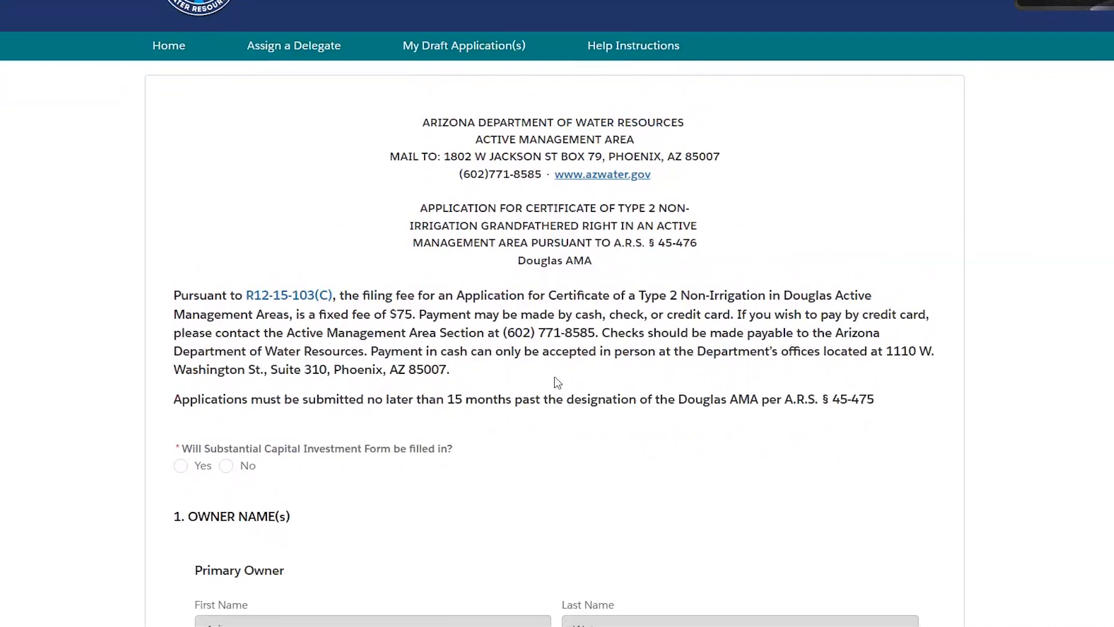
mouse_move(361, 315)
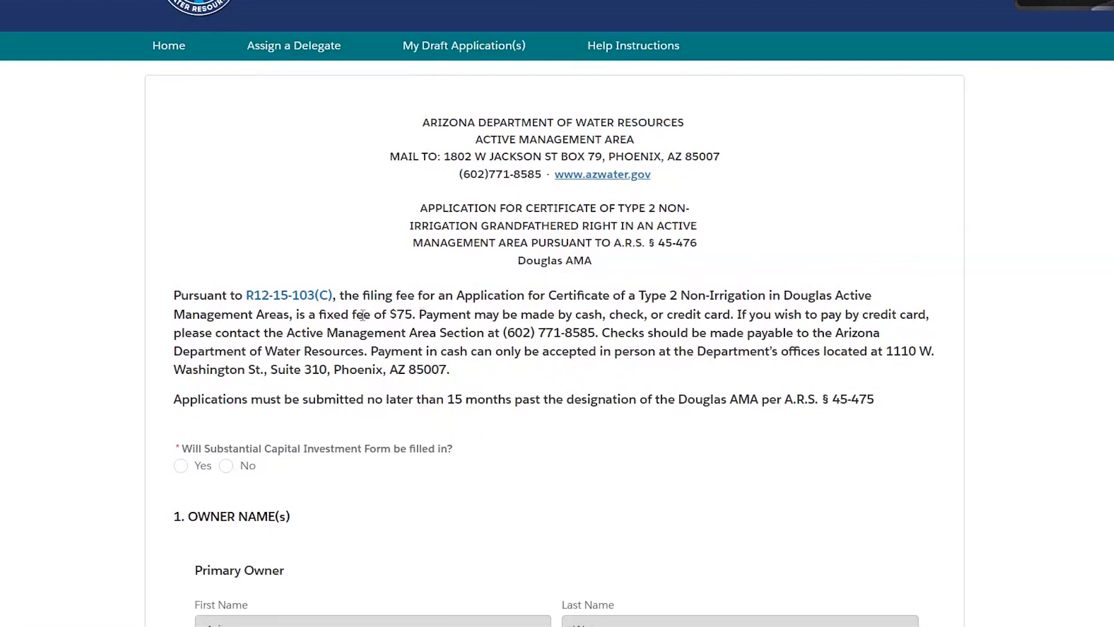
mouse_move(565, 380)
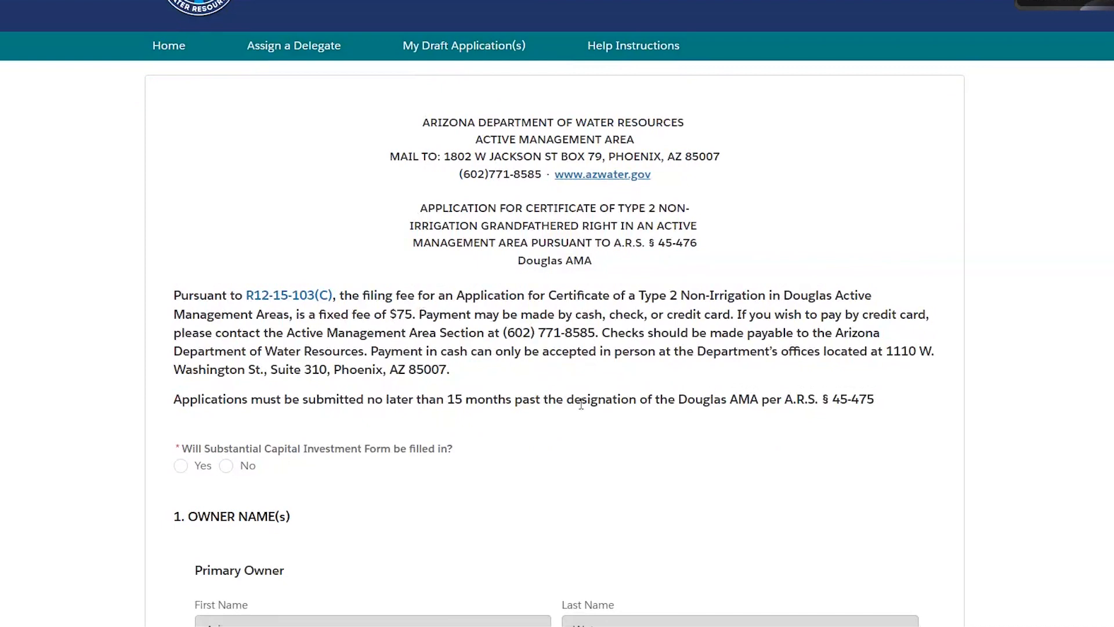
scroll("down", 3)
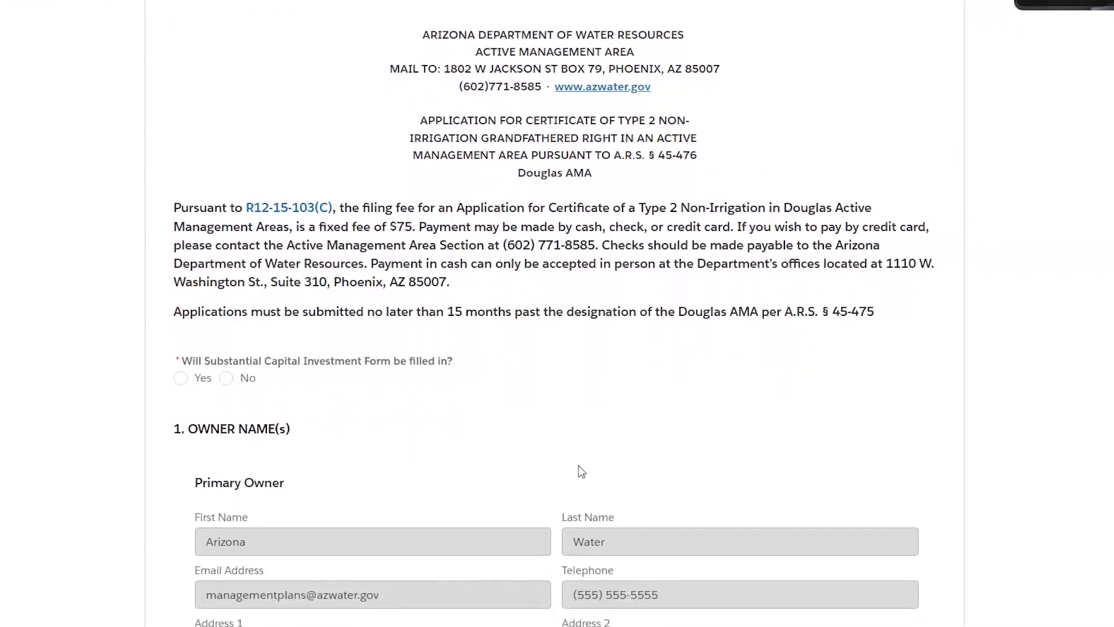
scroll("down", 3)
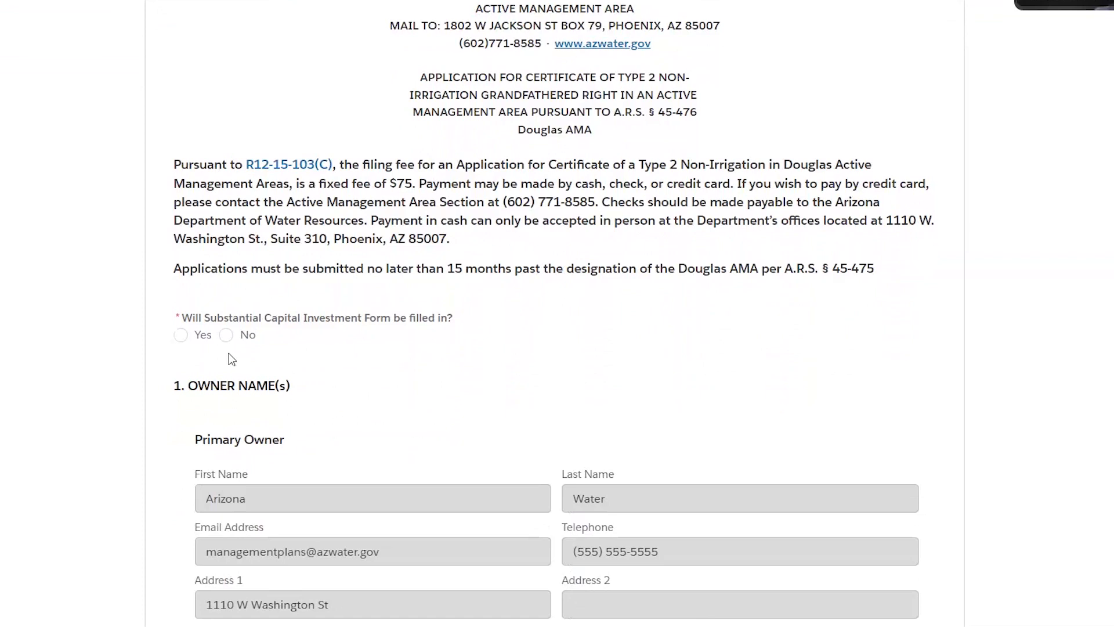
mouse_move(227, 338)
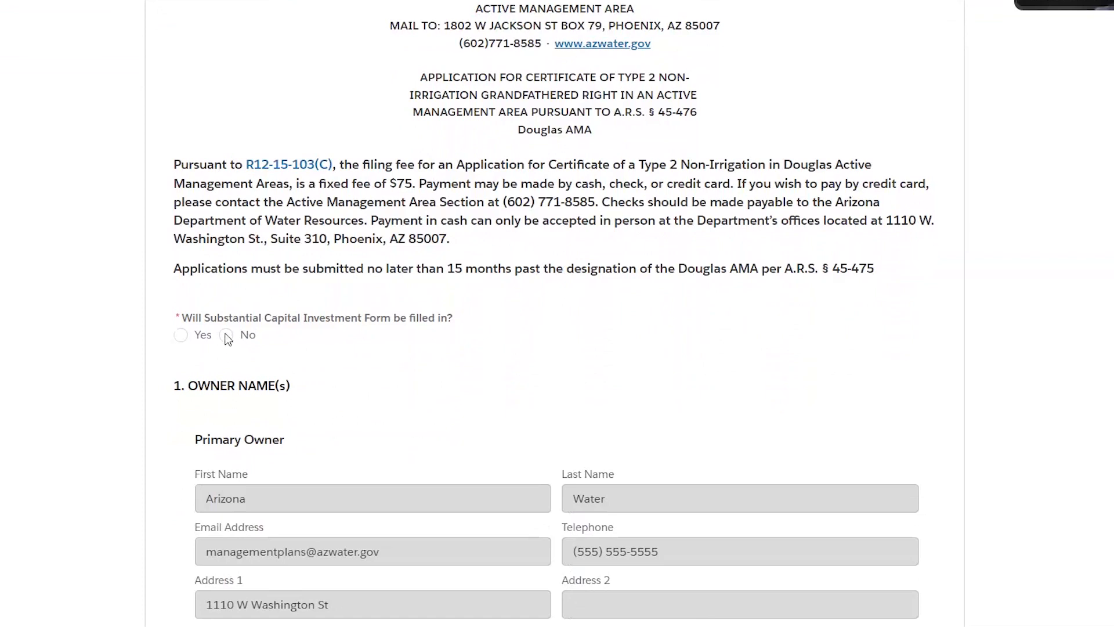
left_click(225, 334)
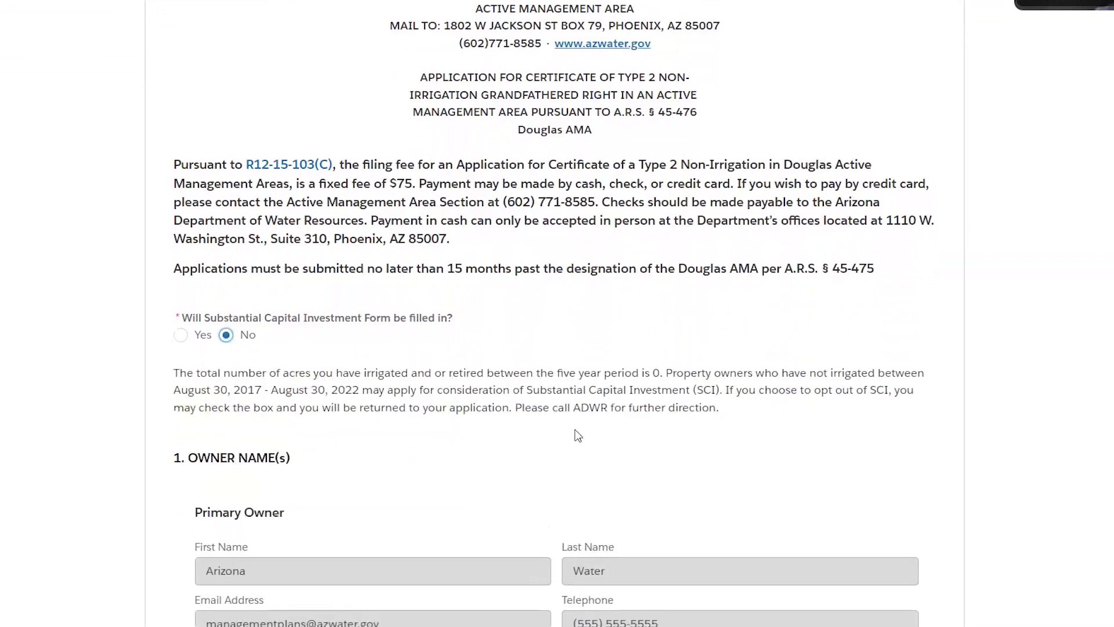
scroll("down", 3)
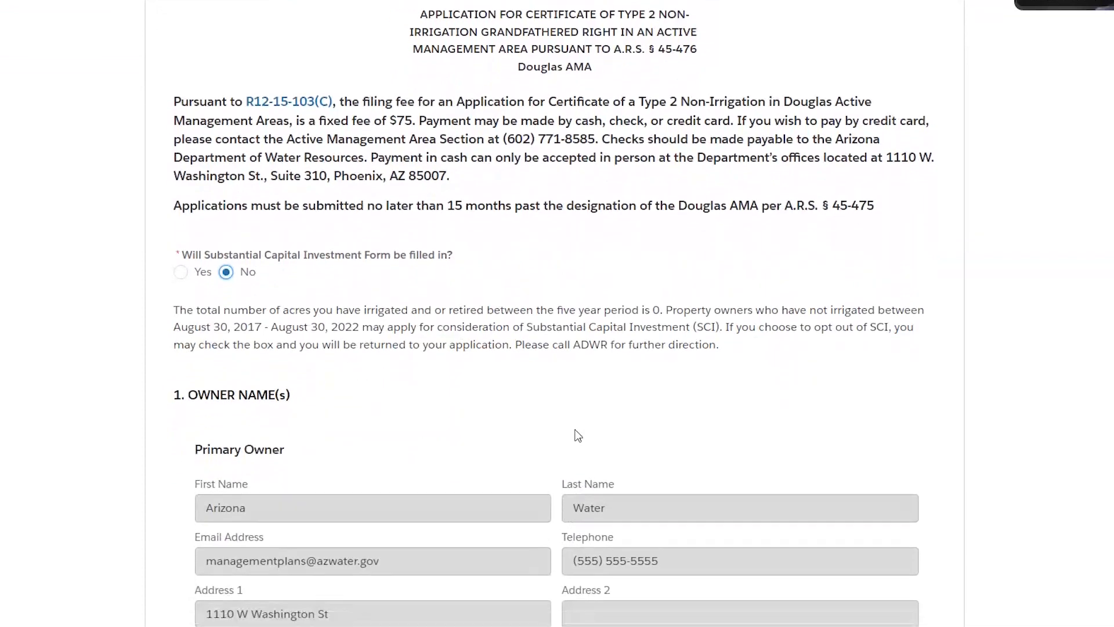
scroll("down", 3)
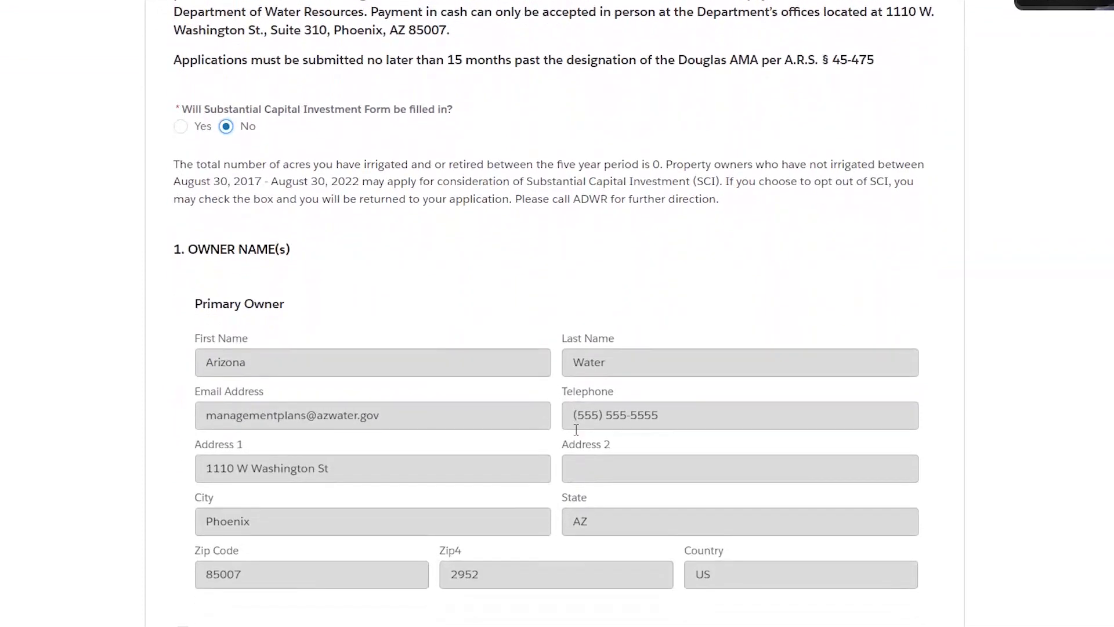
scroll("down", 3)
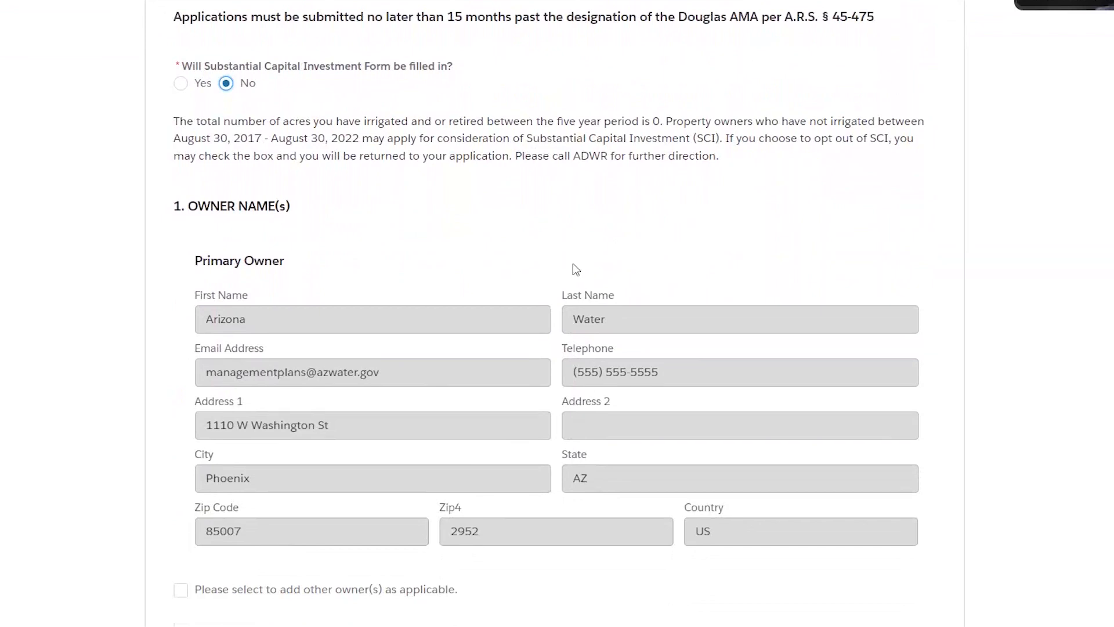
mouse_move(151, 329)
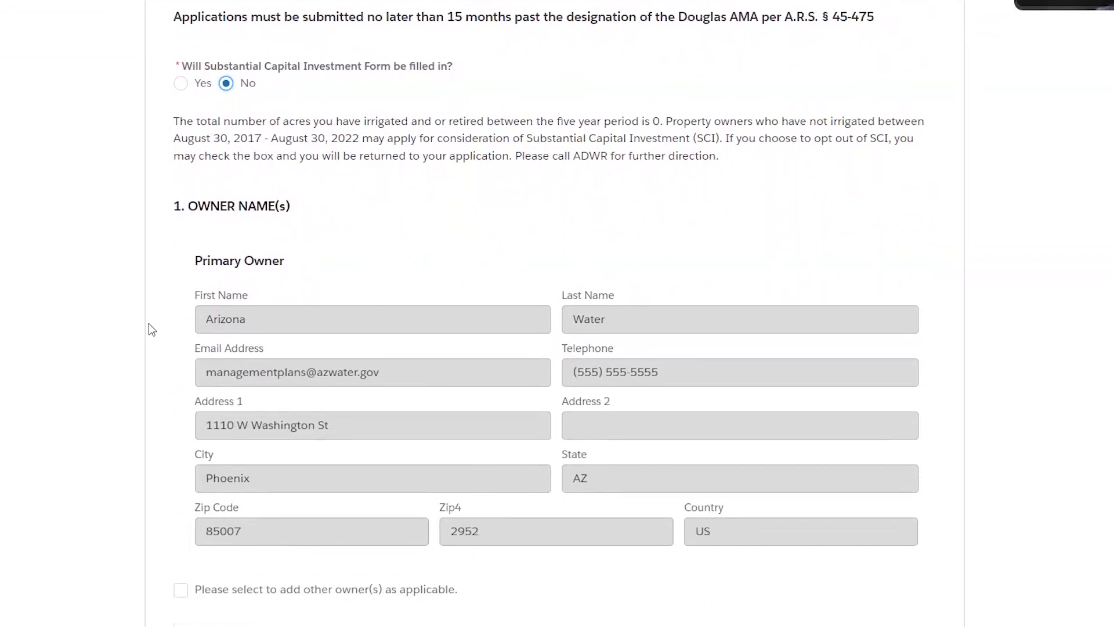
mouse_move(558, 311)
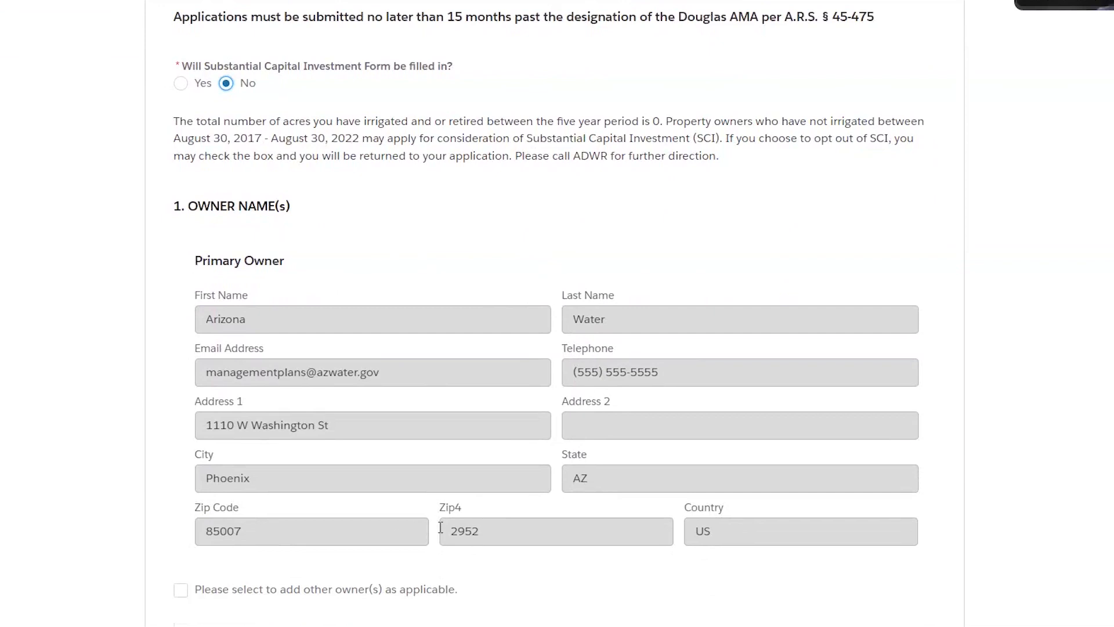
mouse_move(559, 462)
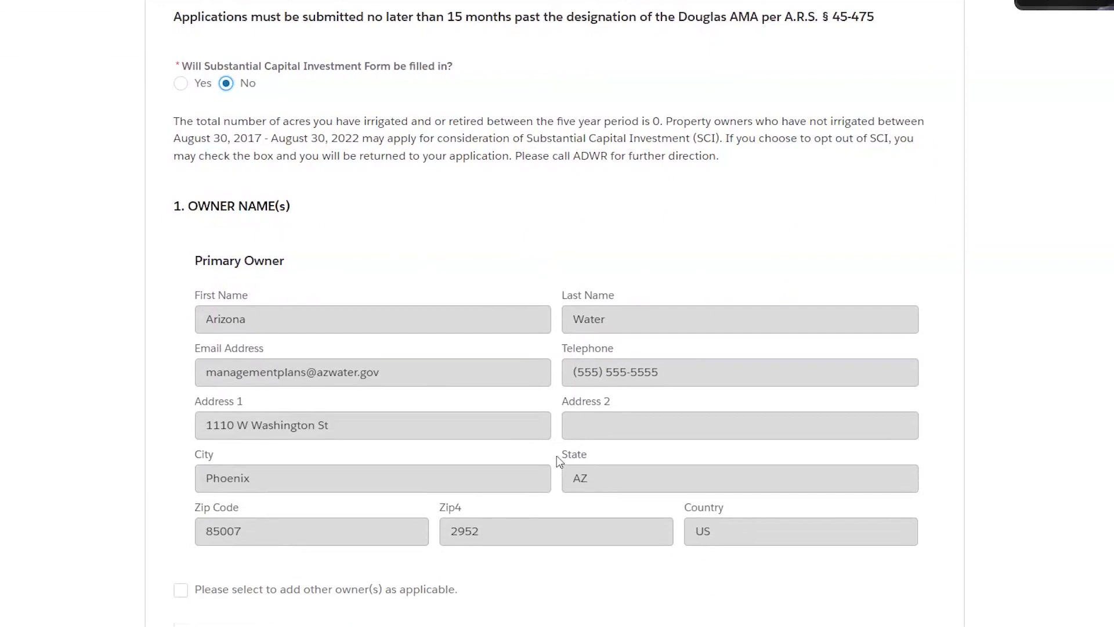
mouse_move(556, 428)
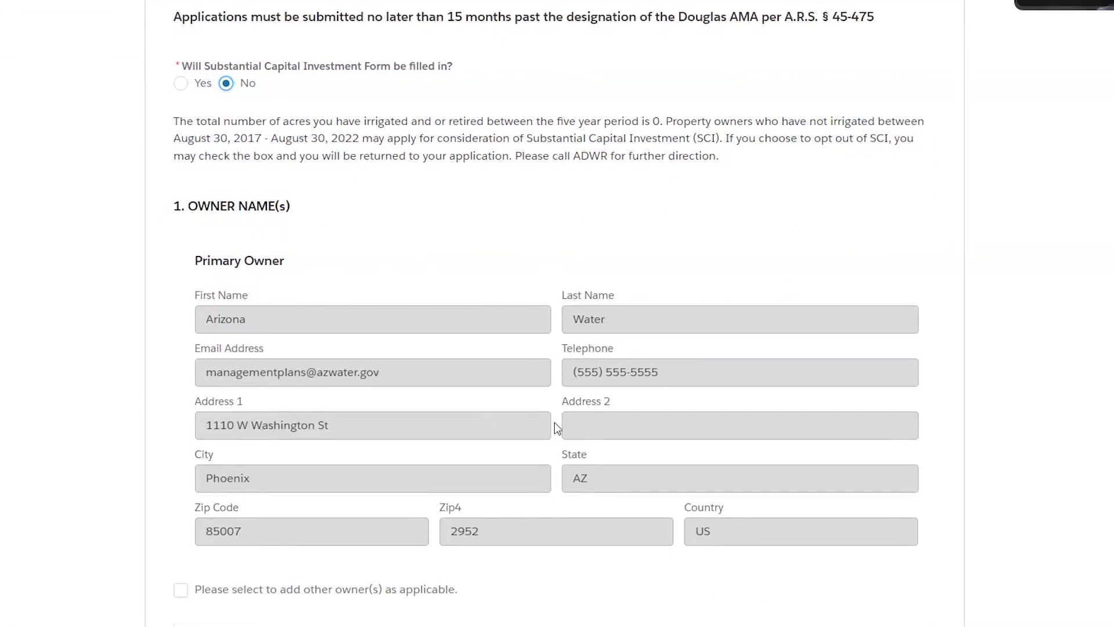
scroll("down", 3)
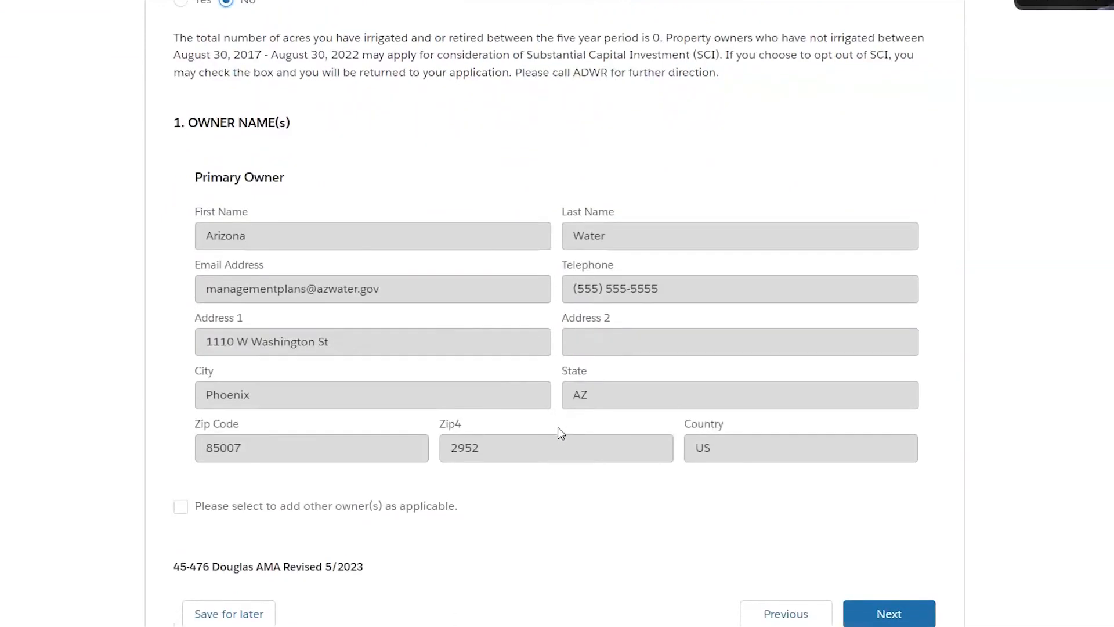
scroll("down", 3)
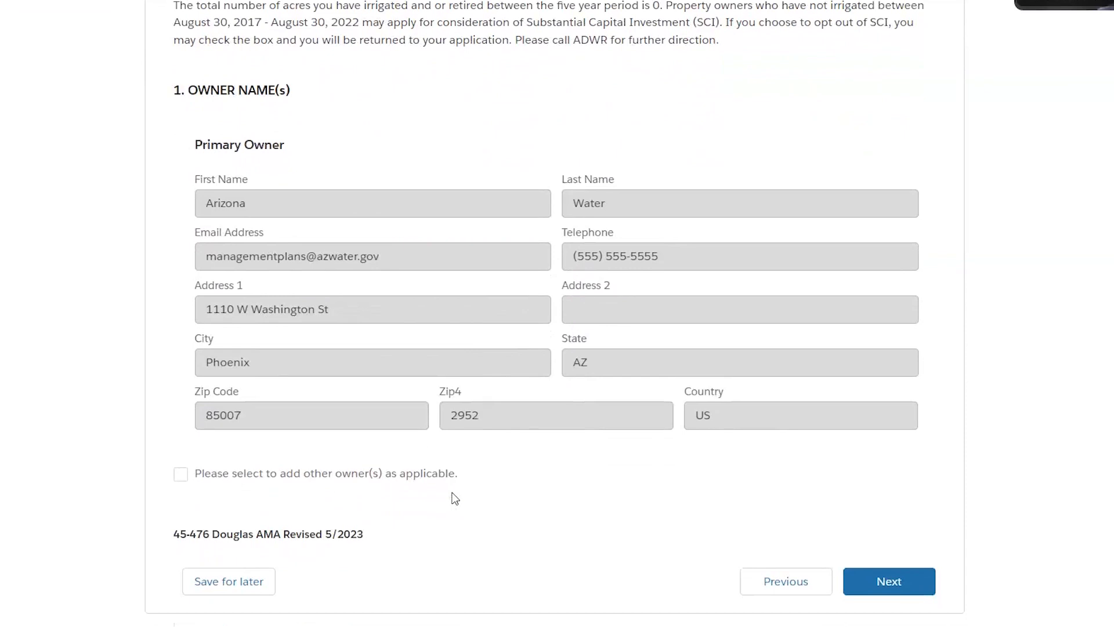
mouse_move(309, 504)
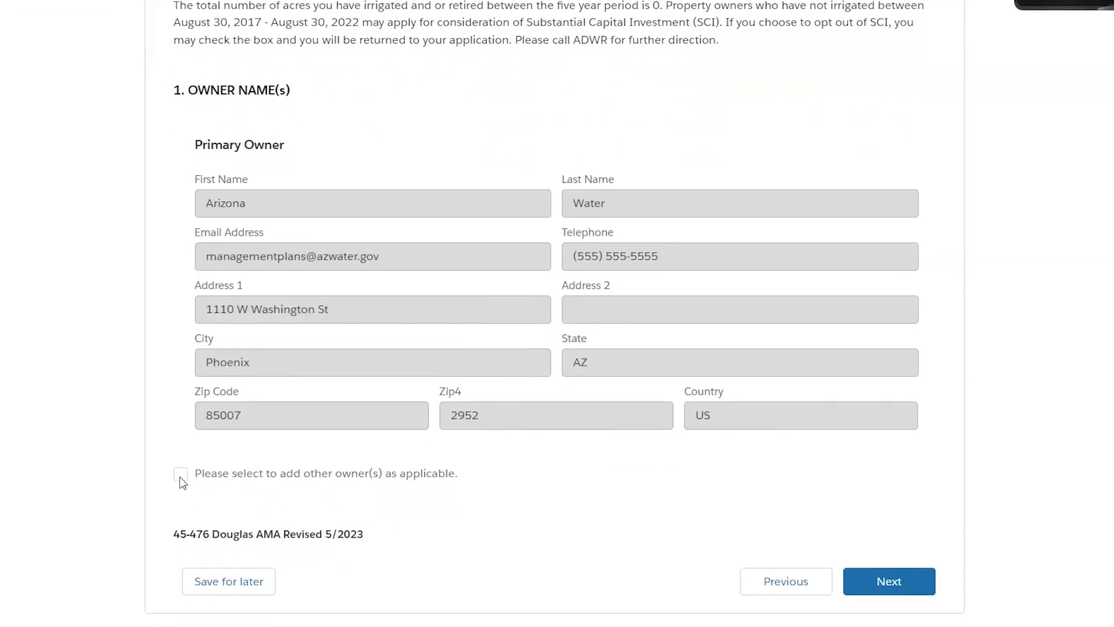
- Tick 'add other owner(s)' to show the empty Other Owners entry section
left_click(181, 473)
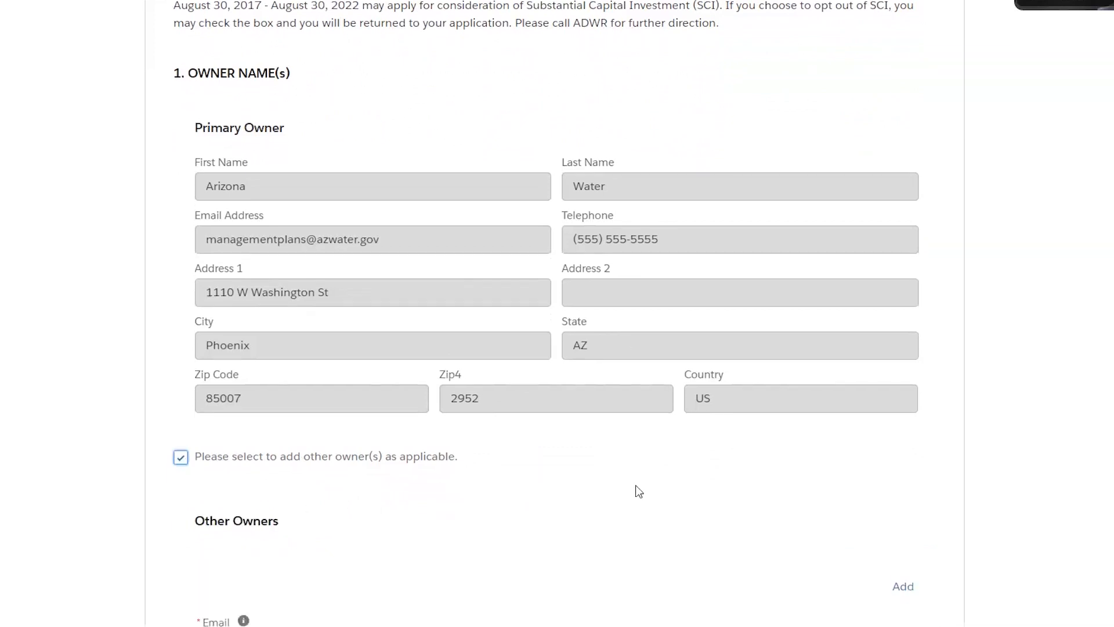
scroll("down", 3)
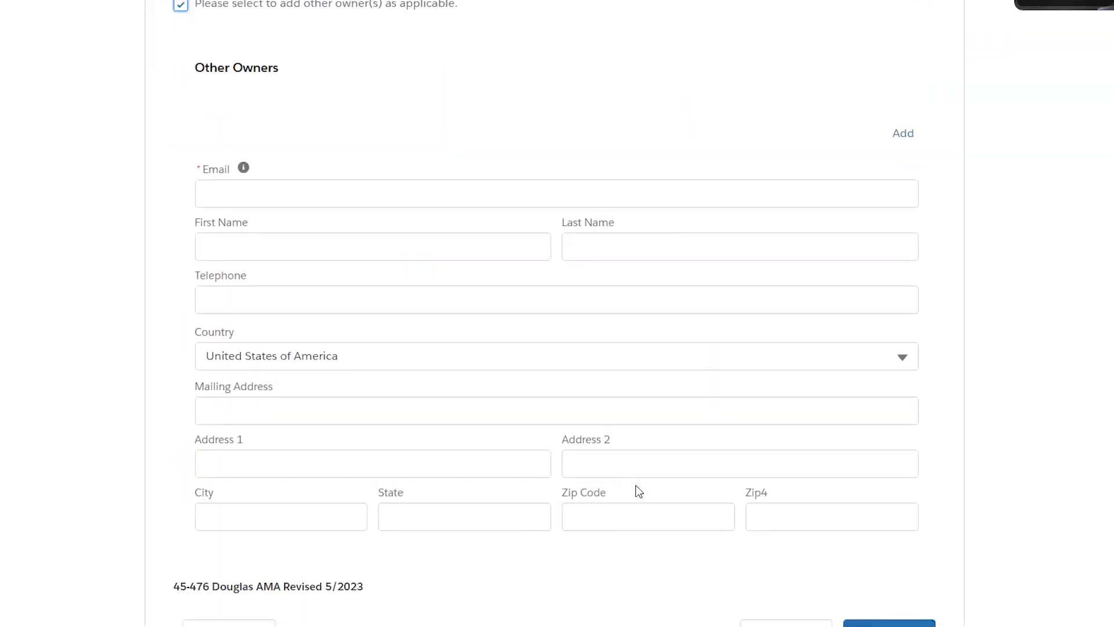
scroll("up", 3)
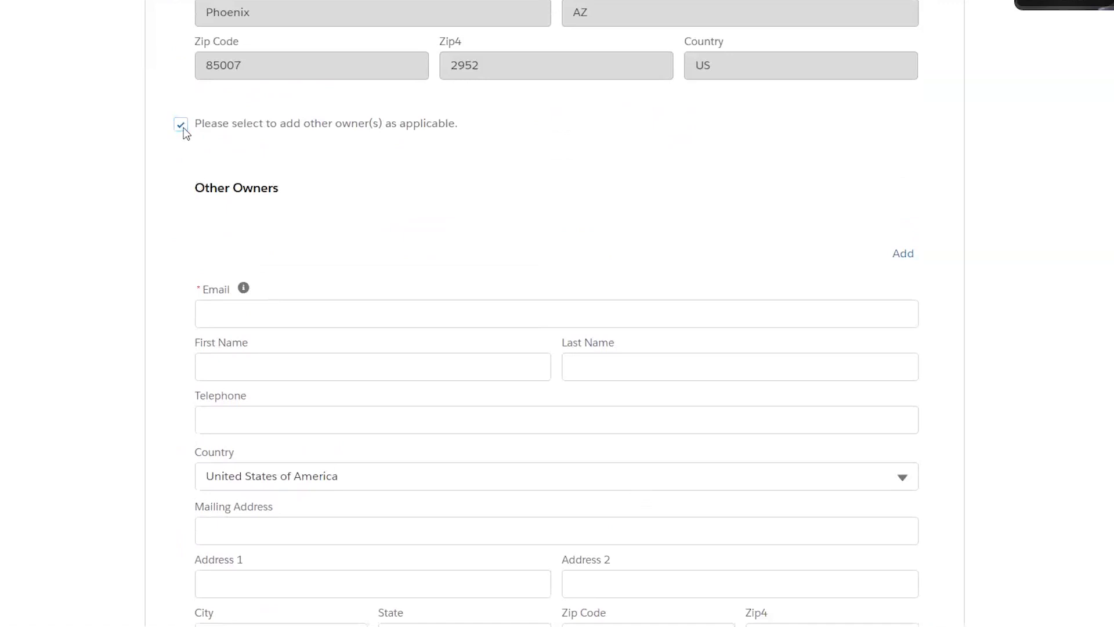
- Untick 'add other owner(s)' so only the primary owner is listed
left_click(181, 123)
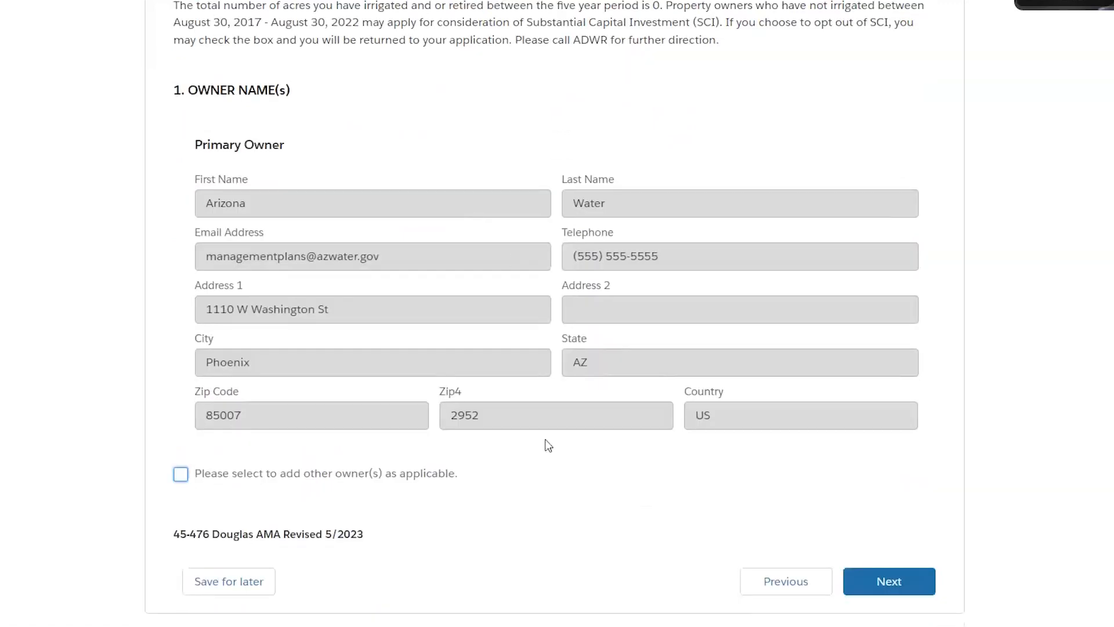
mouse_move(631, 516)
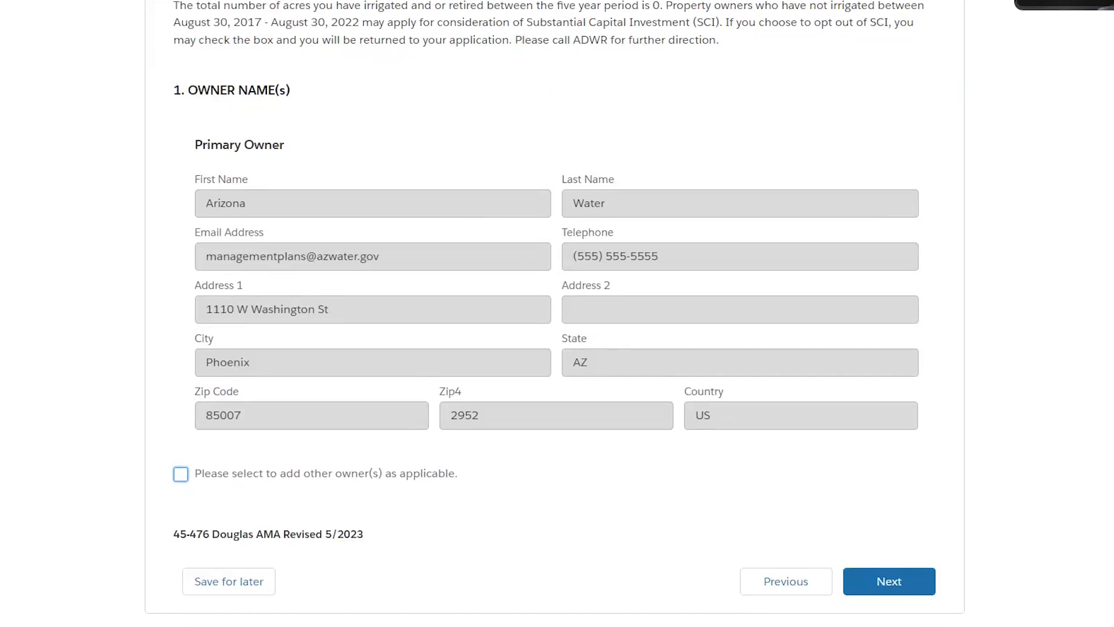
mouse_move(576, 531)
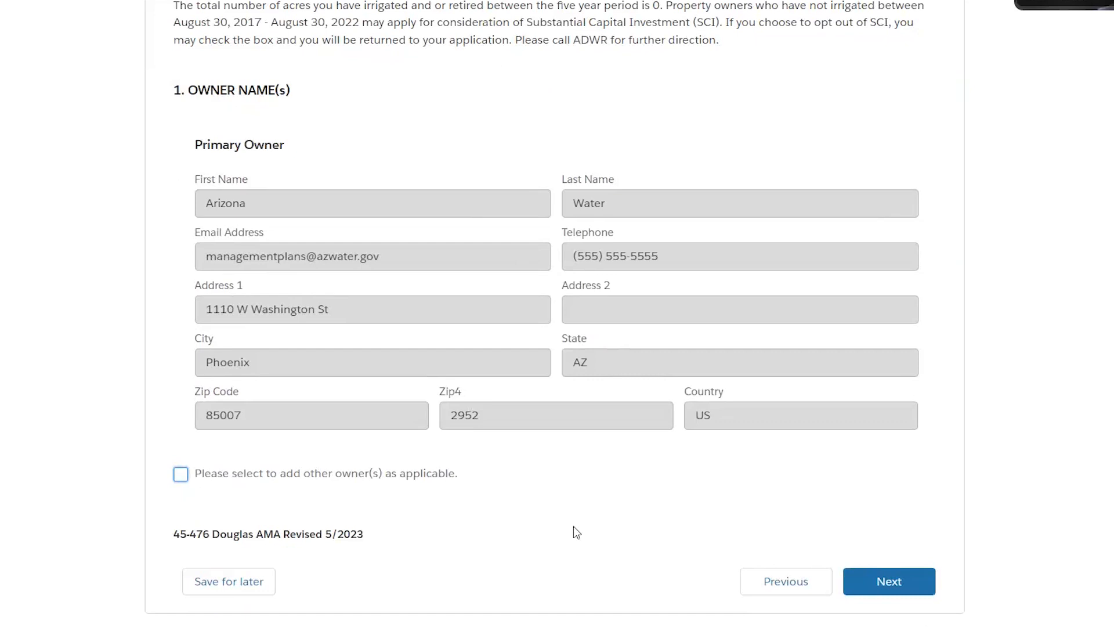
mouse_move(816, 580)
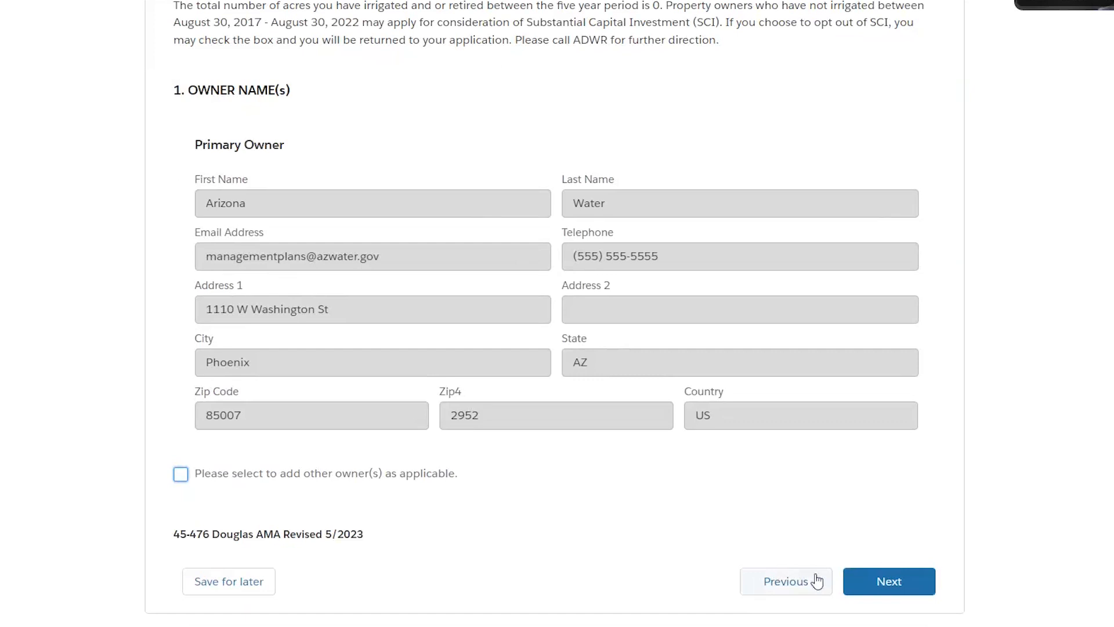
mouse_move(617, 505)
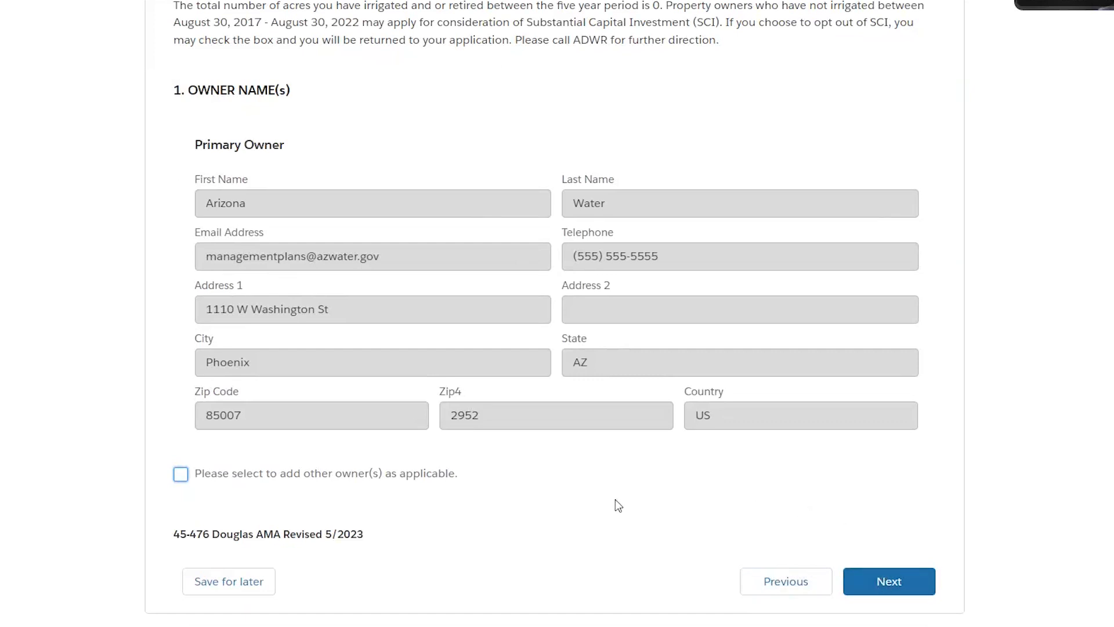
mouse_move(564, 537)
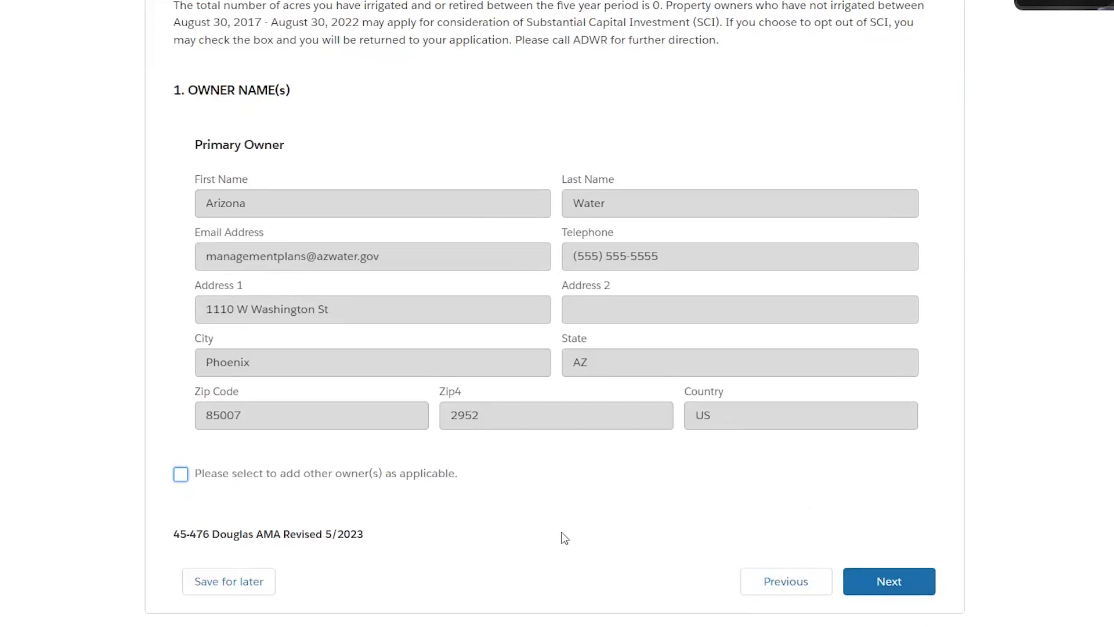
mouse_move(156, 576)
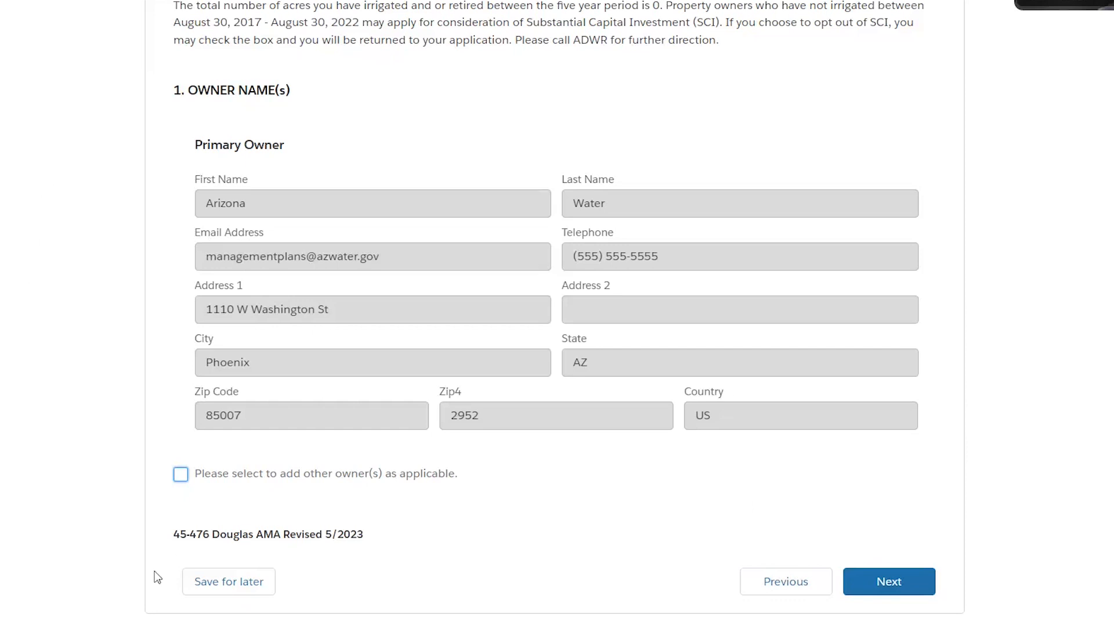
mouse_move(316, 577)
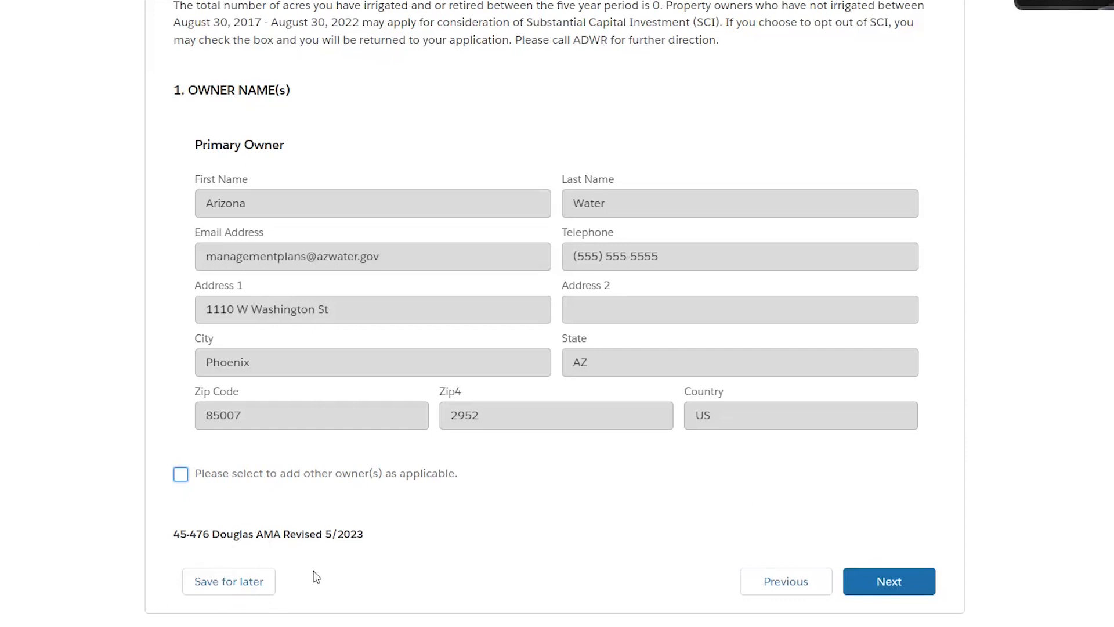
mouse_move(539, 529)
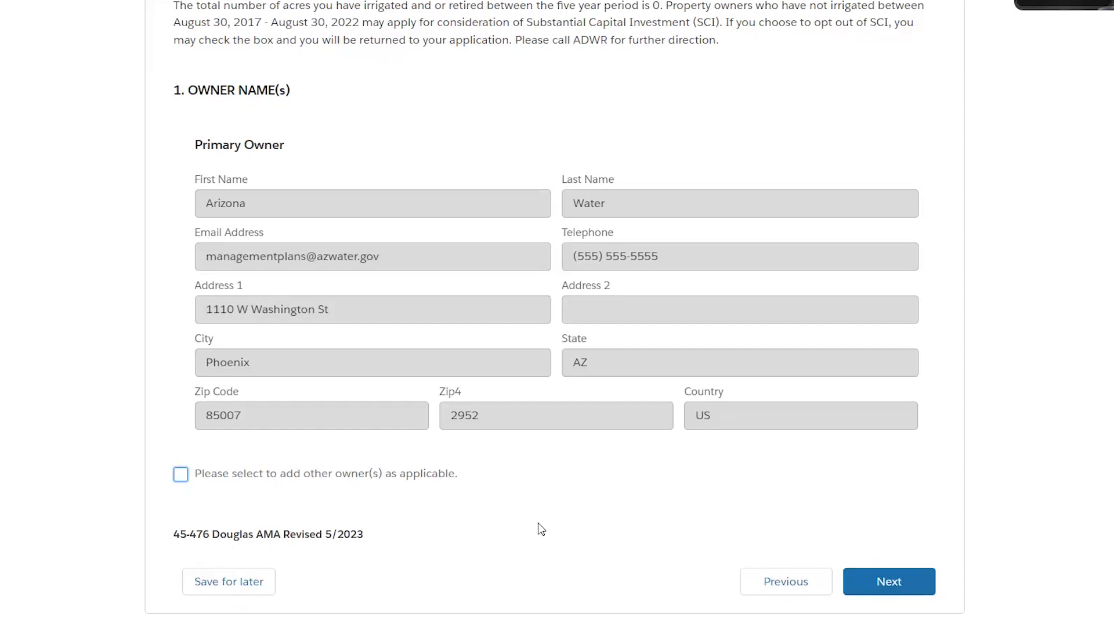
mouse_move(660, 522)
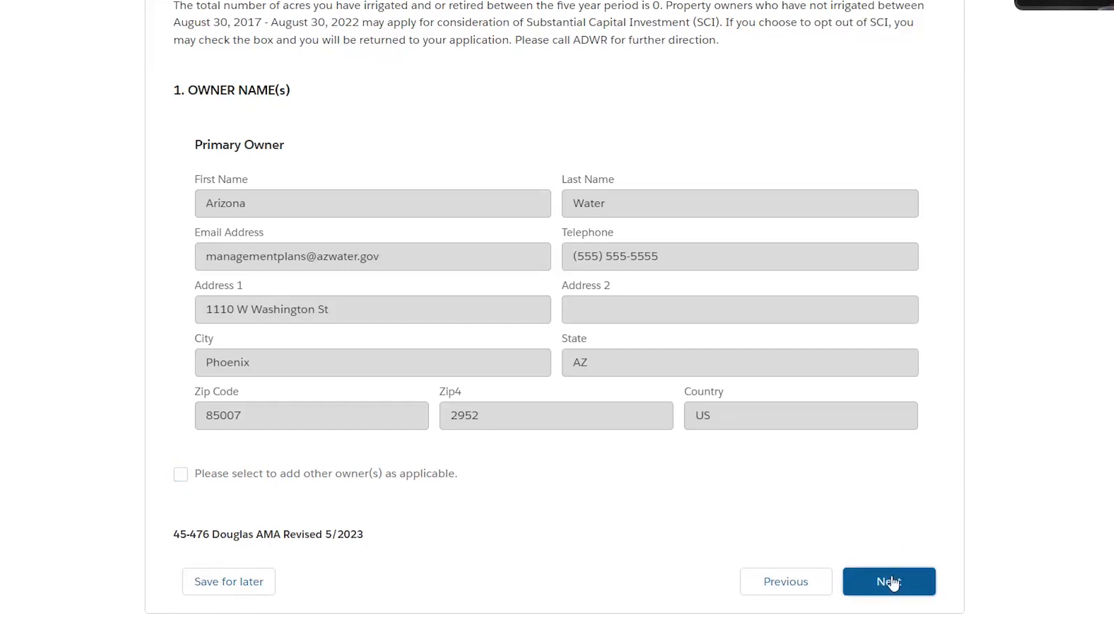
- Continue to section 2, the yearly groundwater withdrawal table
left_click(887, 581)
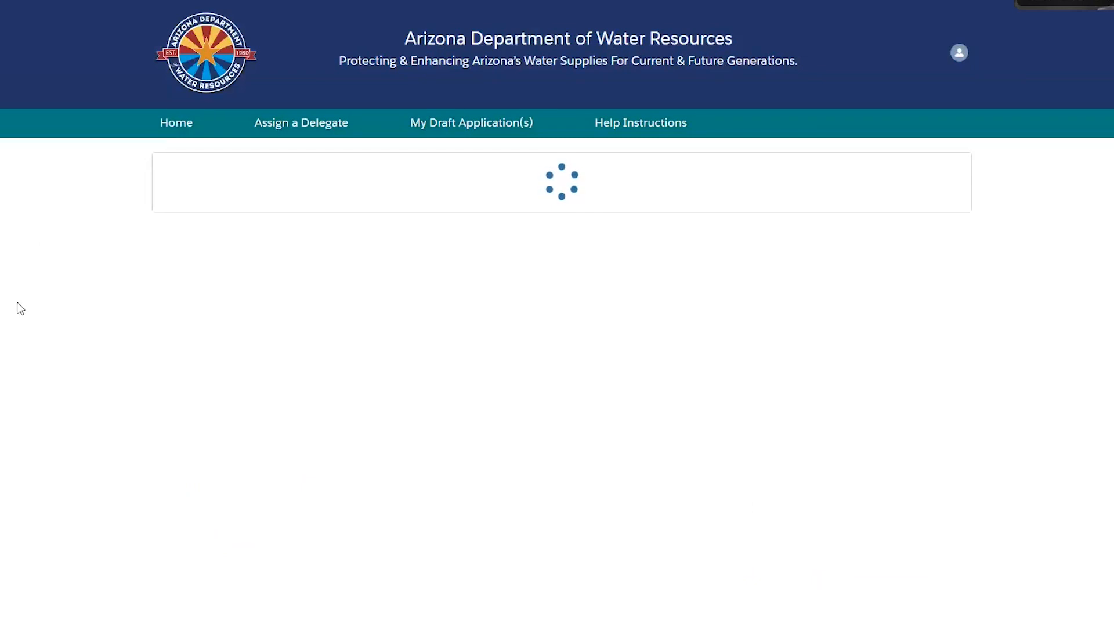
mouse_move(39, 298)
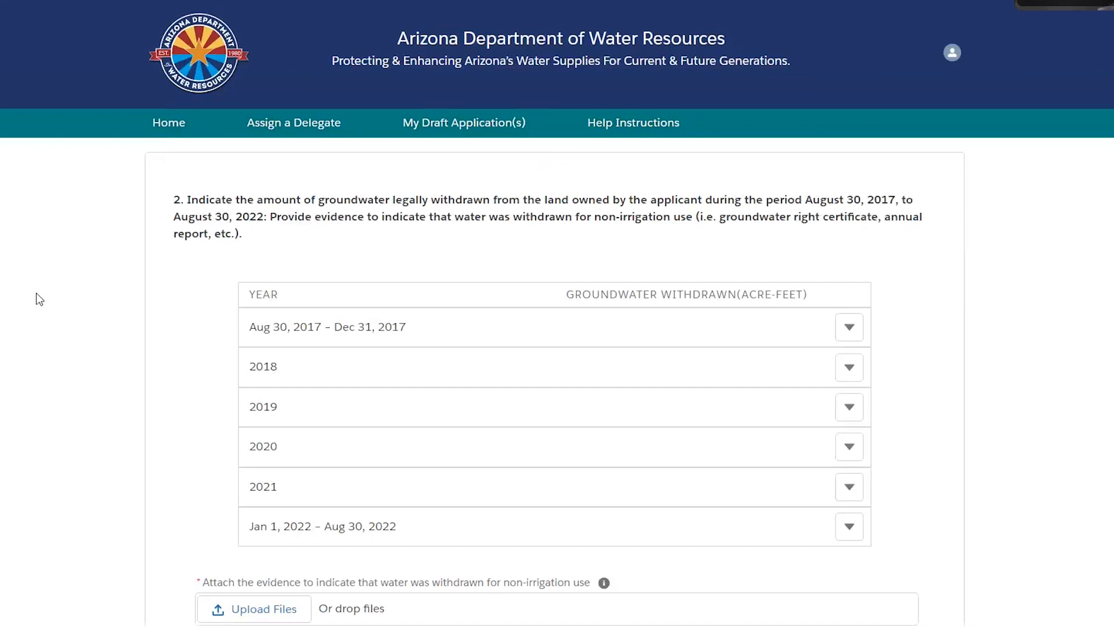
mouse_move(505, 272)
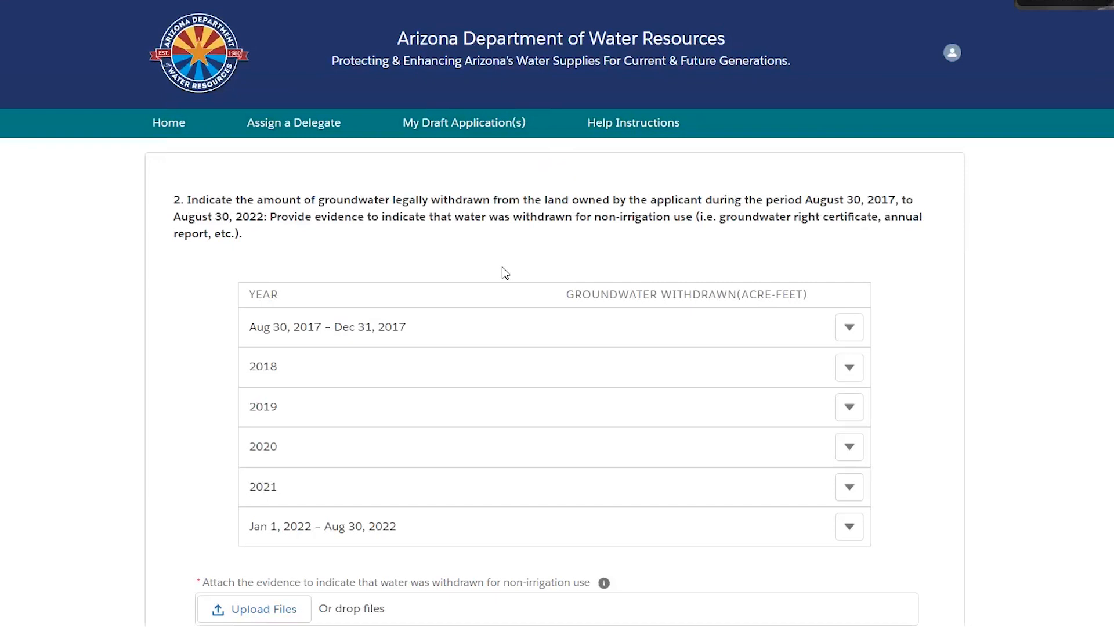
mouse_move(715, 268)
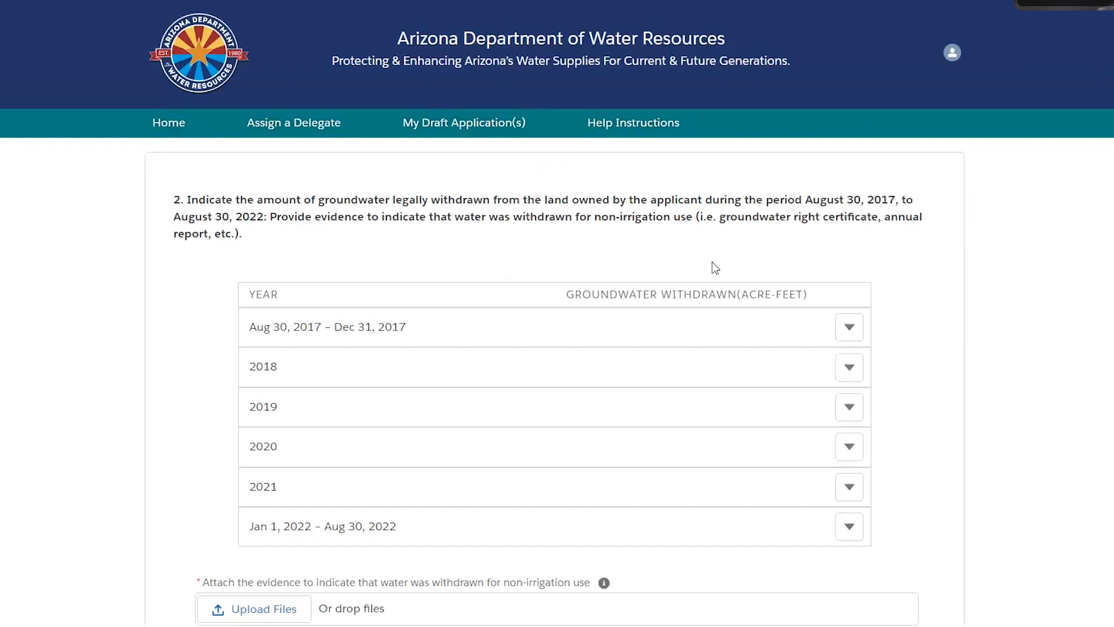
mouse_move(930, 318)
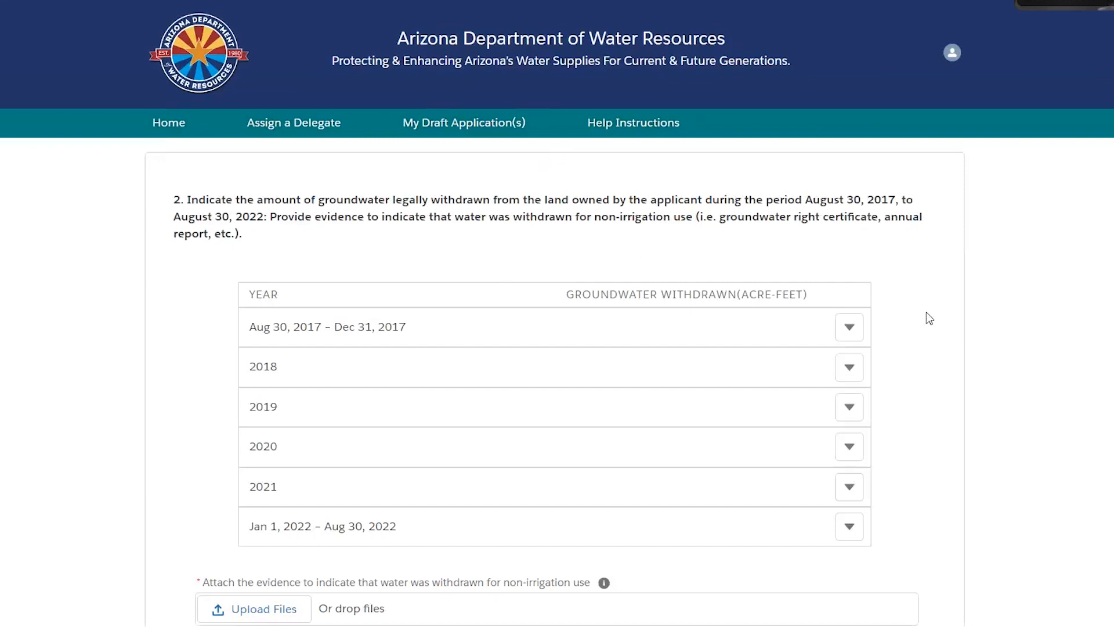
mouse_move(564, 258)
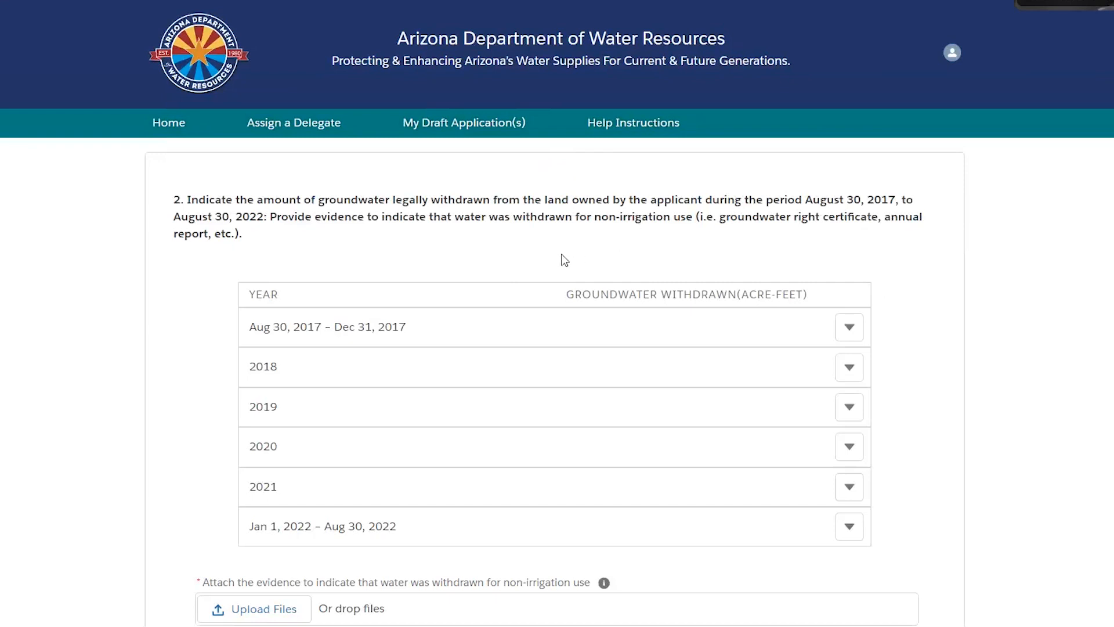
mouse_move(923, 351)
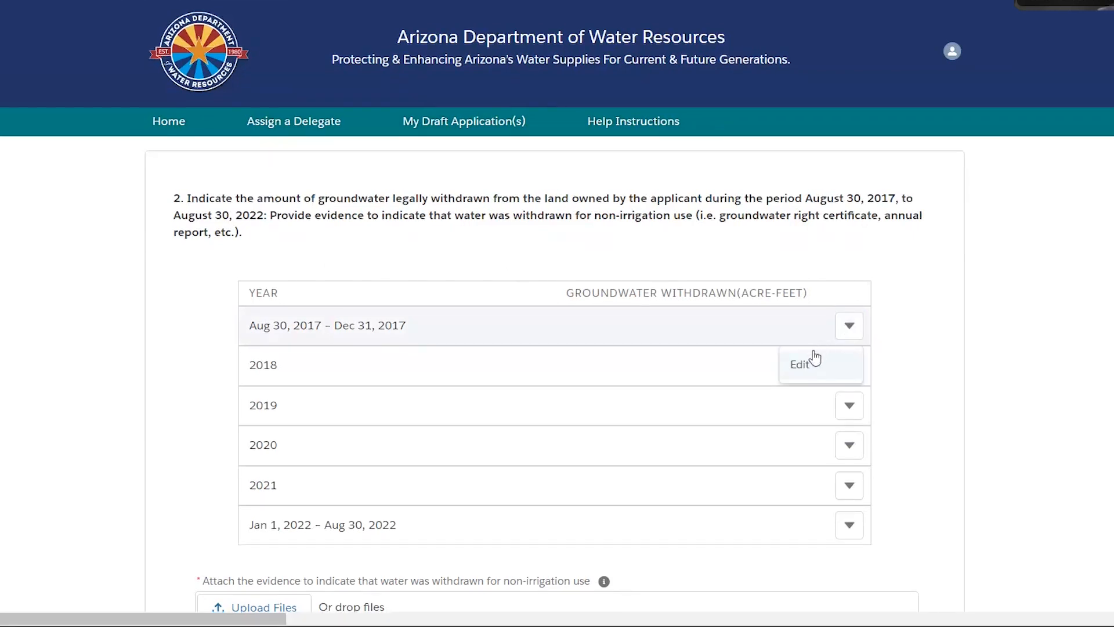
- Record groundwater withdrawn of 123 acre-feet for late 2017, 0 for 2018 and 500 for 2019
left_click(798, 363)
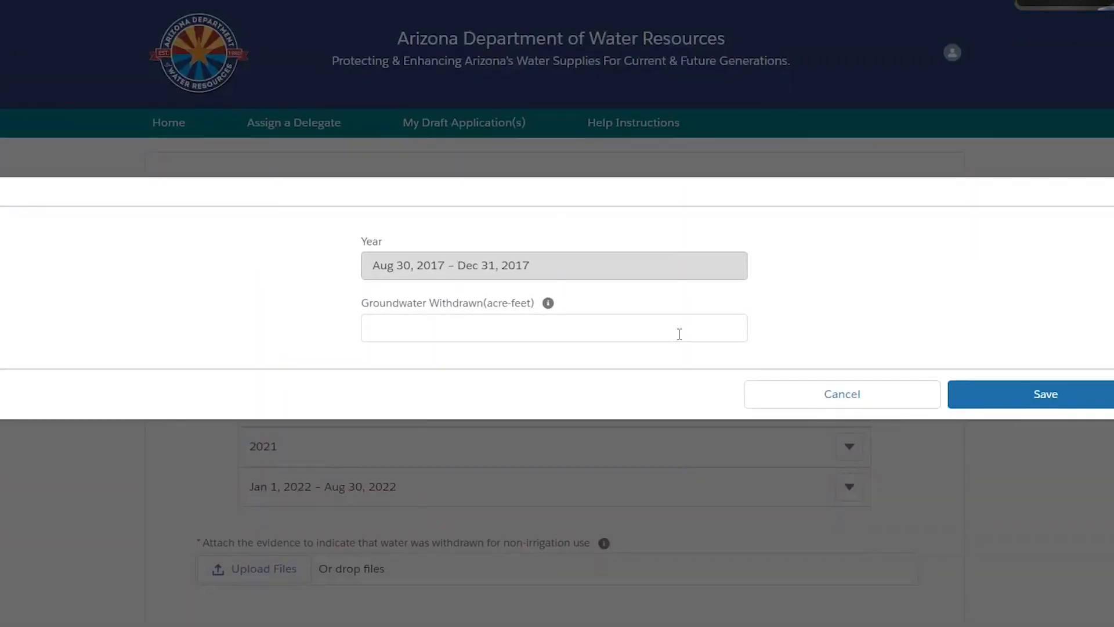
type("123")
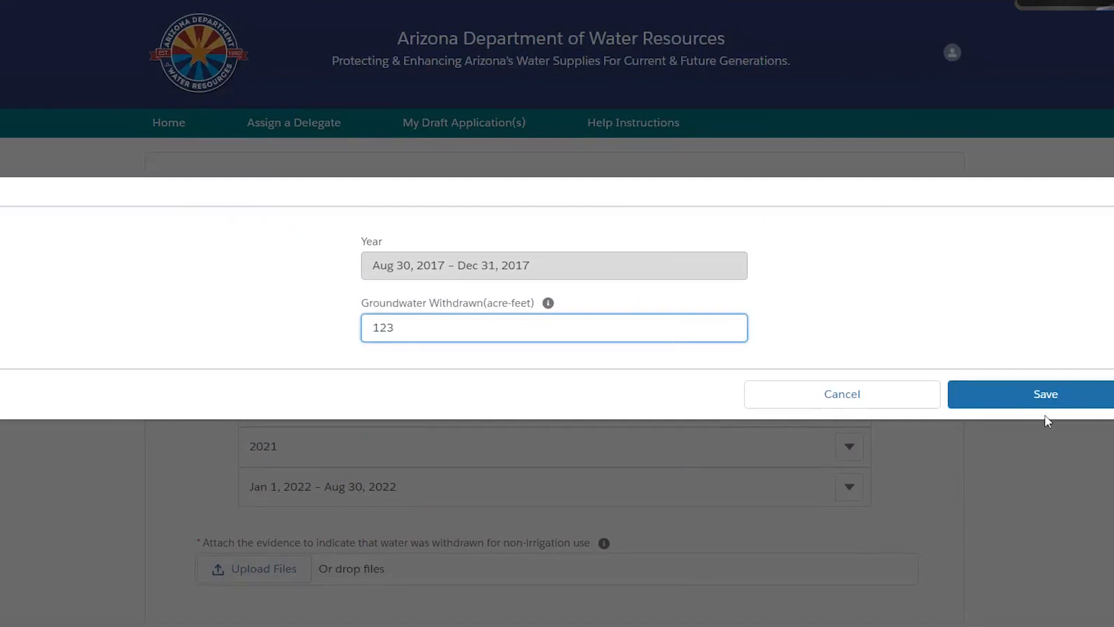
left_click(1046, 393)
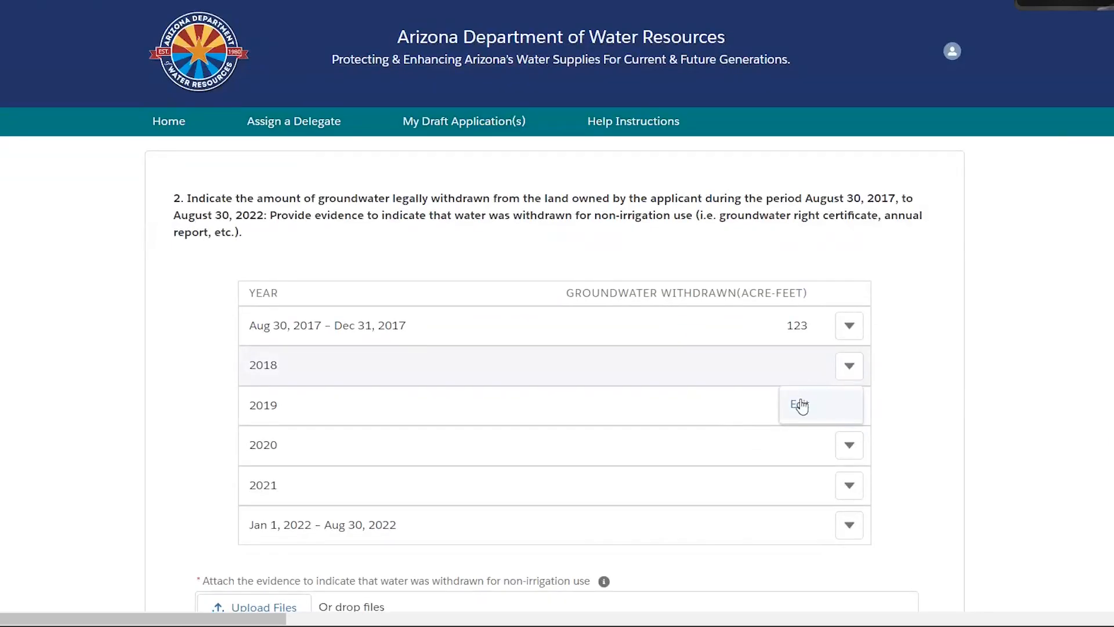
left_click(798, 404)
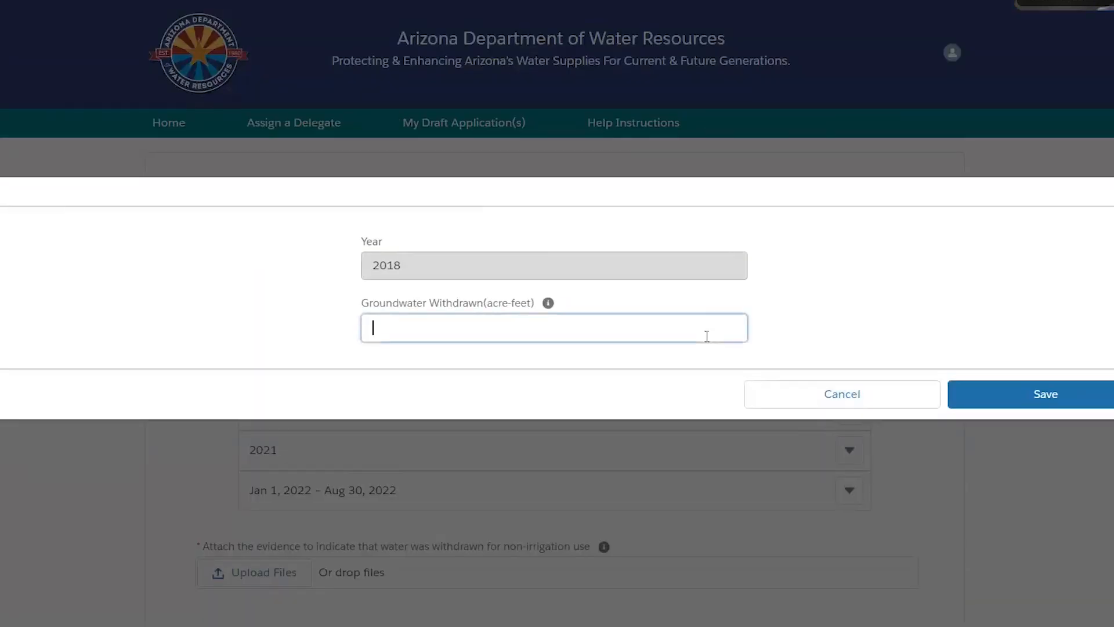
type("0")
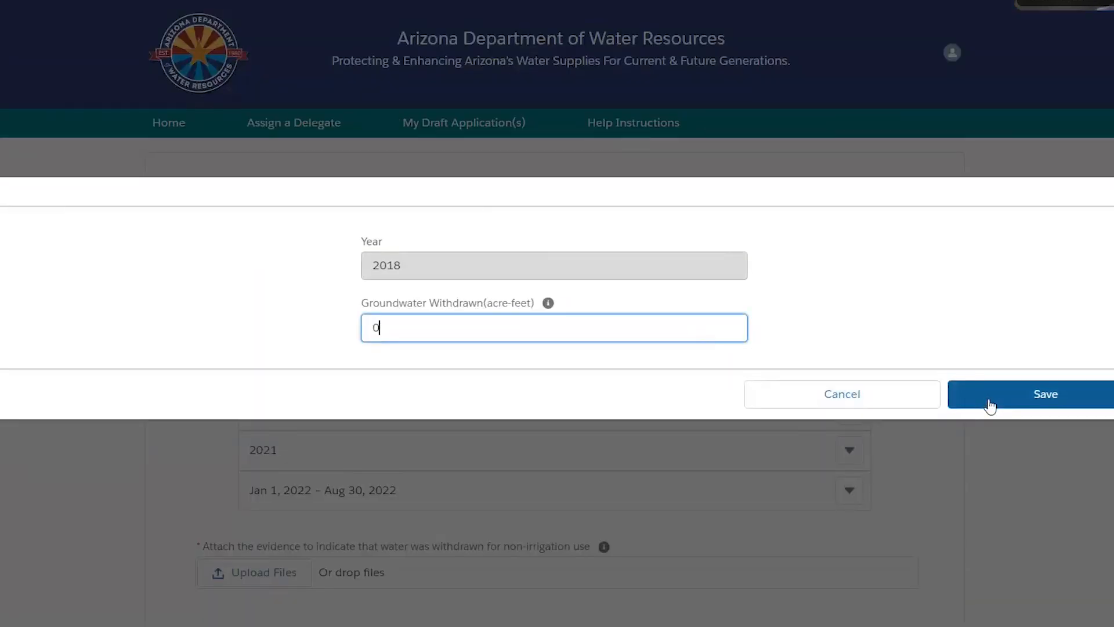
left_click(1045, 394)
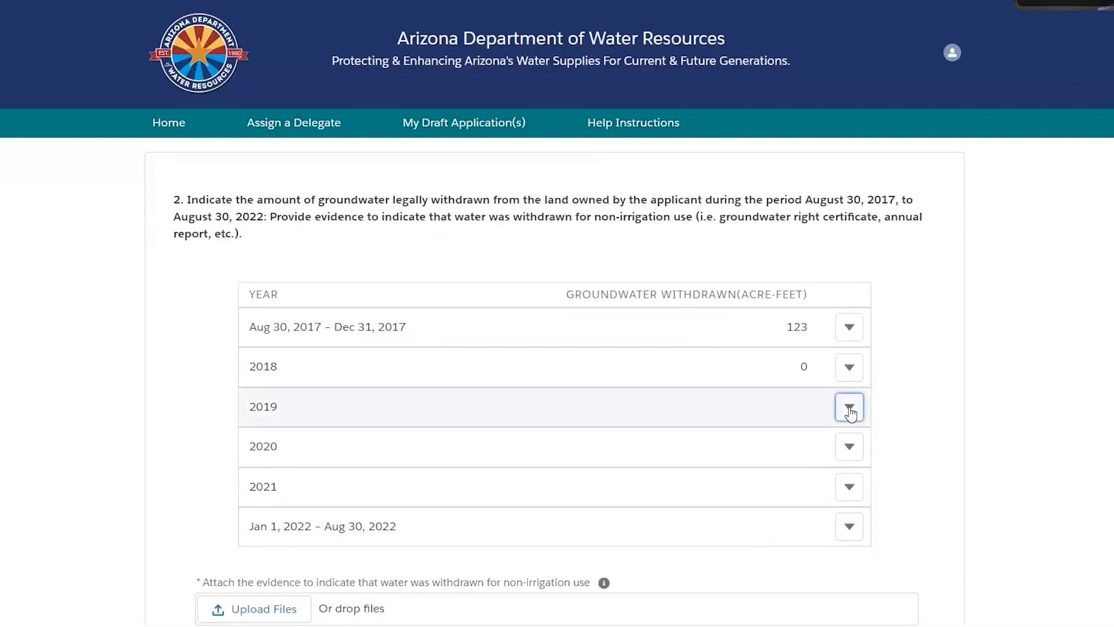
left_click(848, 406)
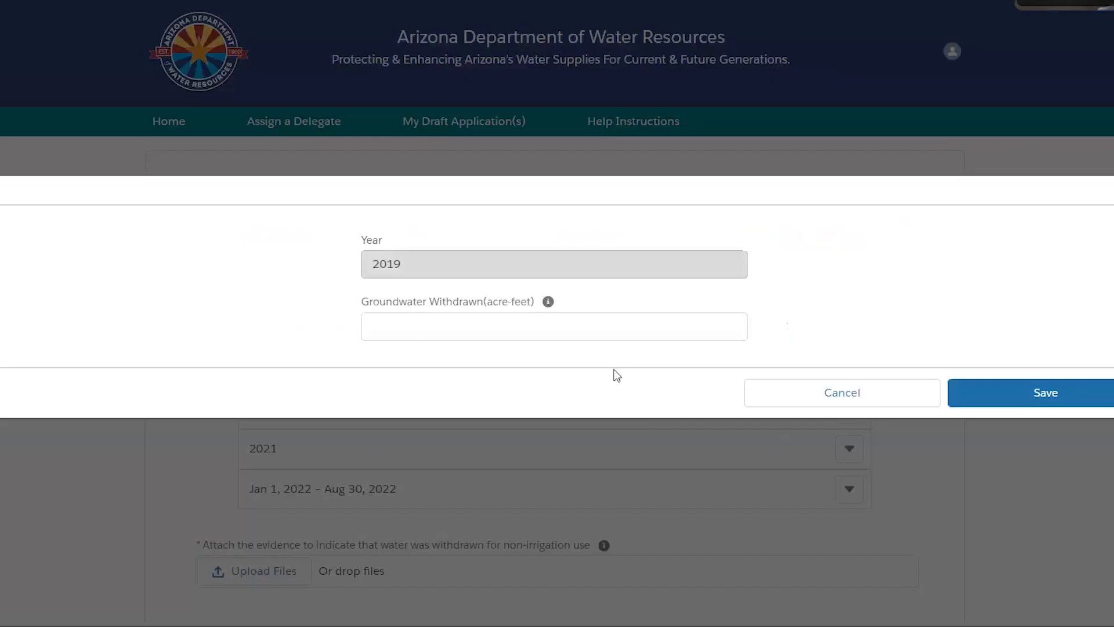
type("500")
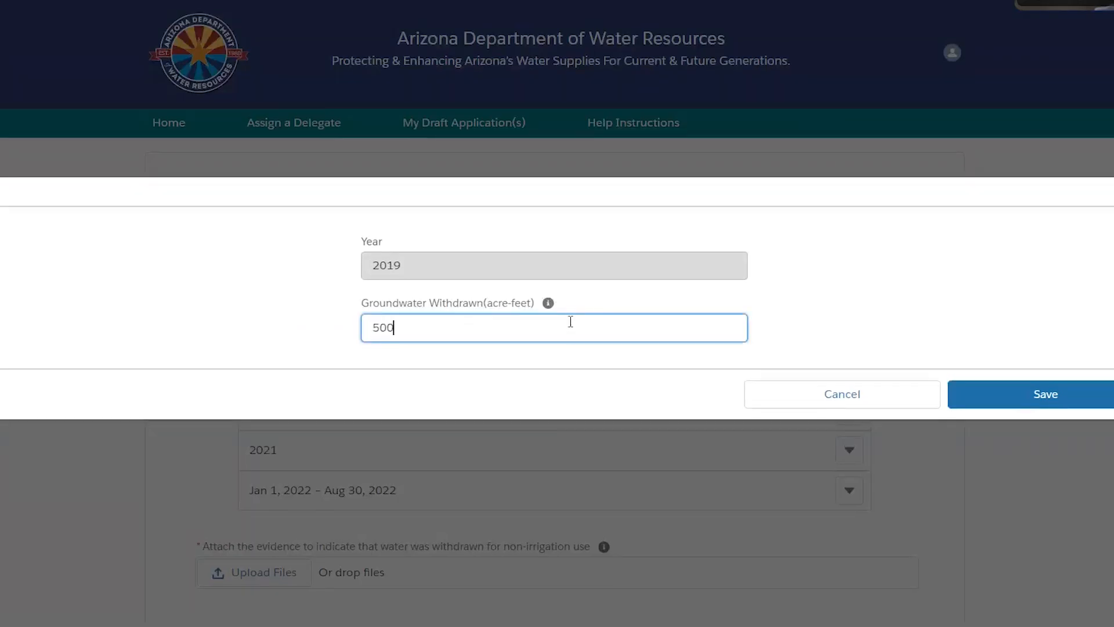
left_click(1045, 393)
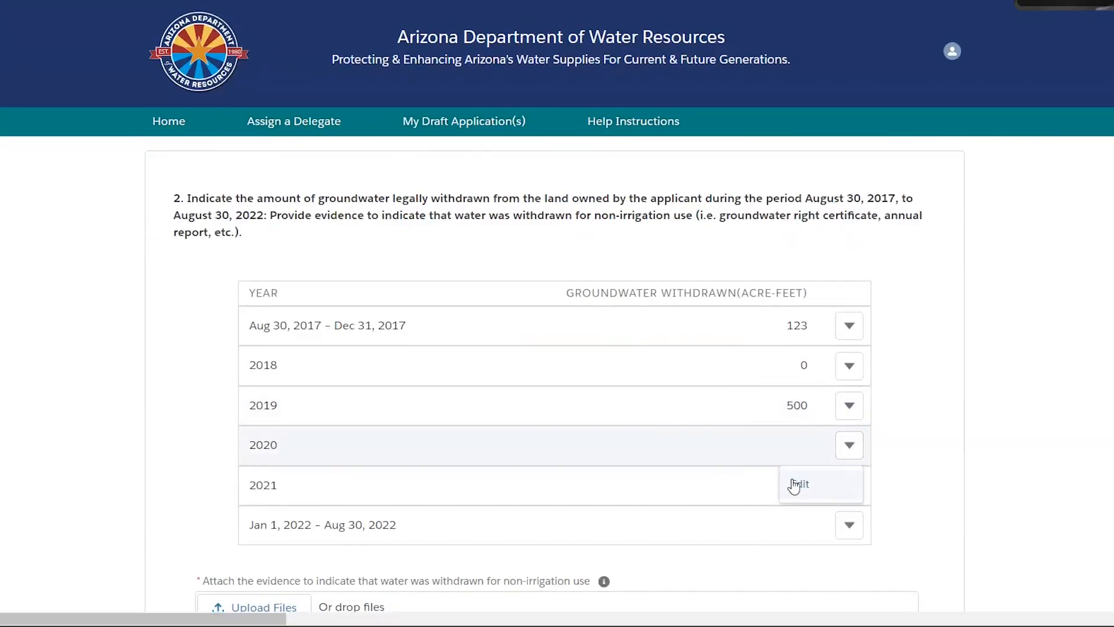
- Record groundwater withdrawn of 200 acre-feet for 2020, 200 for 2021 and 0 for 2022
left_click(798, 483)
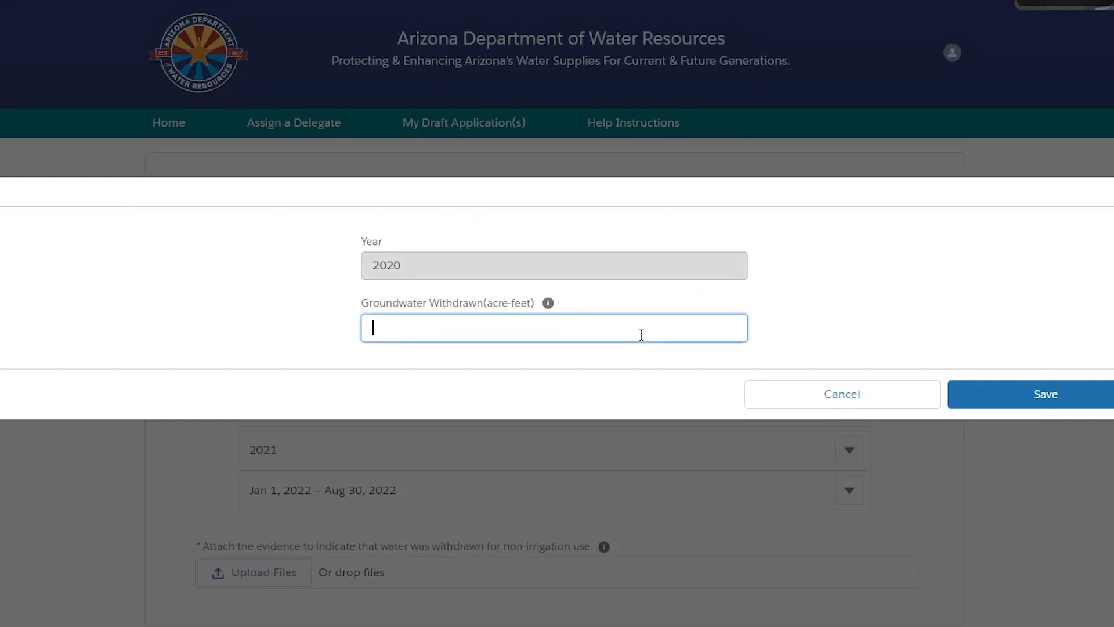
type("200")
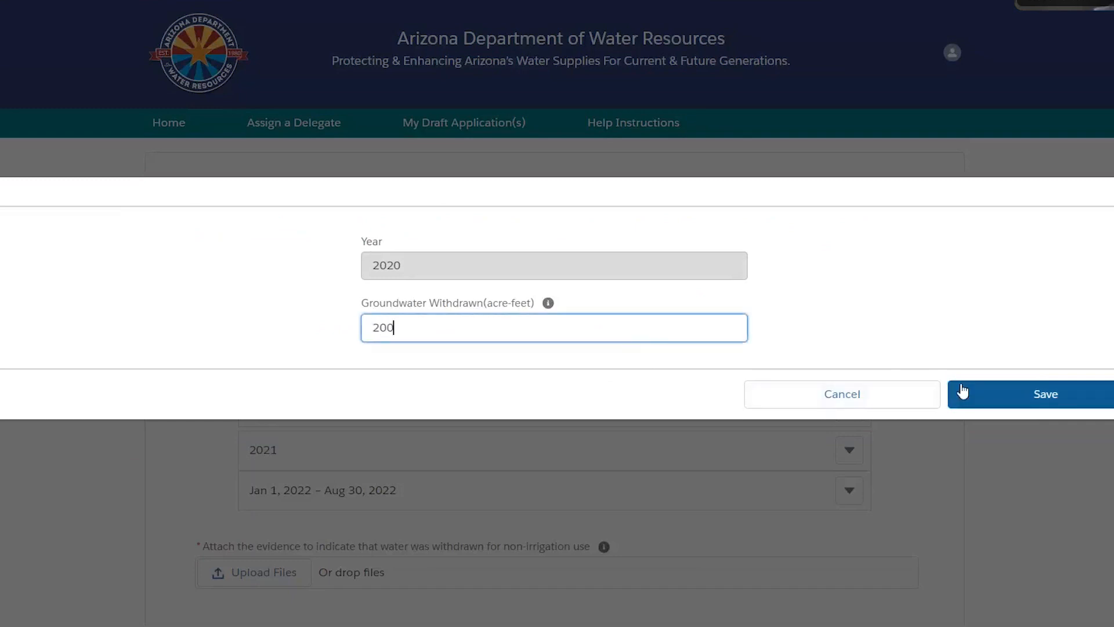
left_click(1046, 393)
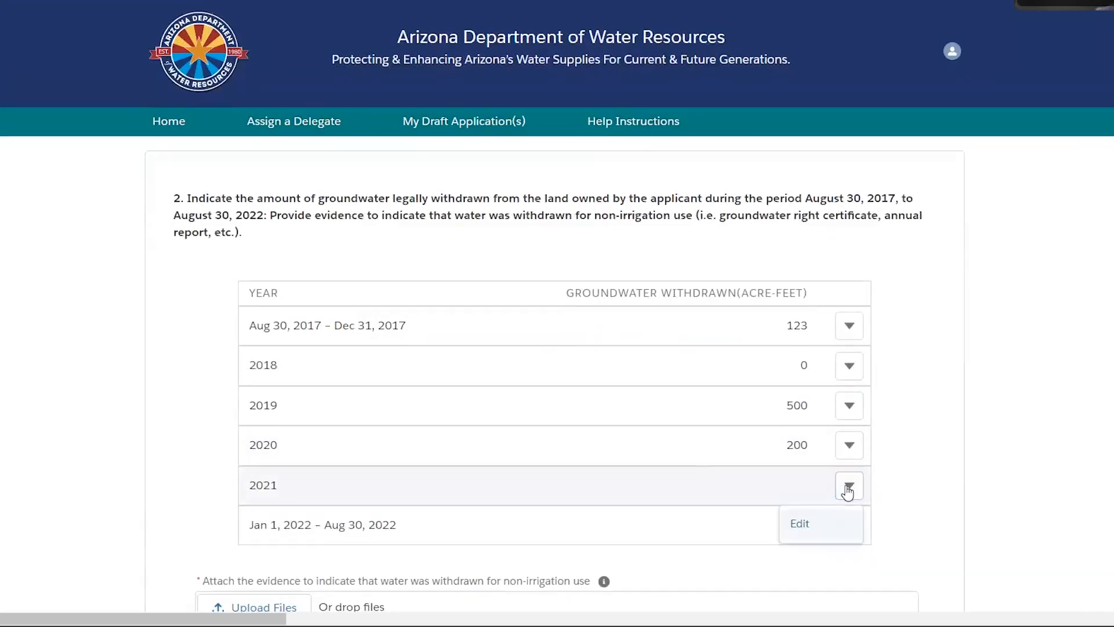
left_click(798, 523)
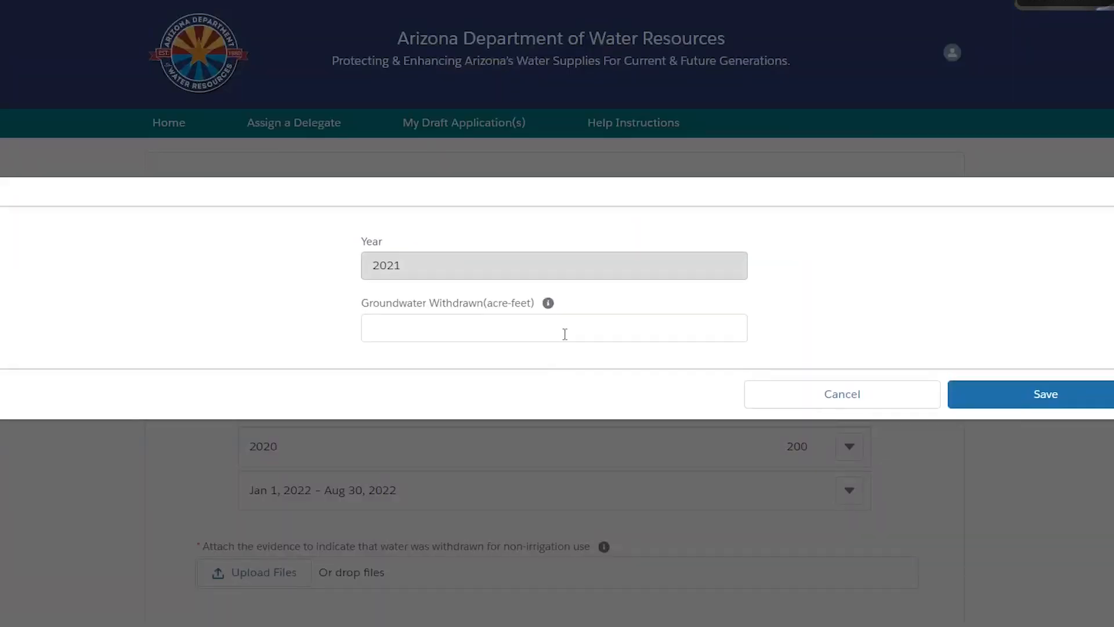
type("200")
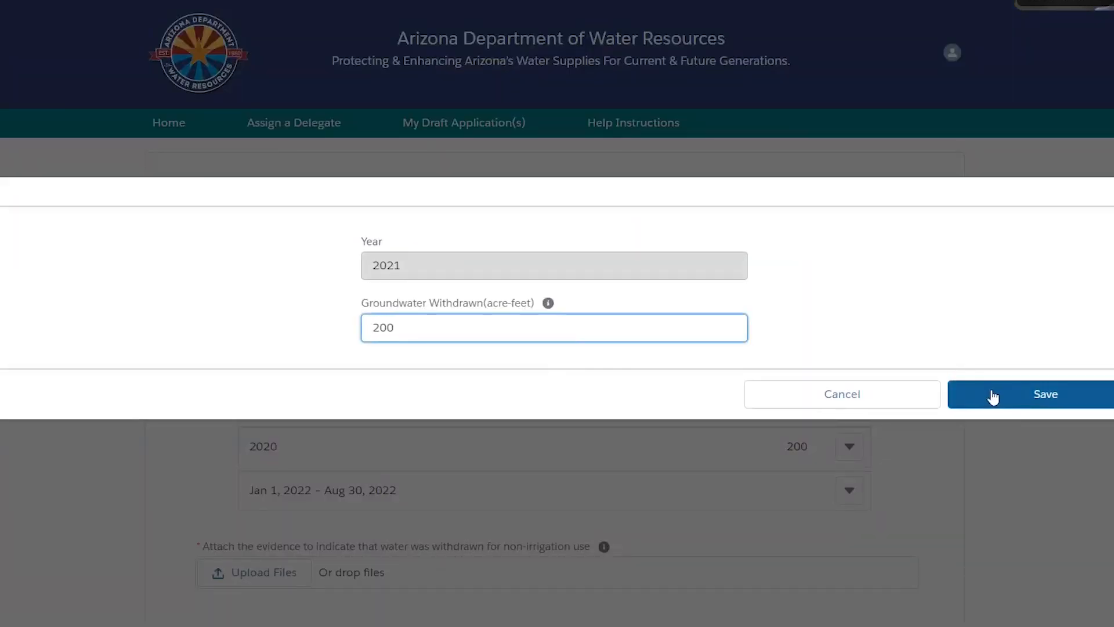
left_click(1046, 395)
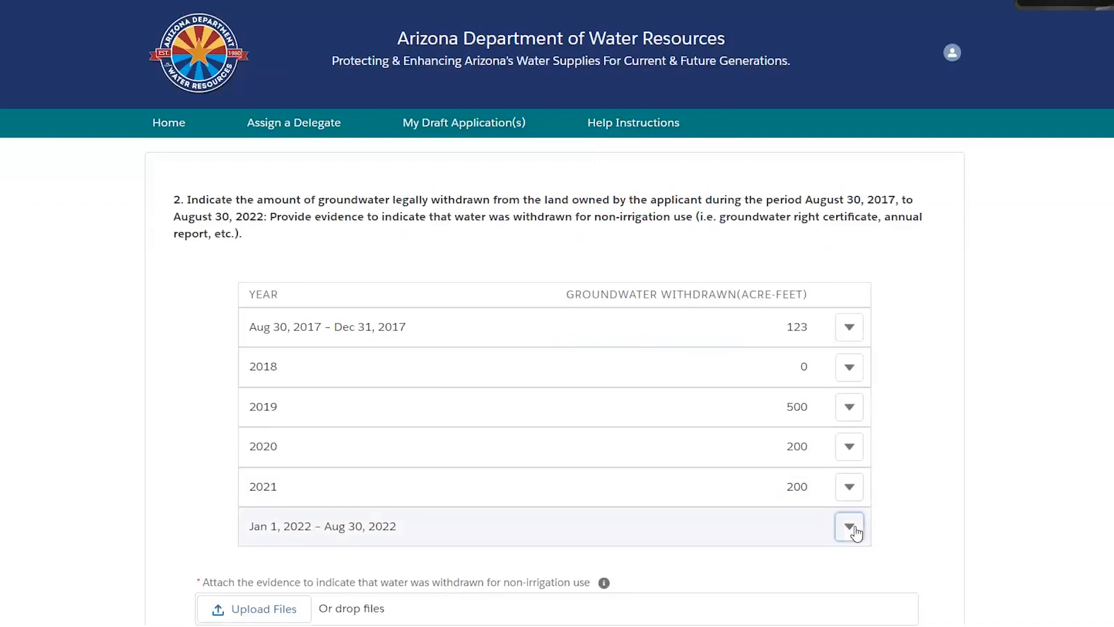
left_click(849, 527)
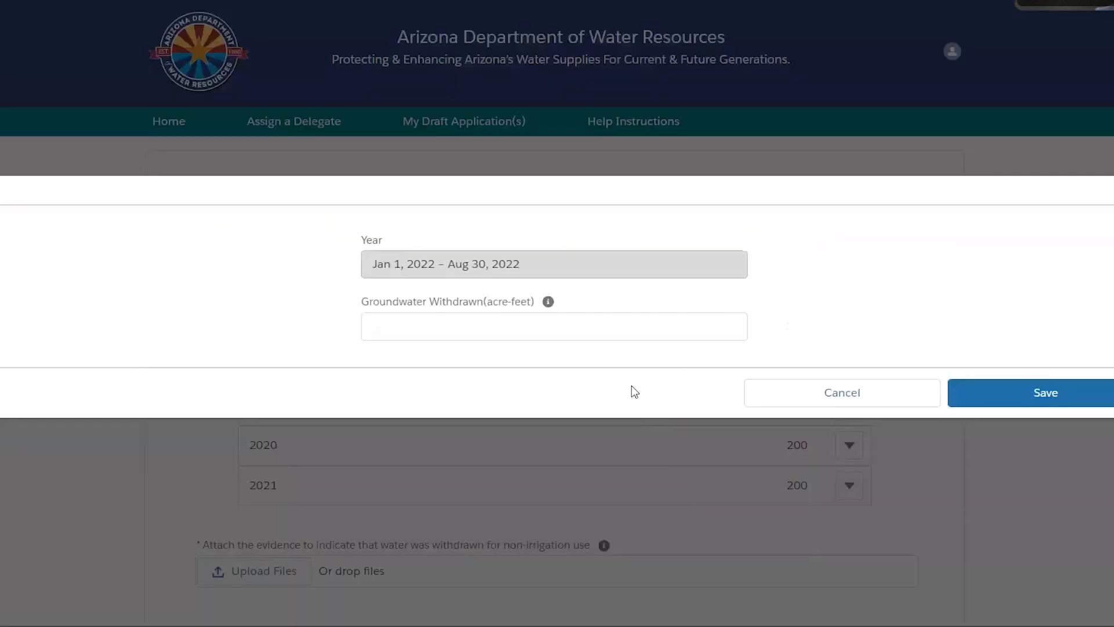
type("0")
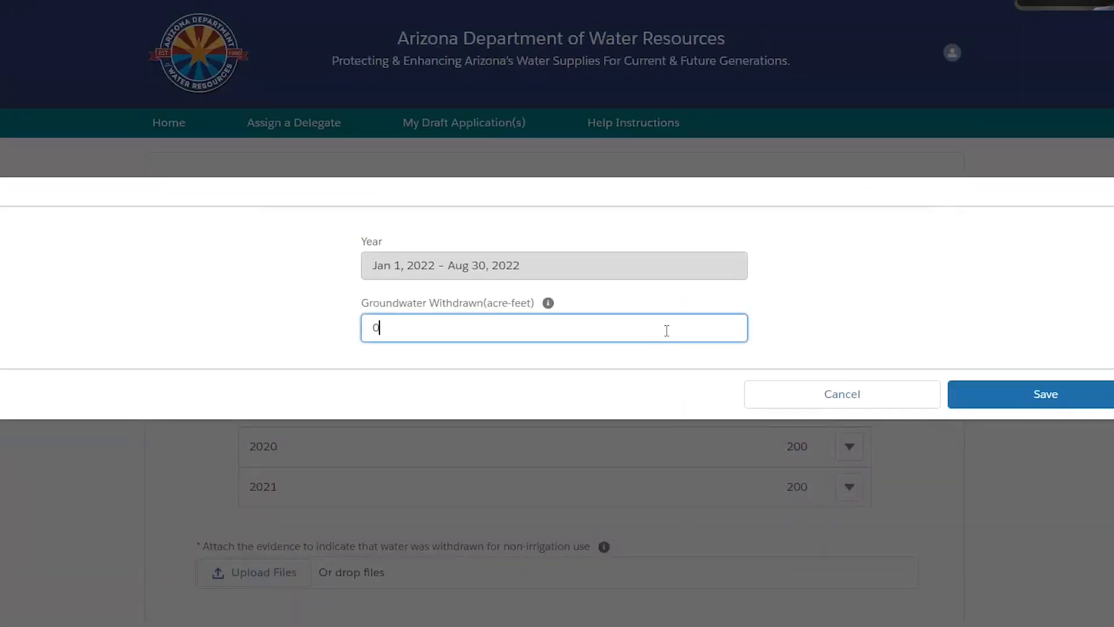
left_click(1045, 394)
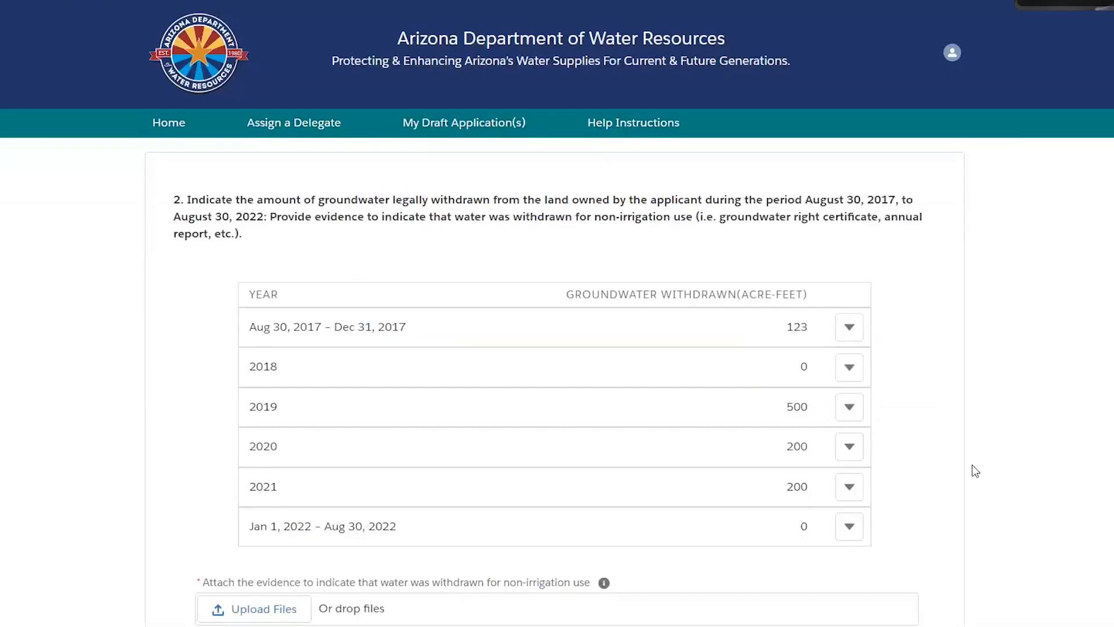
- Attach TestDocumentIGFR.docx as evidence of non-irrigation water use
scroll("down", 3)
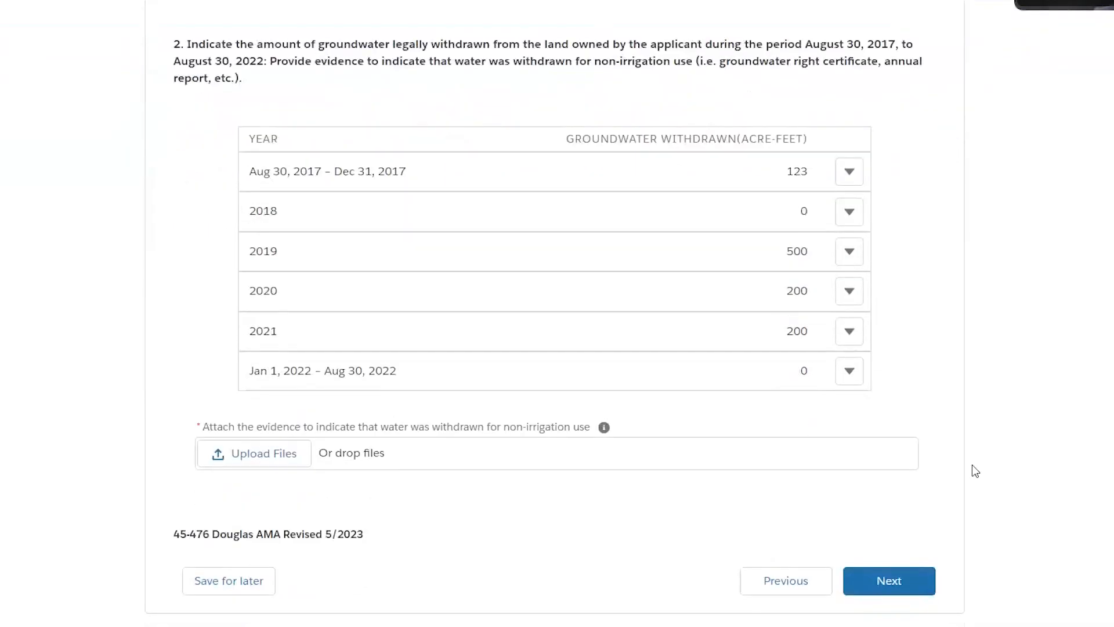
mouse_move(508, 501)
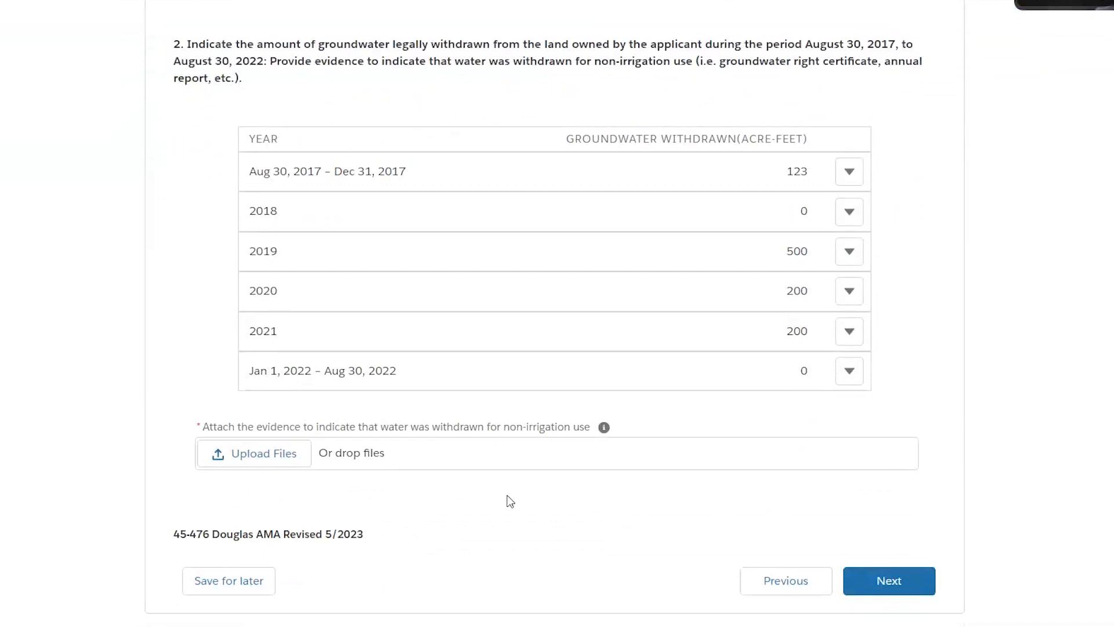
mouse_move(394, 433)
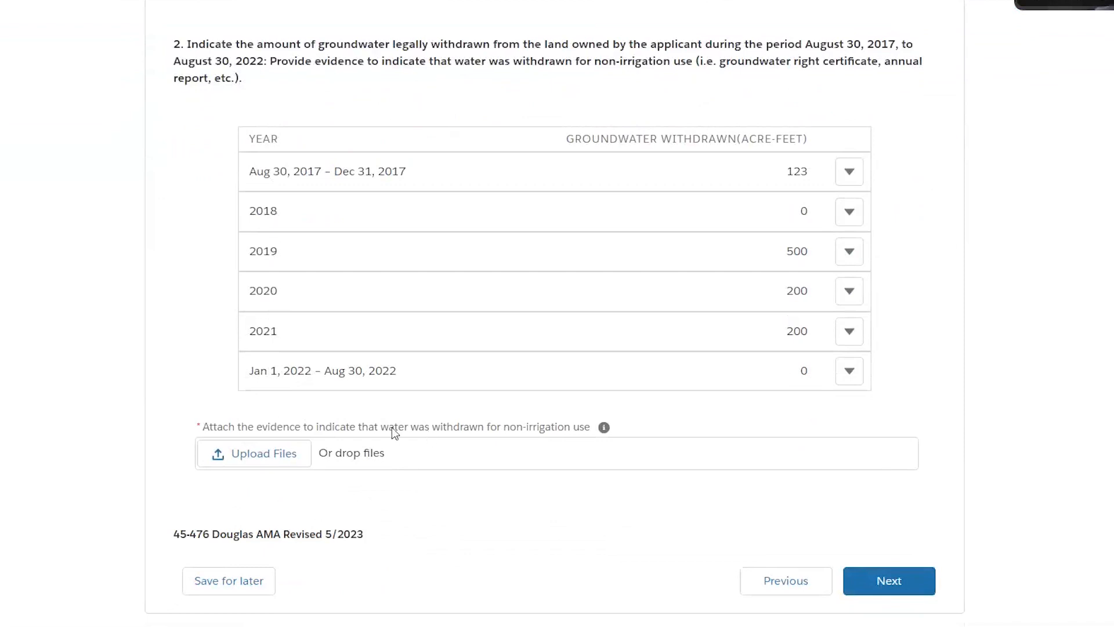
mouse_move(523, 409)
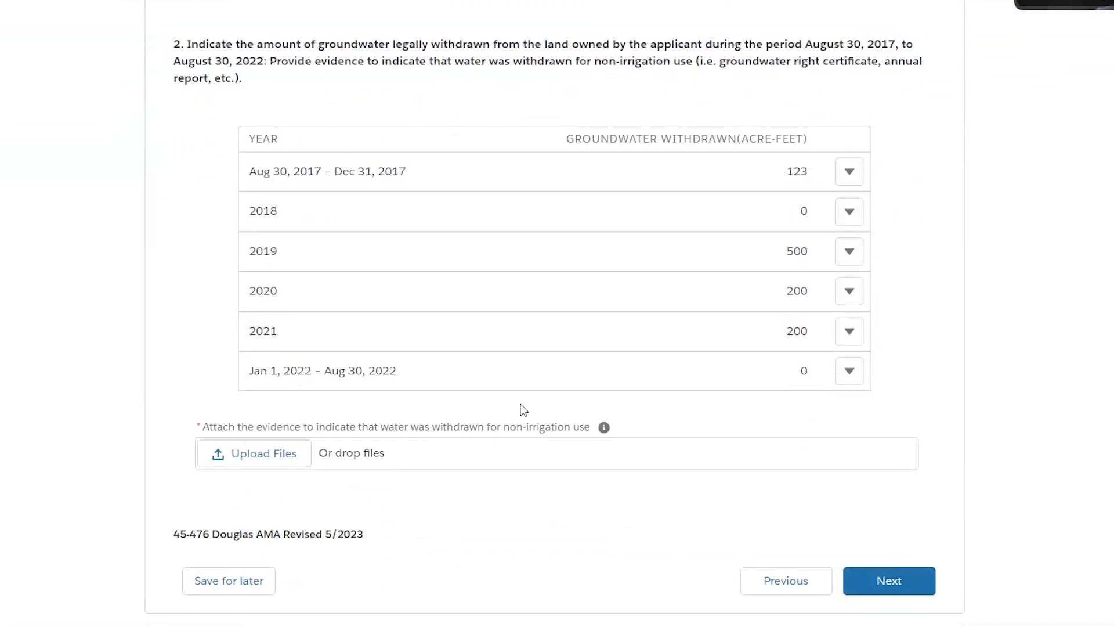
mouse_move(402, 405)
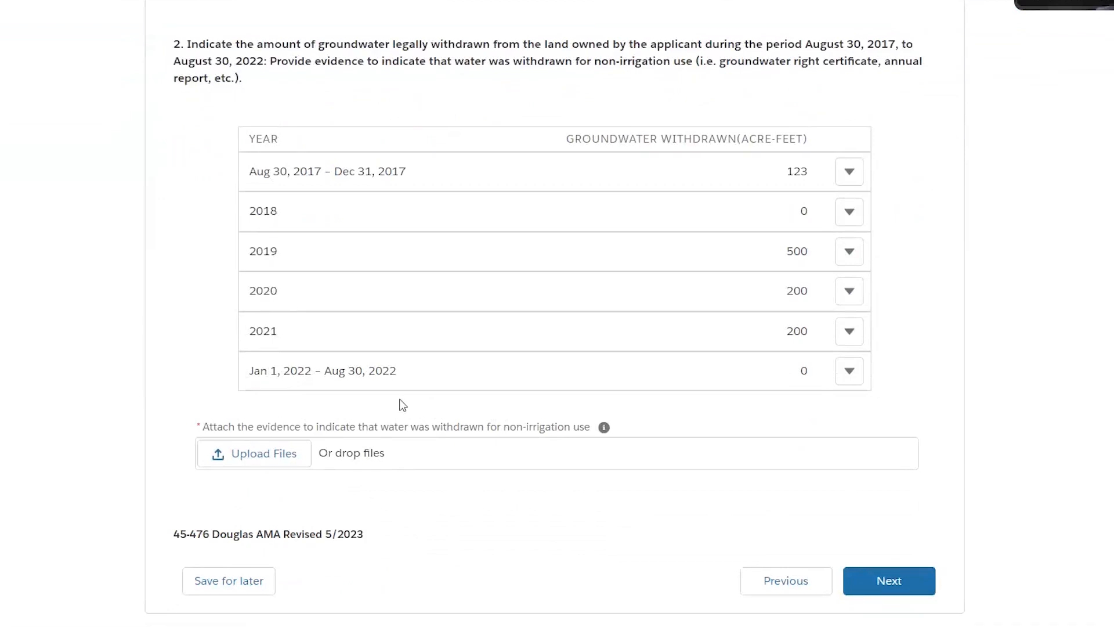
mouse_move(302, 487)
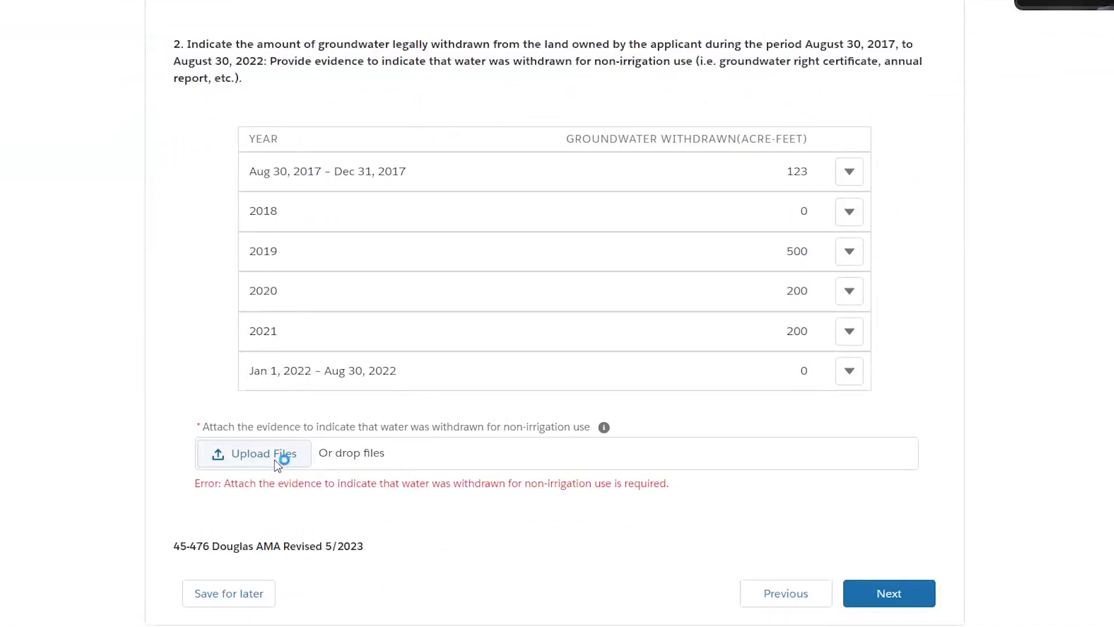
left_click(254, 454)
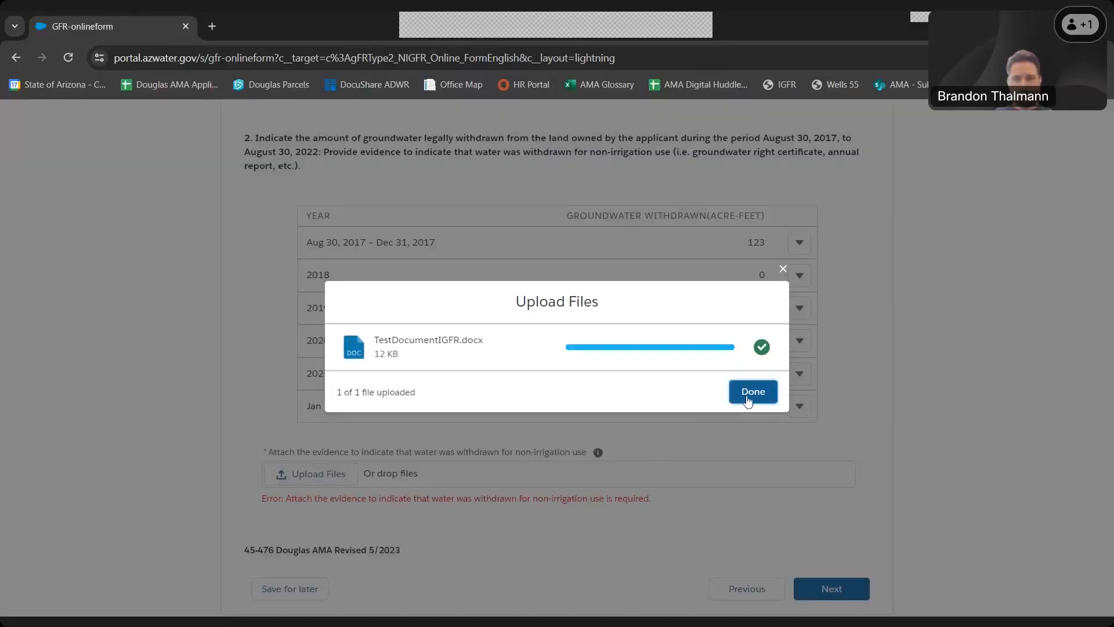
left_click(752, 391)
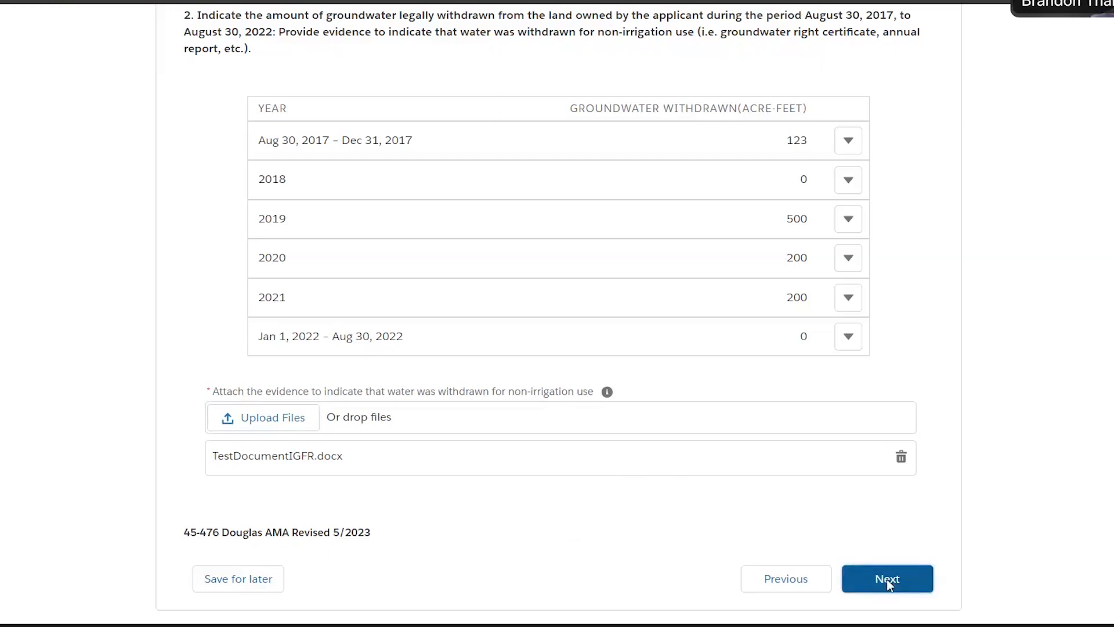
- Continue to the well section and enter DWR well registry number 55-123456
left_click(886, 578)
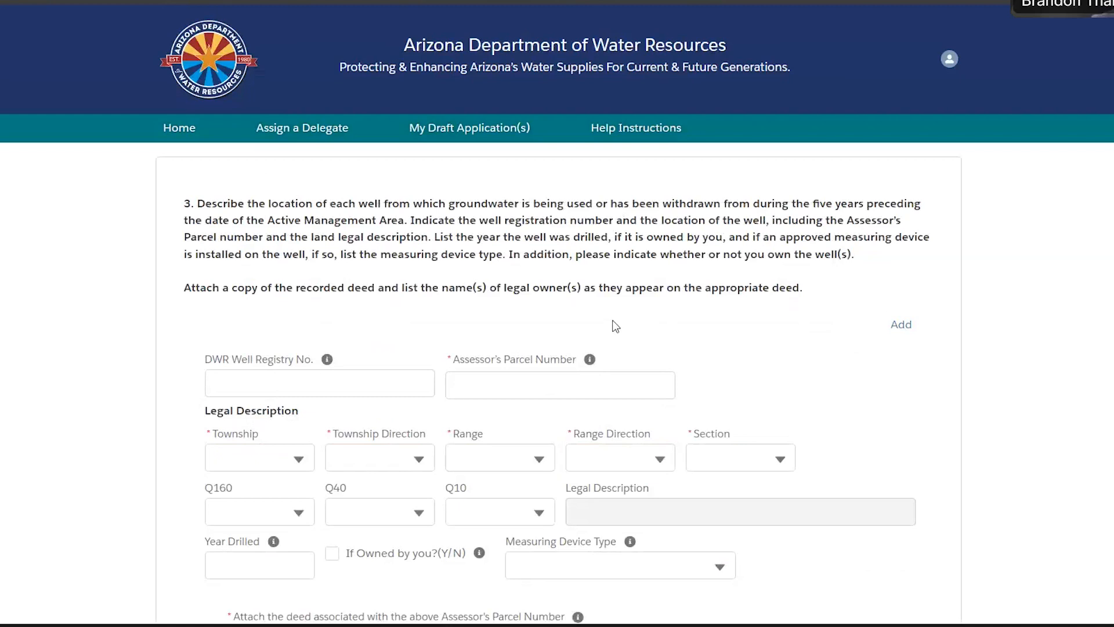
mouse_move(526, 329)
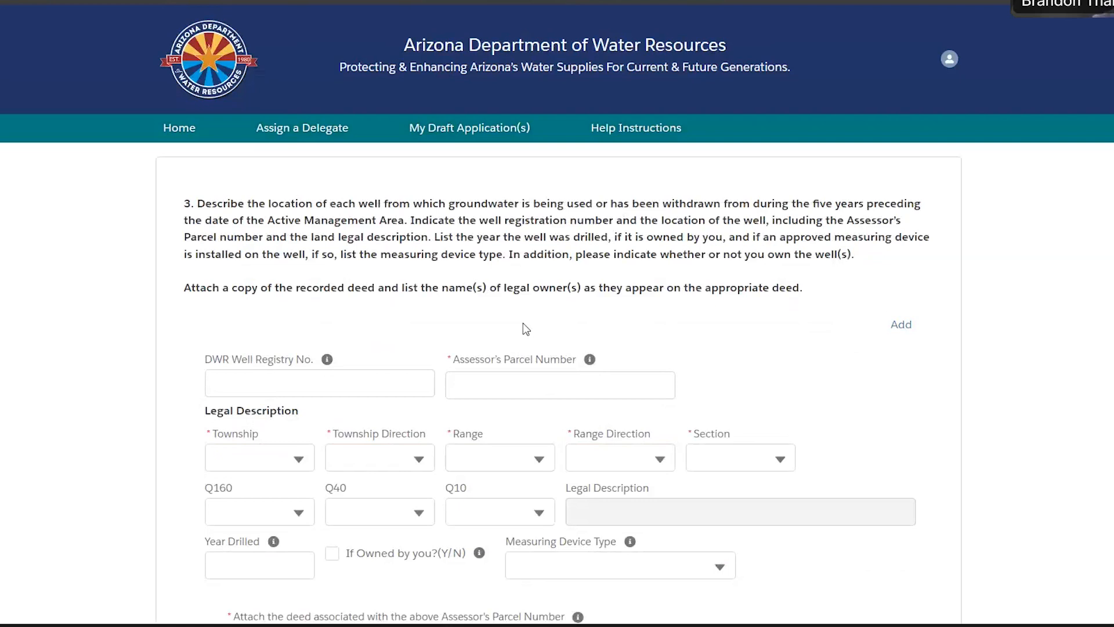
mouse_move(547, 329)
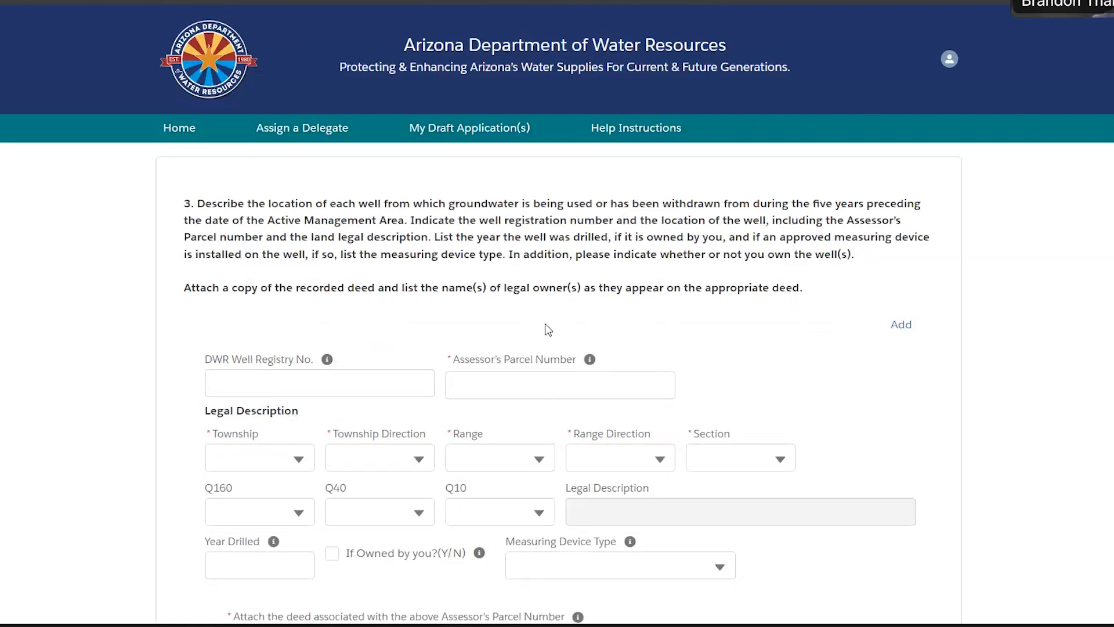
scroll("down", 3)
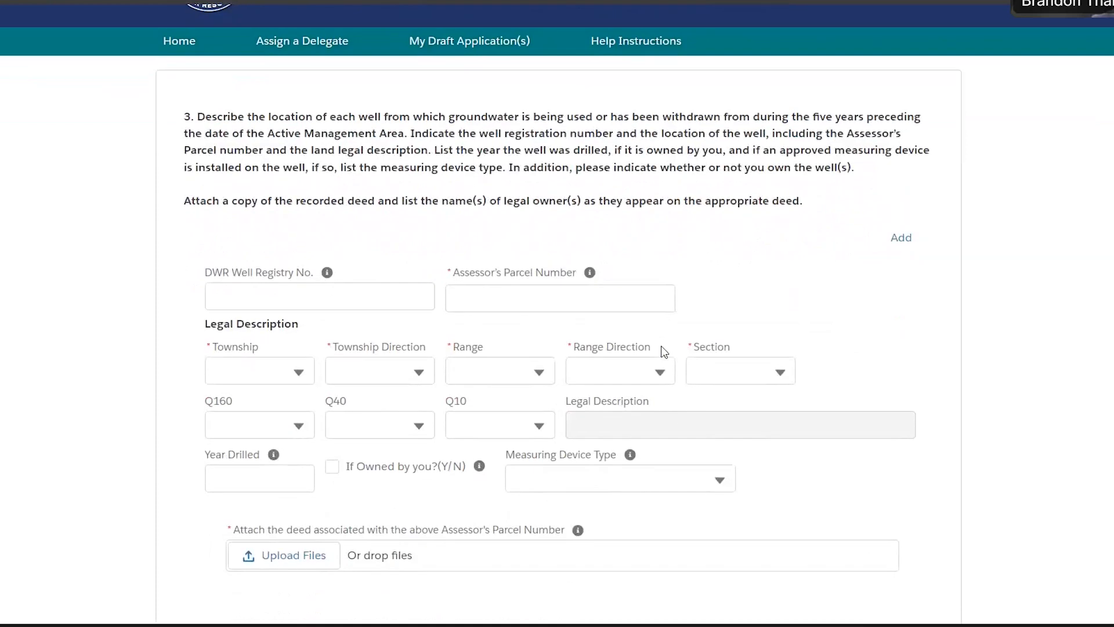
left_click(319, 295)
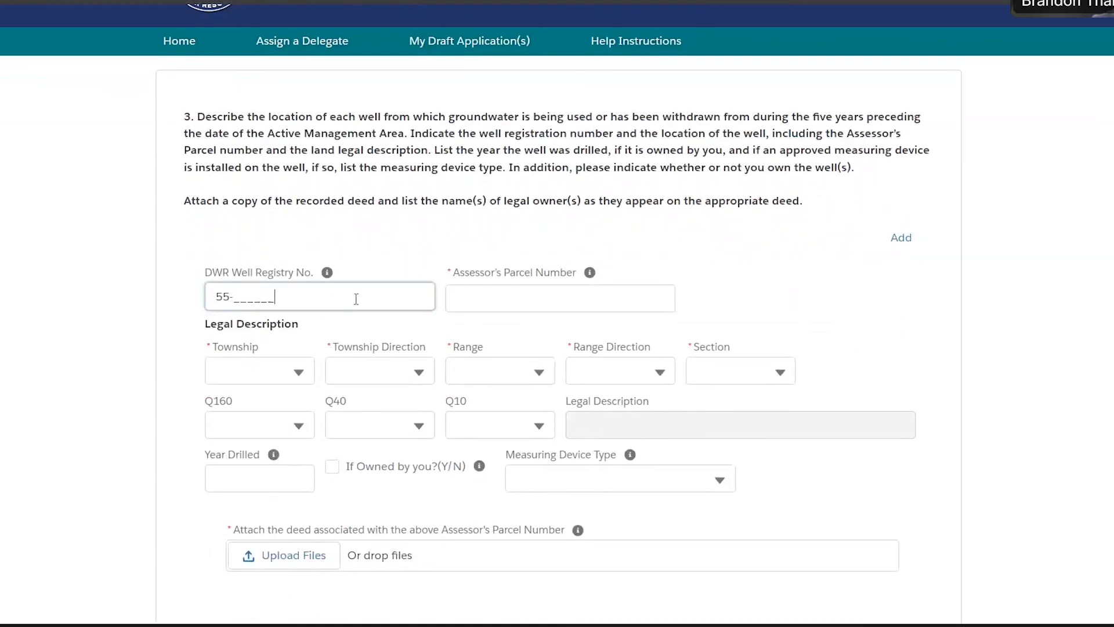
type("1234")
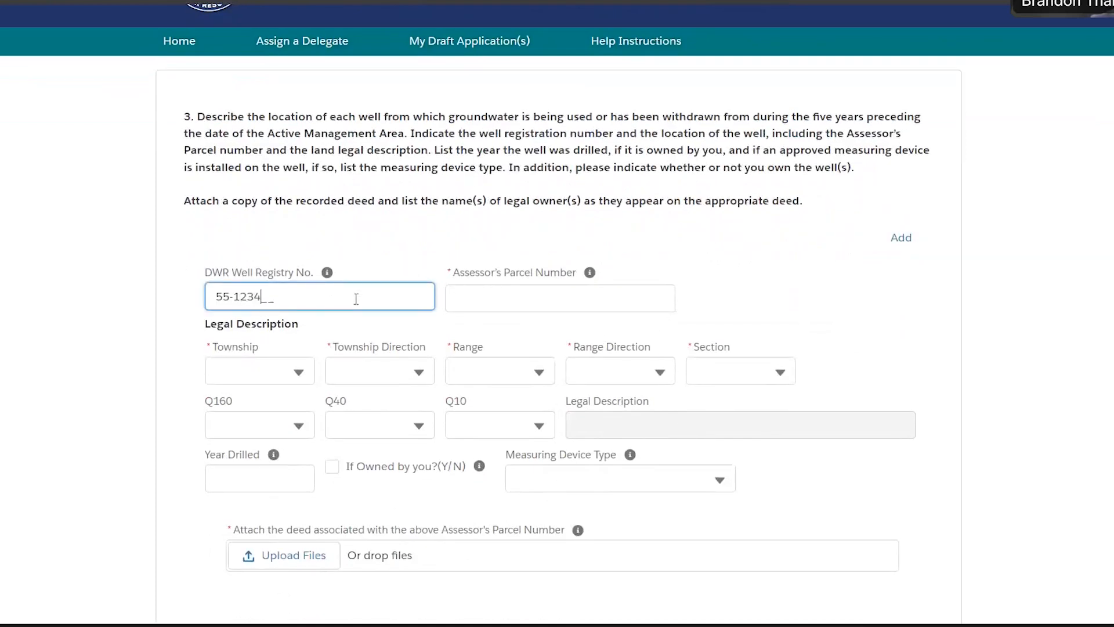
type("56")
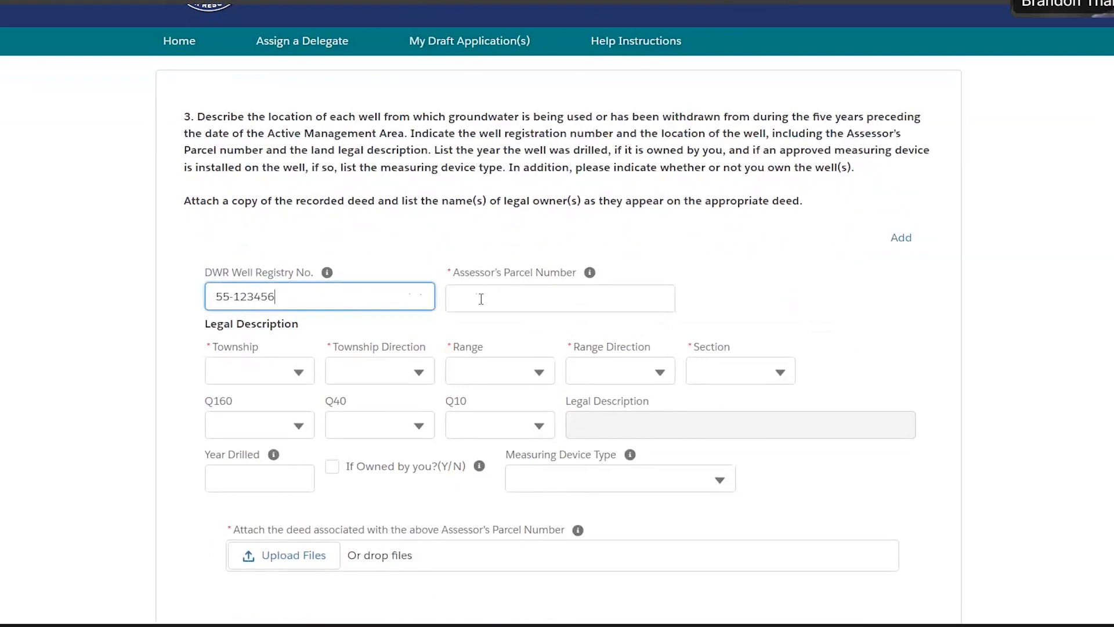
- Enter Assessor's Parcel Number 123-52-405A for the well
left_click(559, 298)
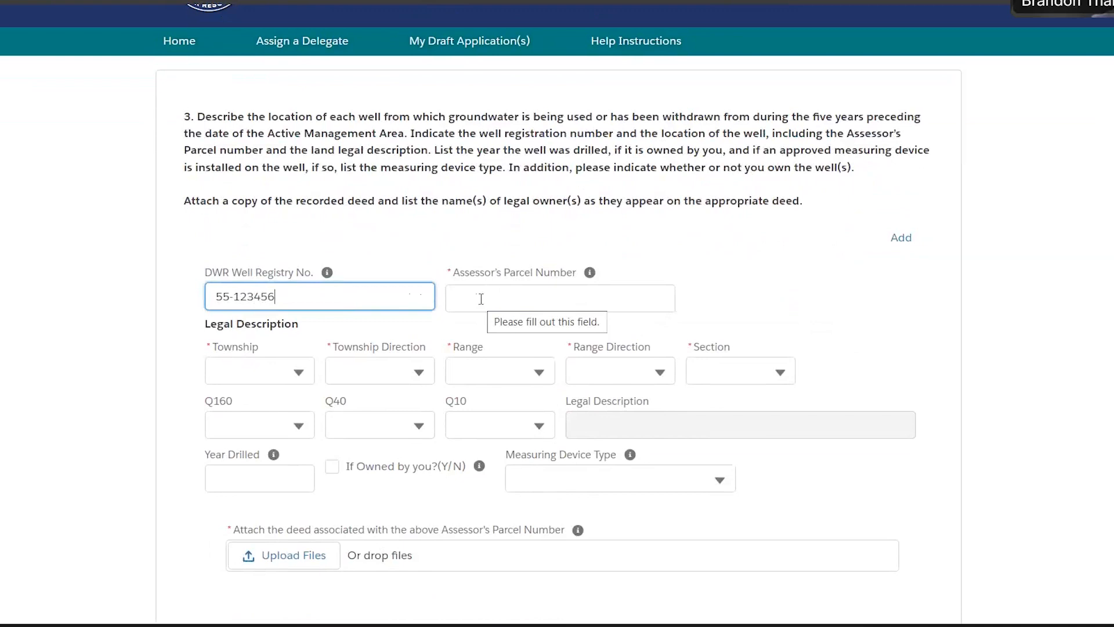
left_click(559, 298)
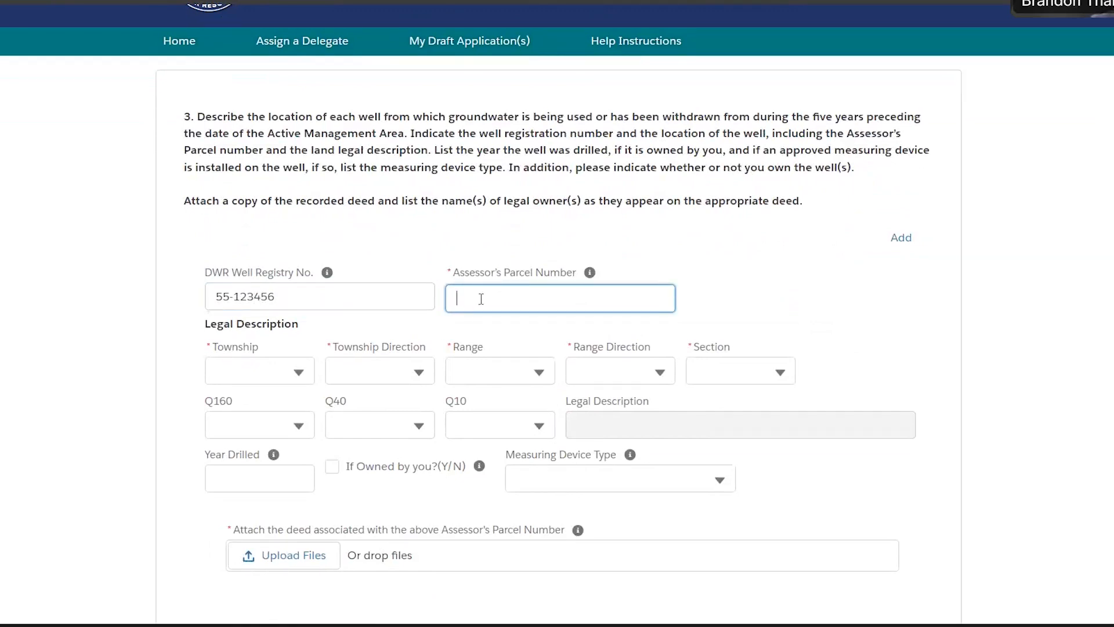
type("123")
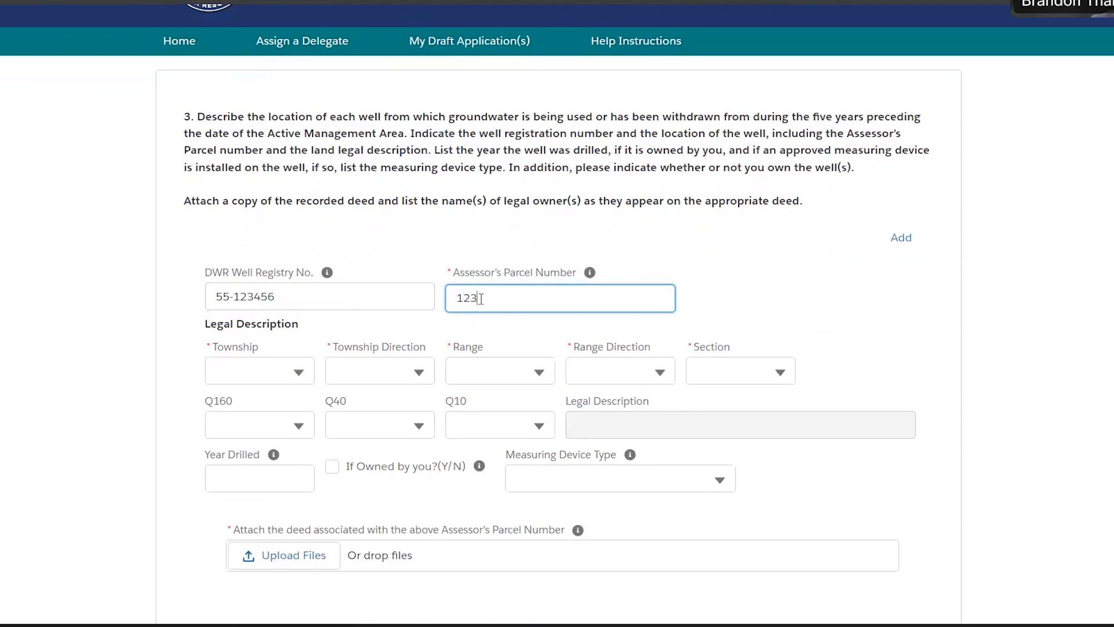
type("5")
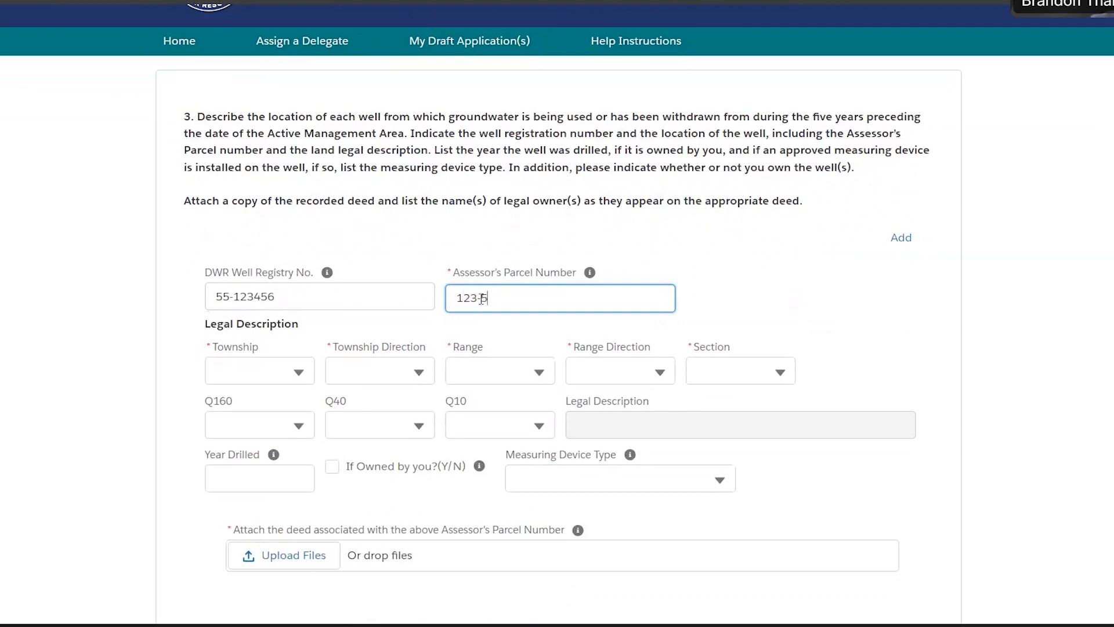
type("2-40")
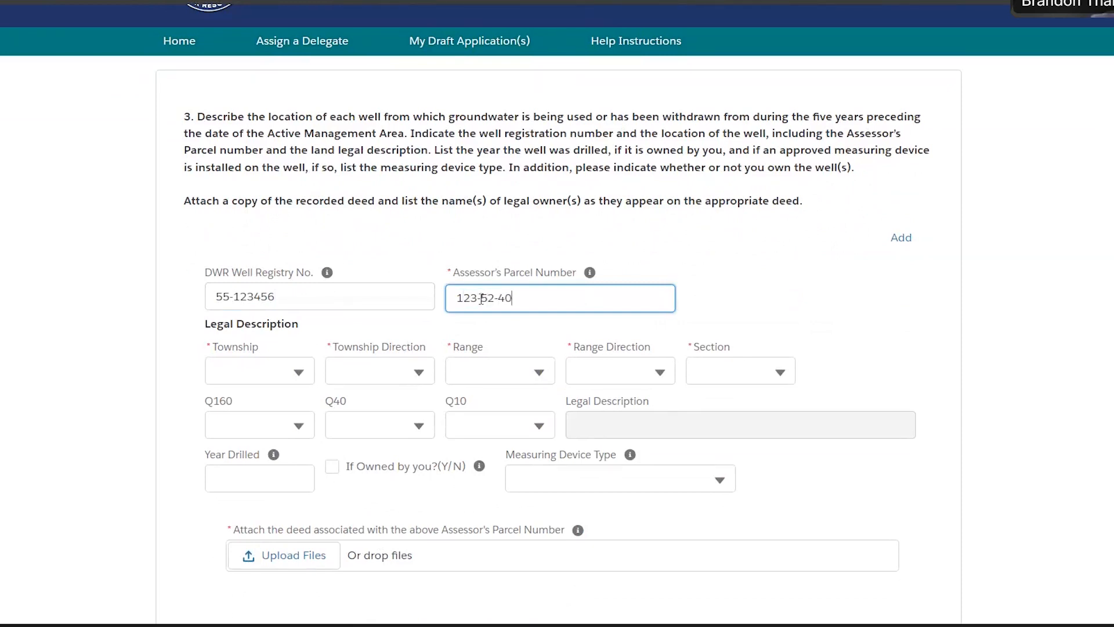
type("5A")
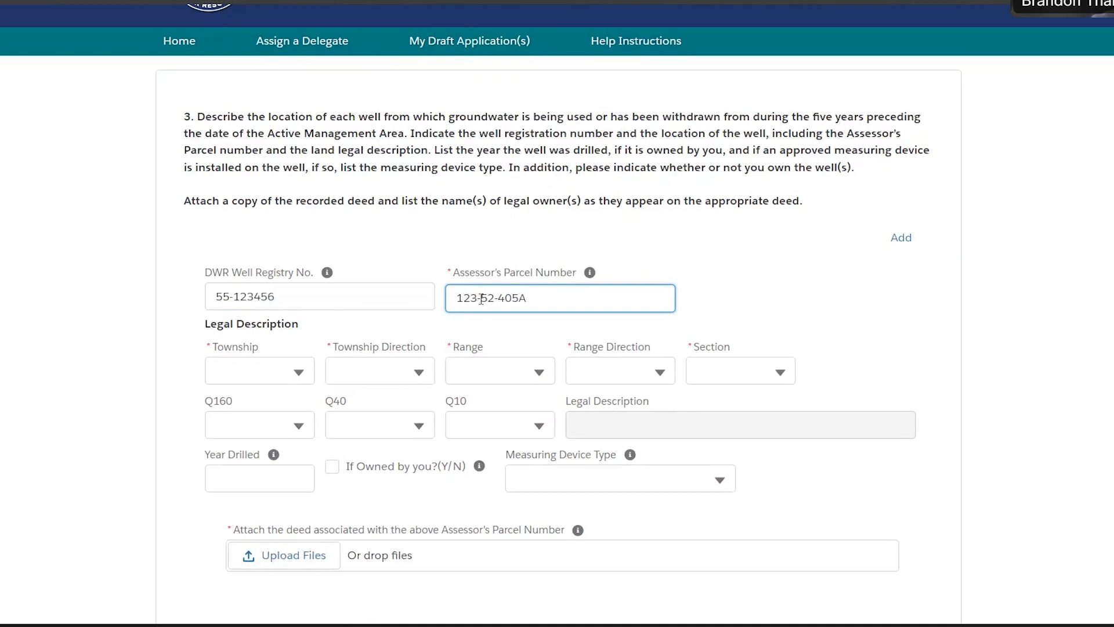
mouse_move(820, 321)
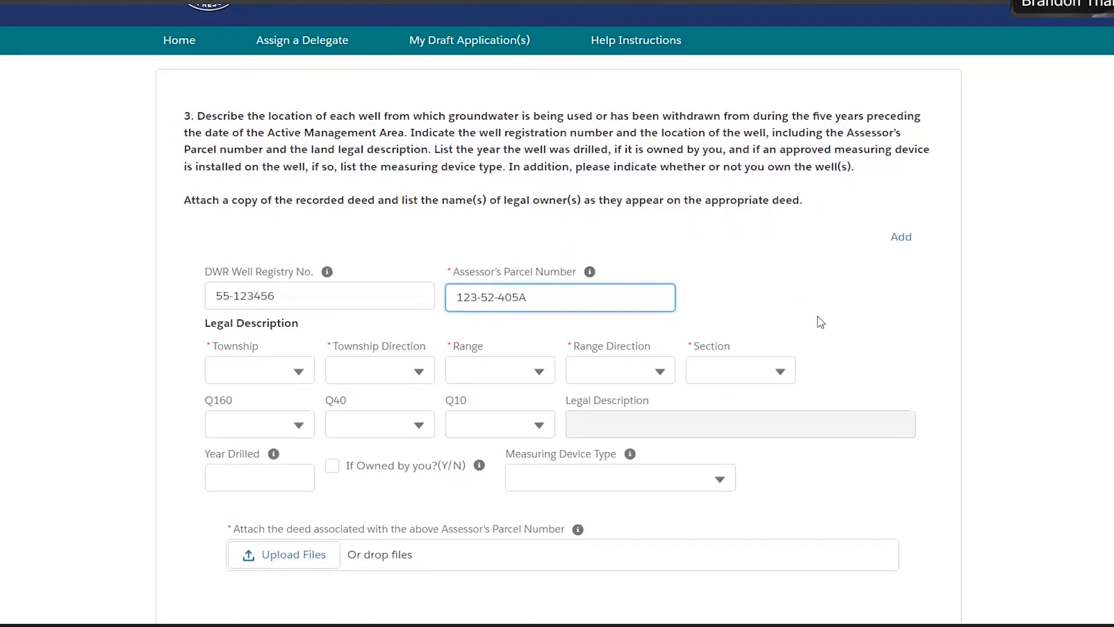
scroll("down", 3)
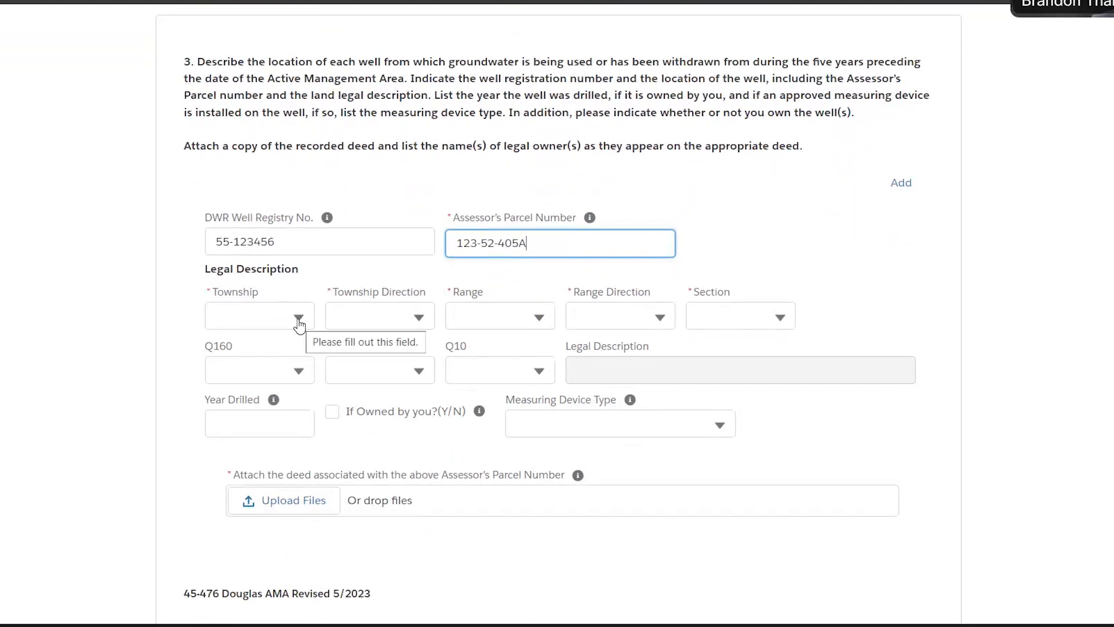
- Set the well location to township 2 North, range 3 East, section 2
left_click(291, 316)
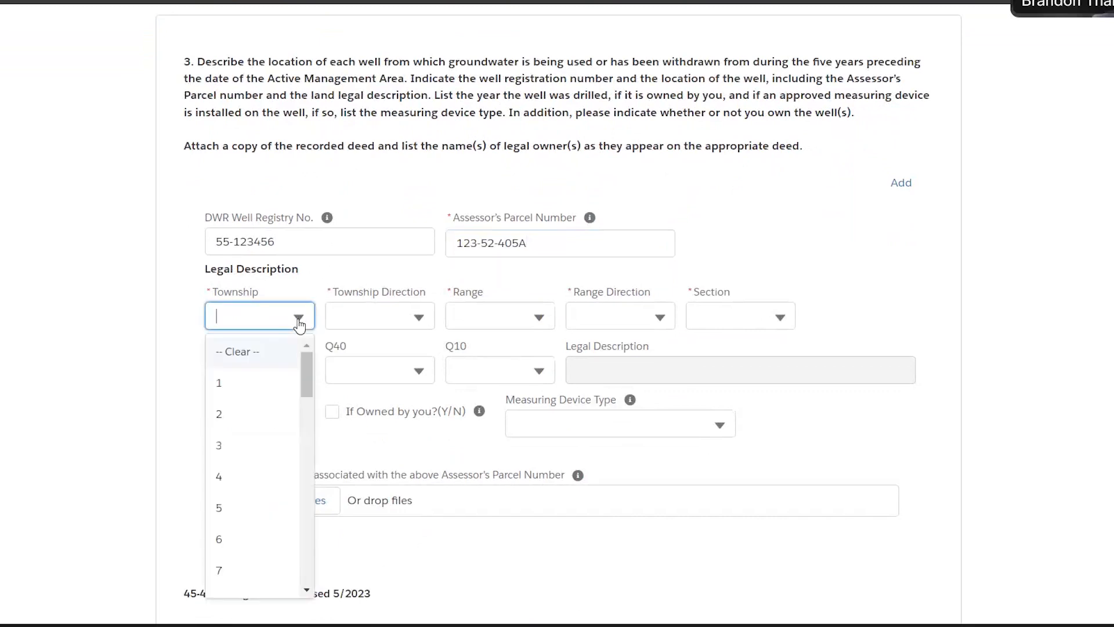
left_click(218, 413)
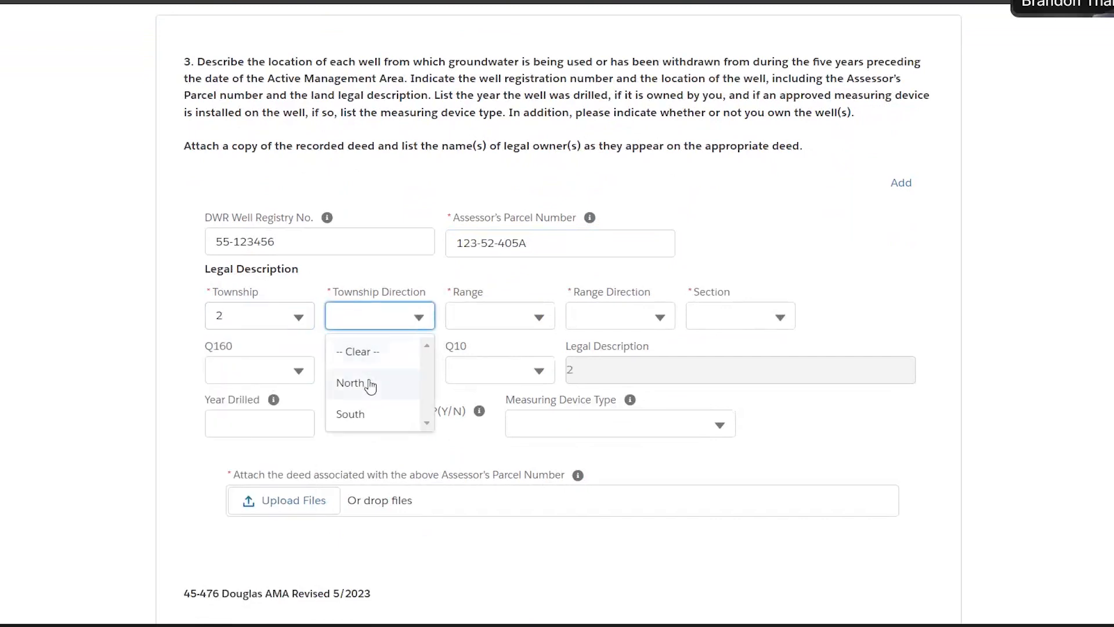
left_click(351, 382)
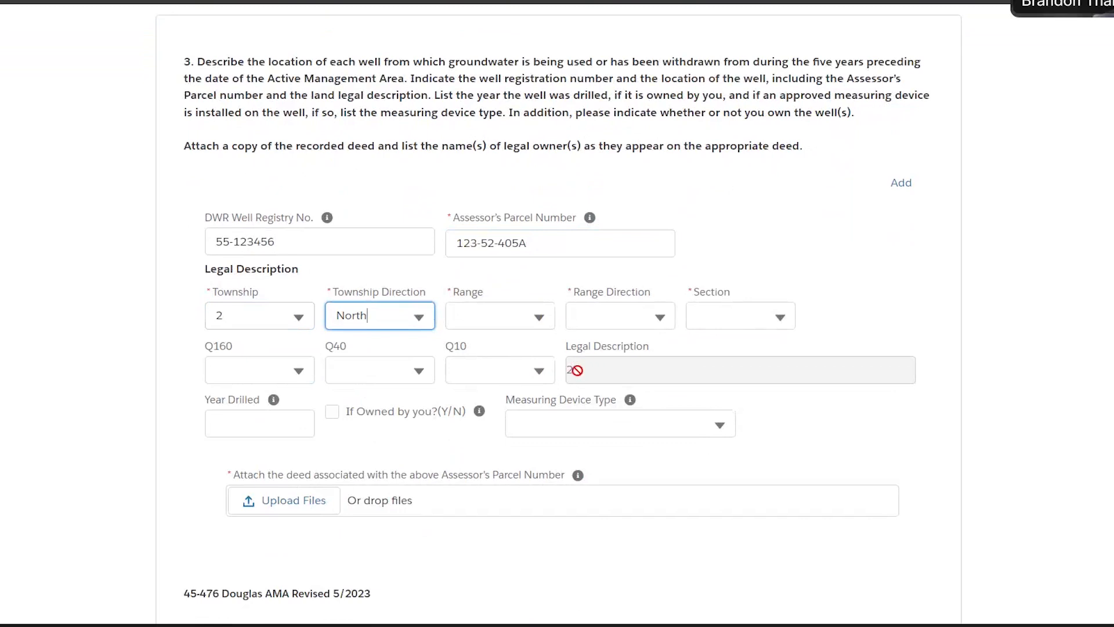
left_click(499, 316)
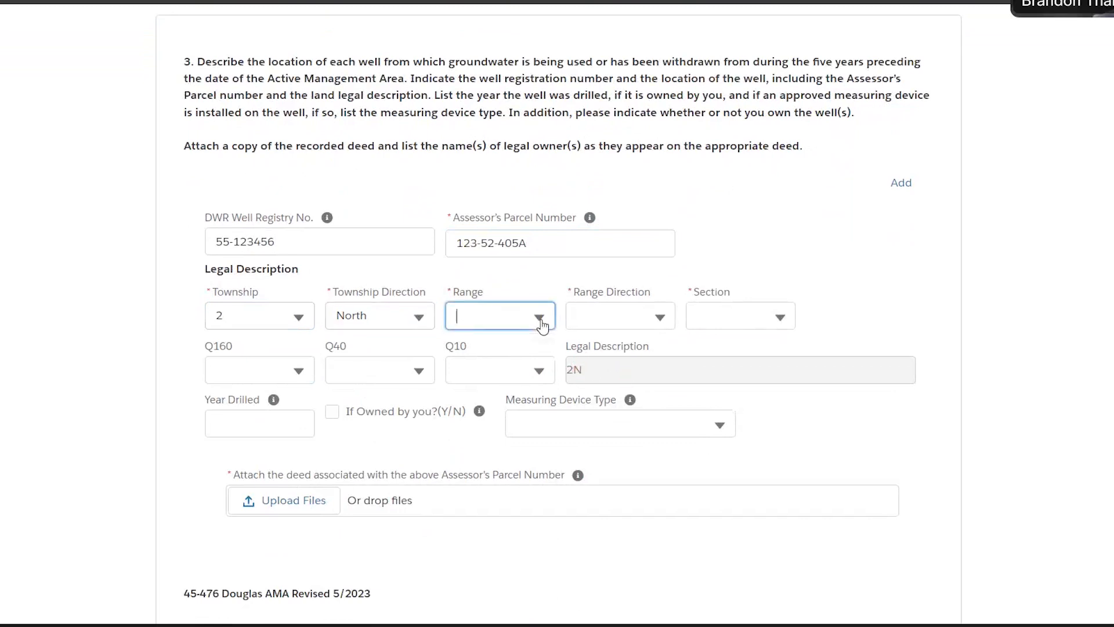
type("3")
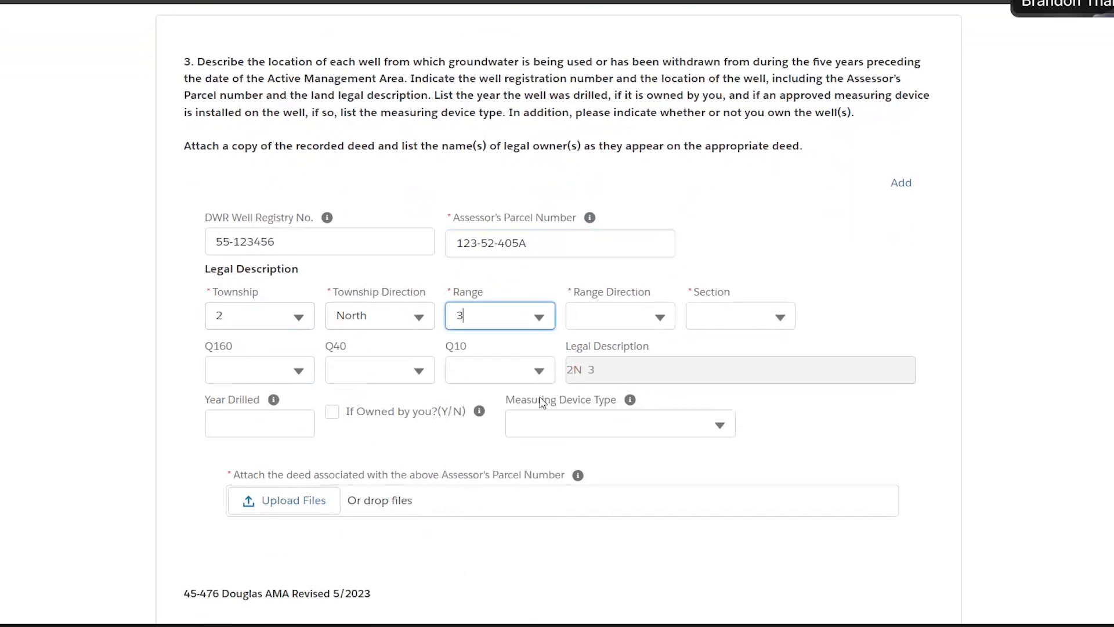
left_click(619, 316)
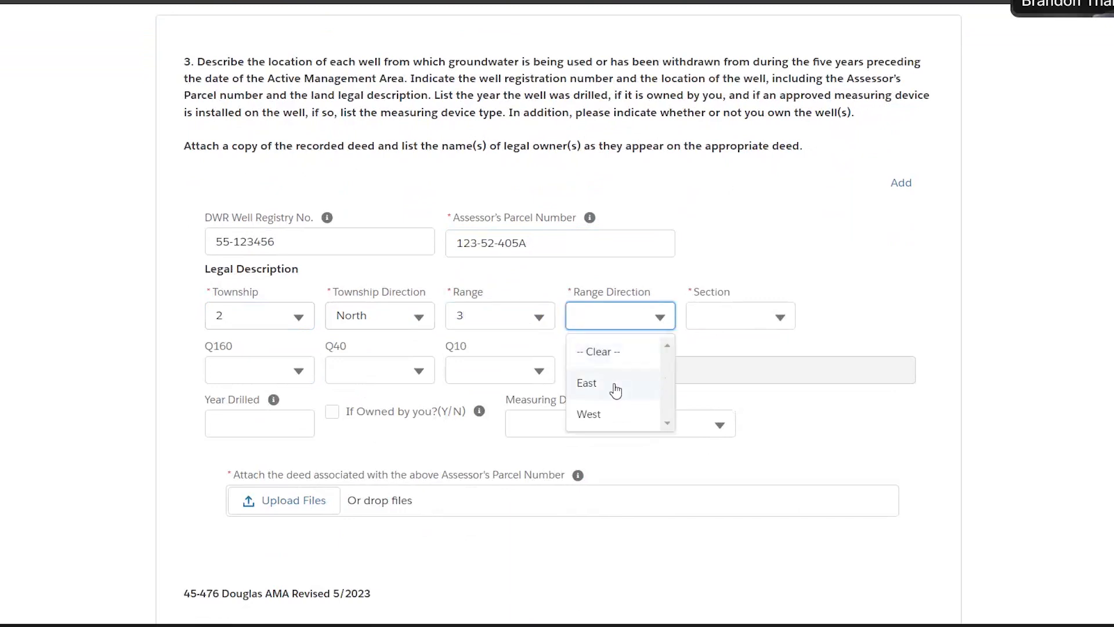
left_click(586, 383)
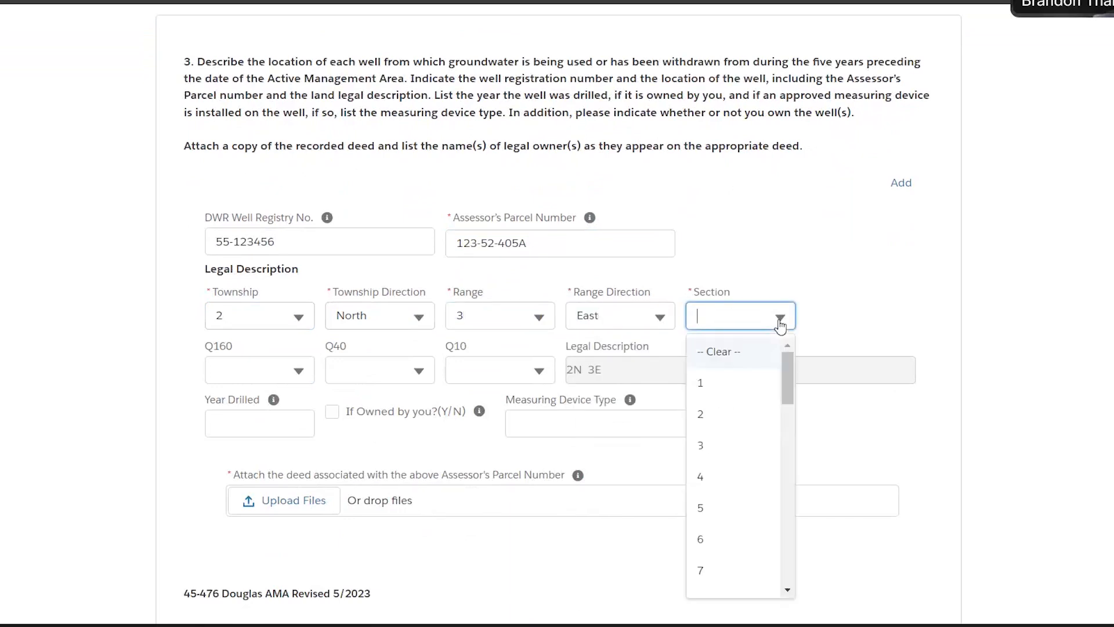
left_click(700, 413)
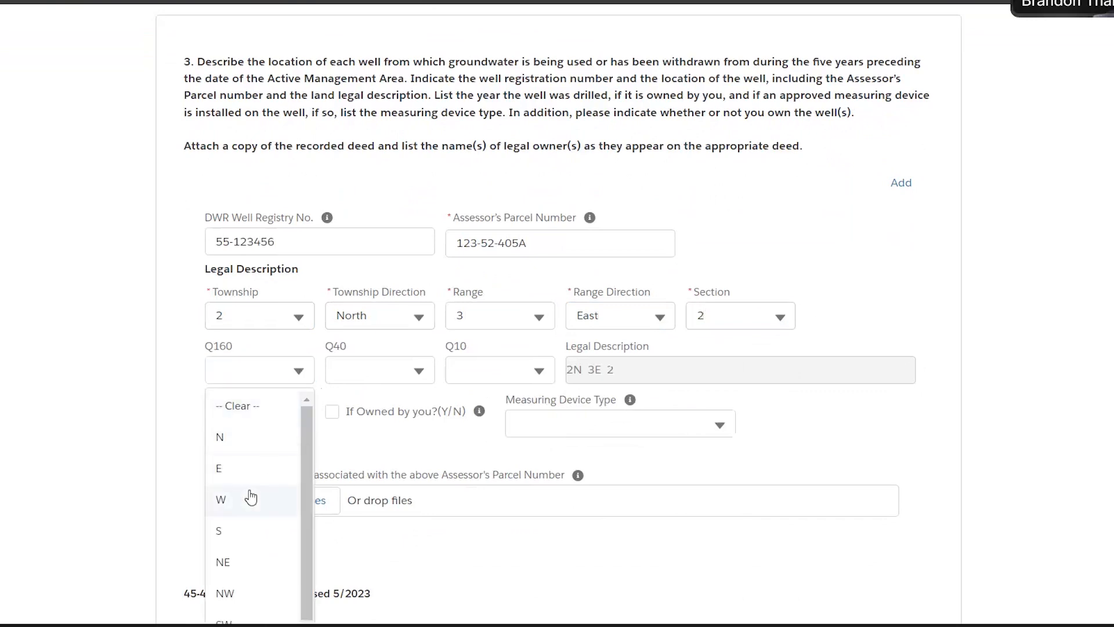
- Set the quarter sections to Q160 W, Q40 S and Q10 S
left_click(221, 498)
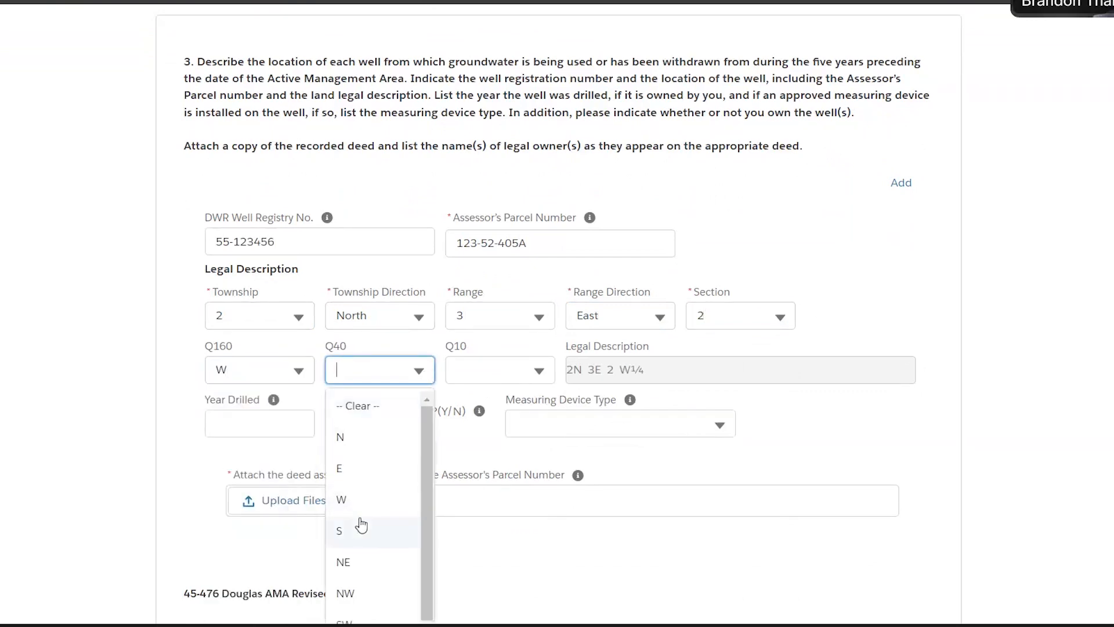
left_click(339, 530)
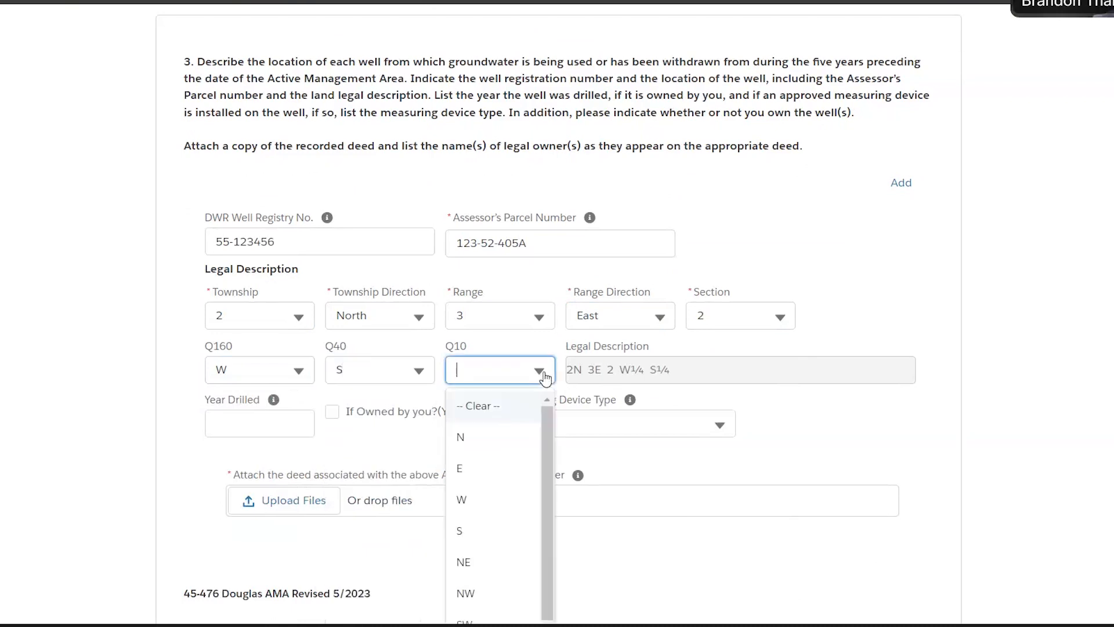
left_click(459, 530)
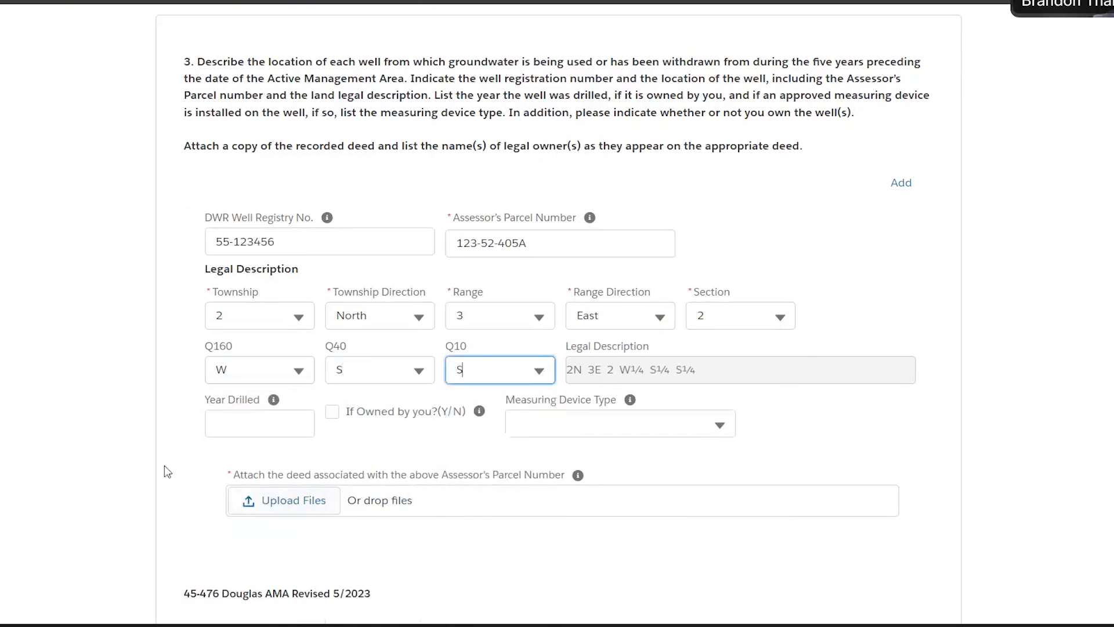
left_click(259, 423)
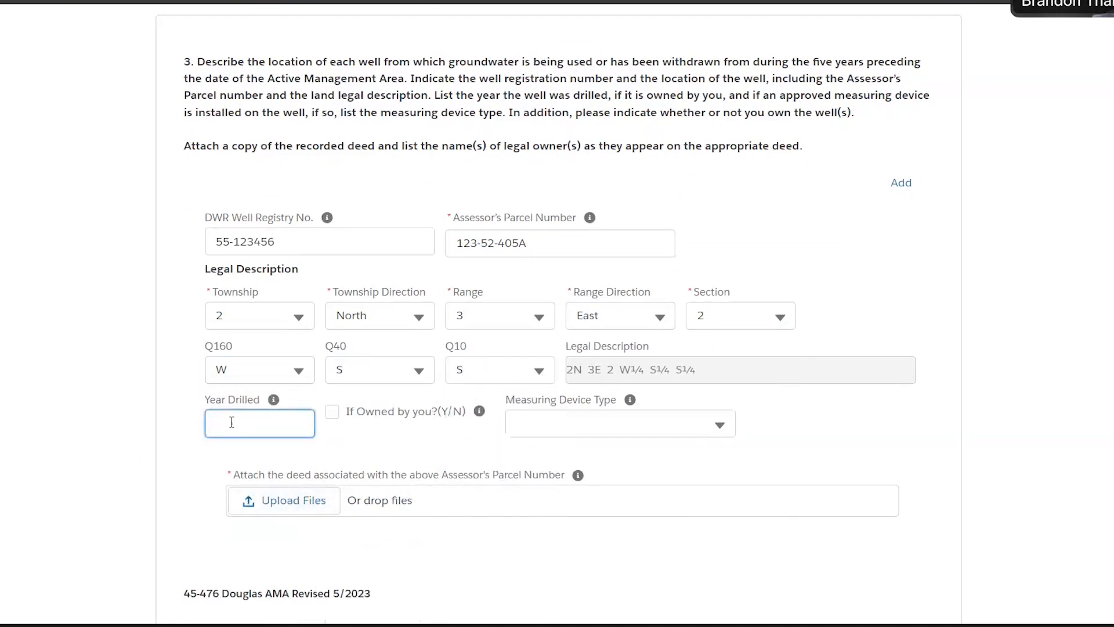
- Record Year Drilled 1930, mark the well as owned by you, and choose Totalizer as measuring device
type("1930")
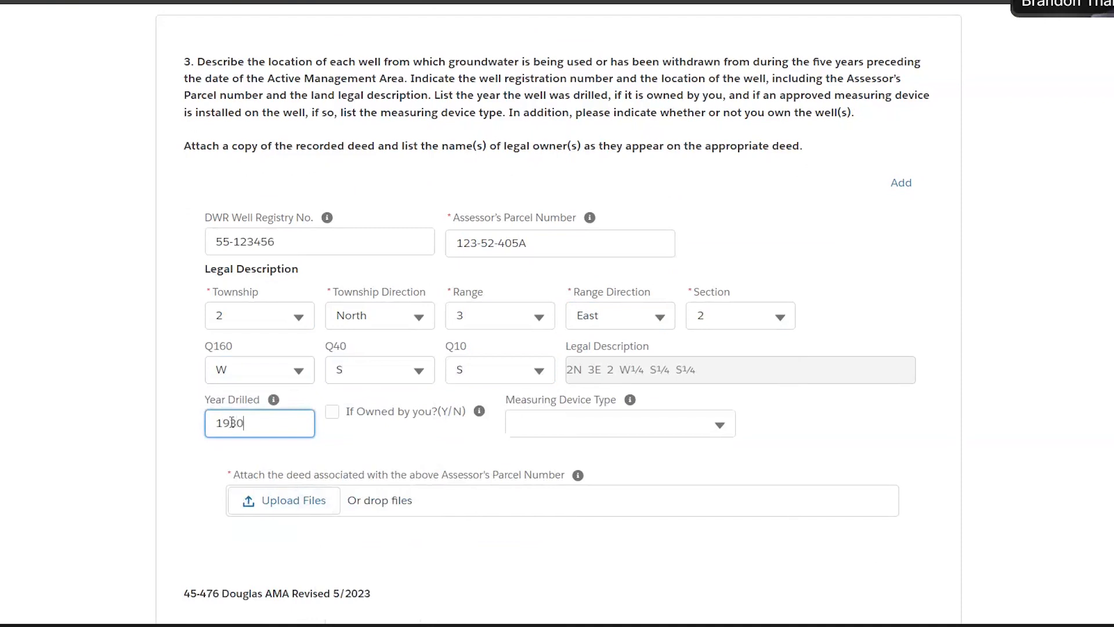
type("1930")
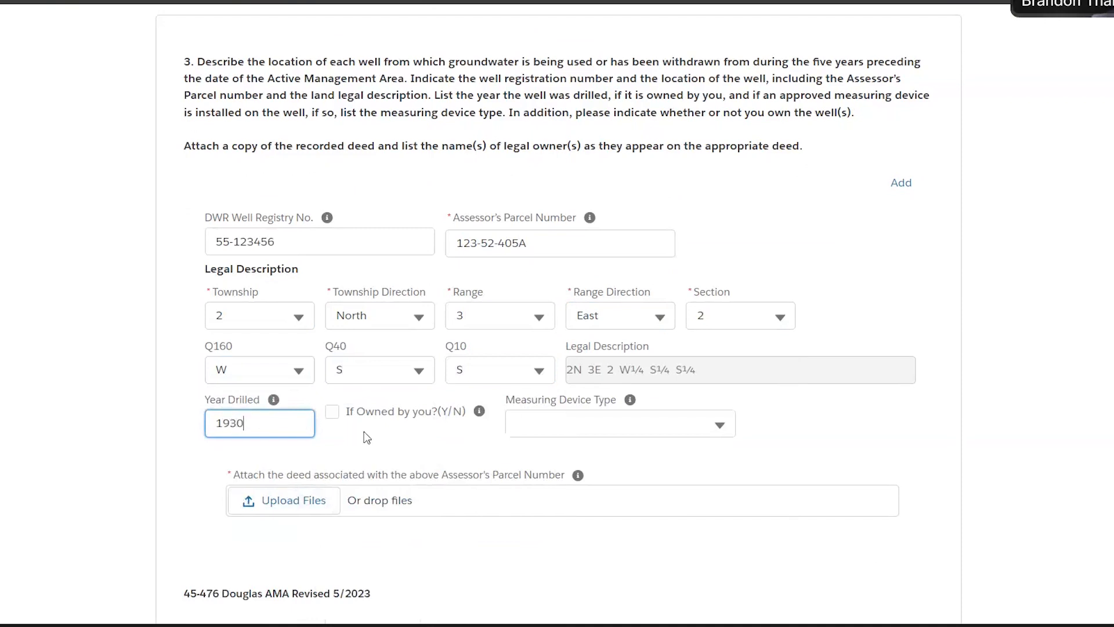
mouse_move(336, 415)
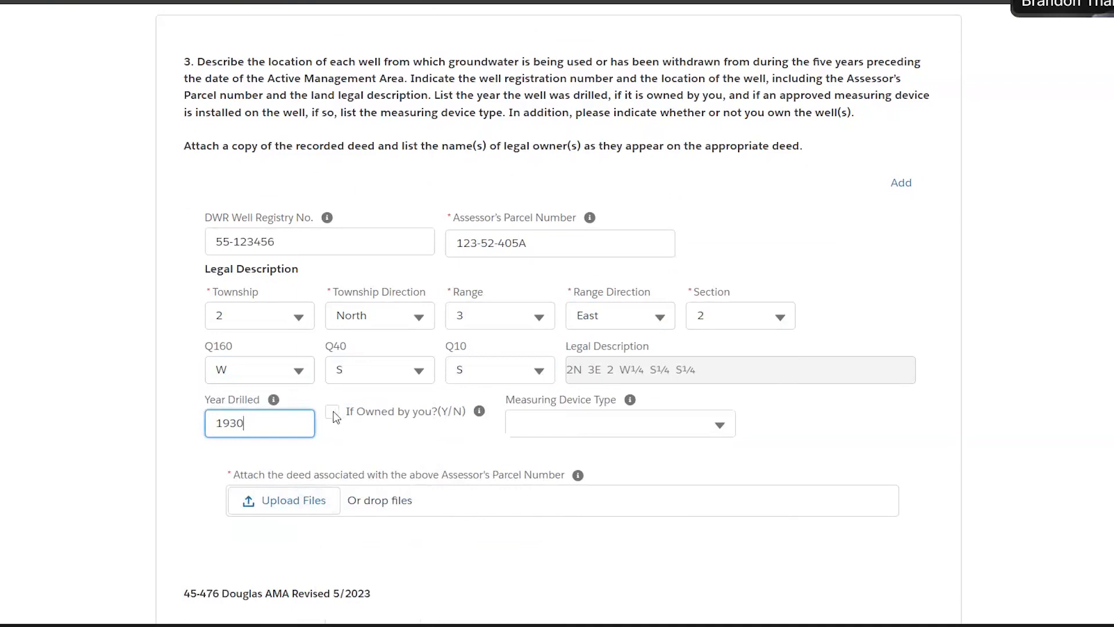
left_click(332, 411)
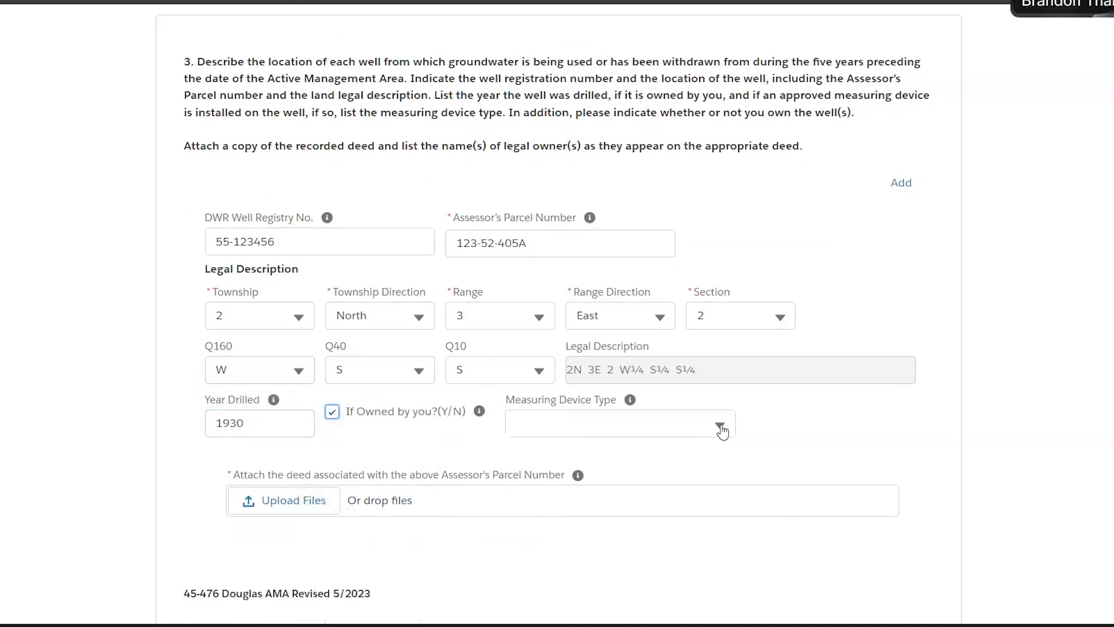
left_click(722, 422)
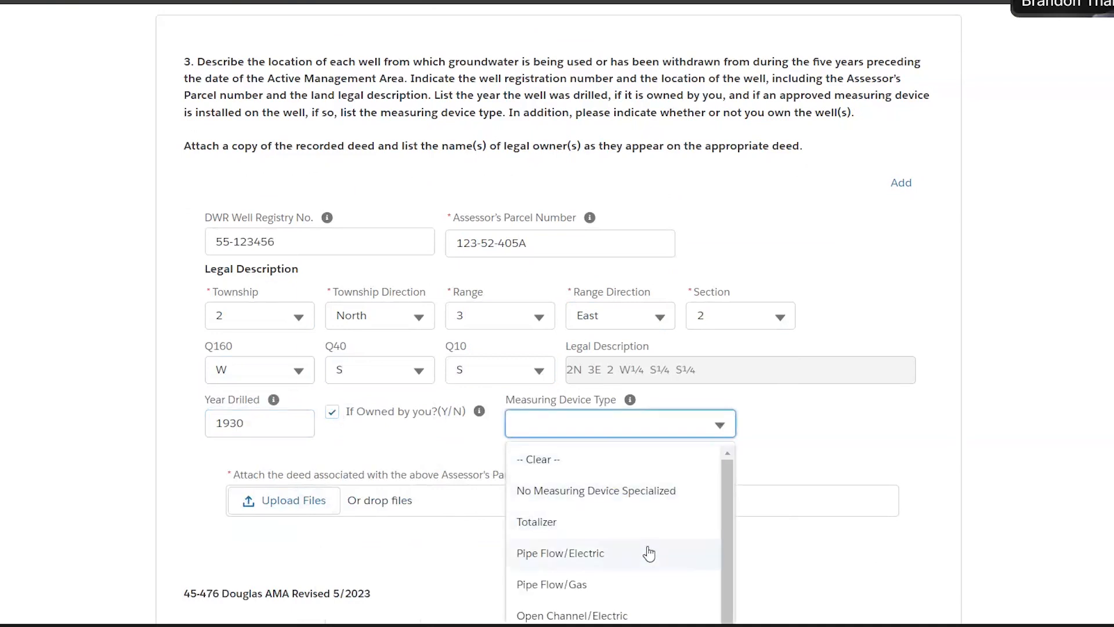
mouse_move(542, 534)
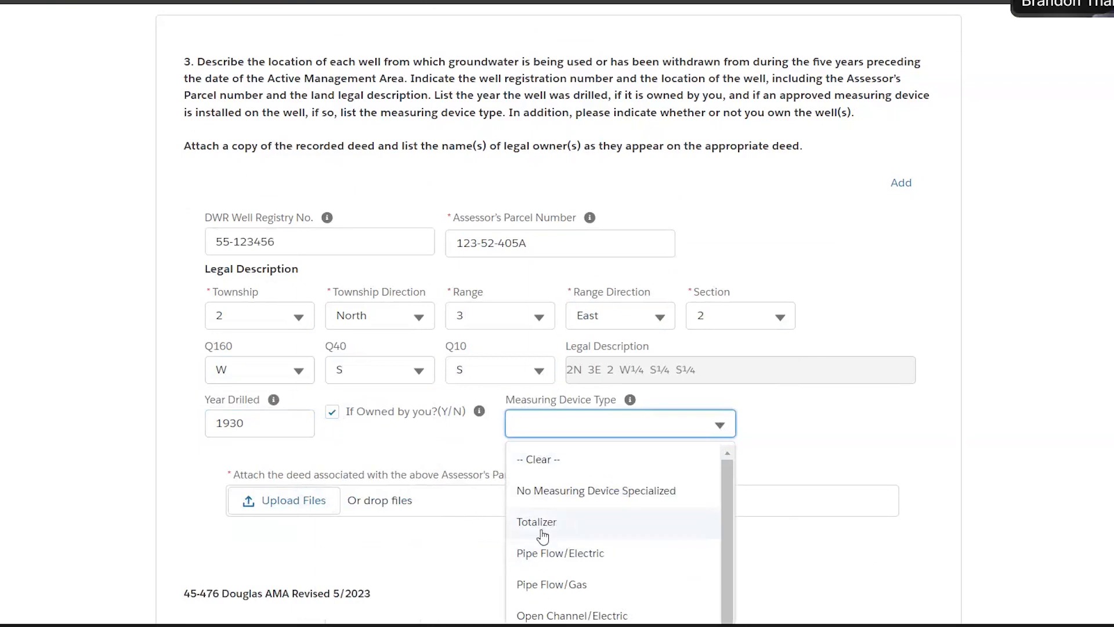
left_click(536, 521)
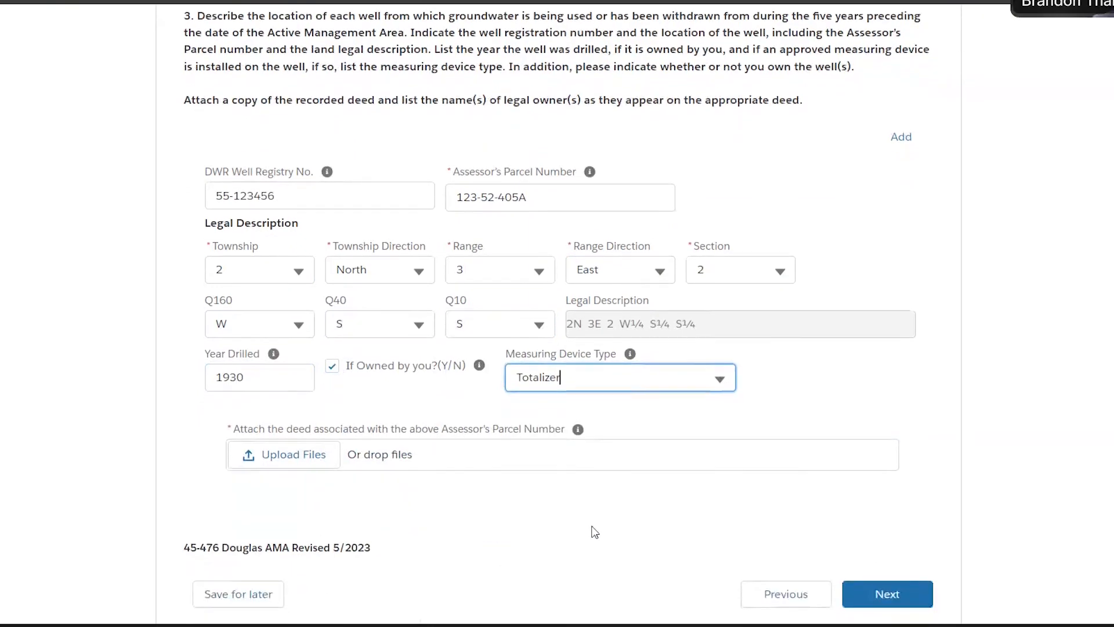
scroll("down", 3)
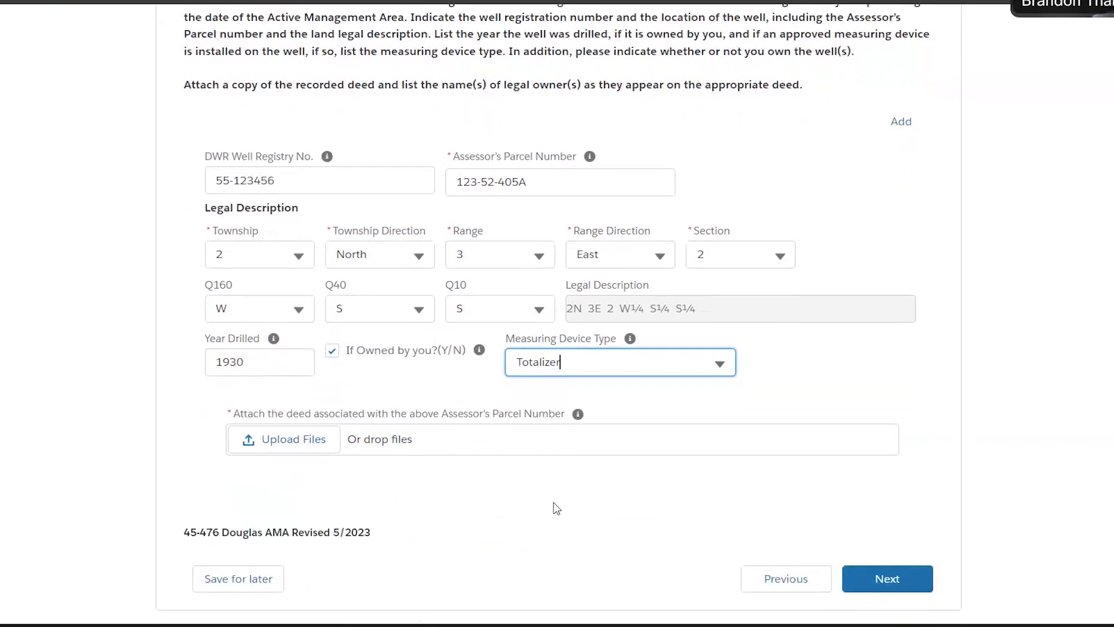
mouse_move(588, 515)
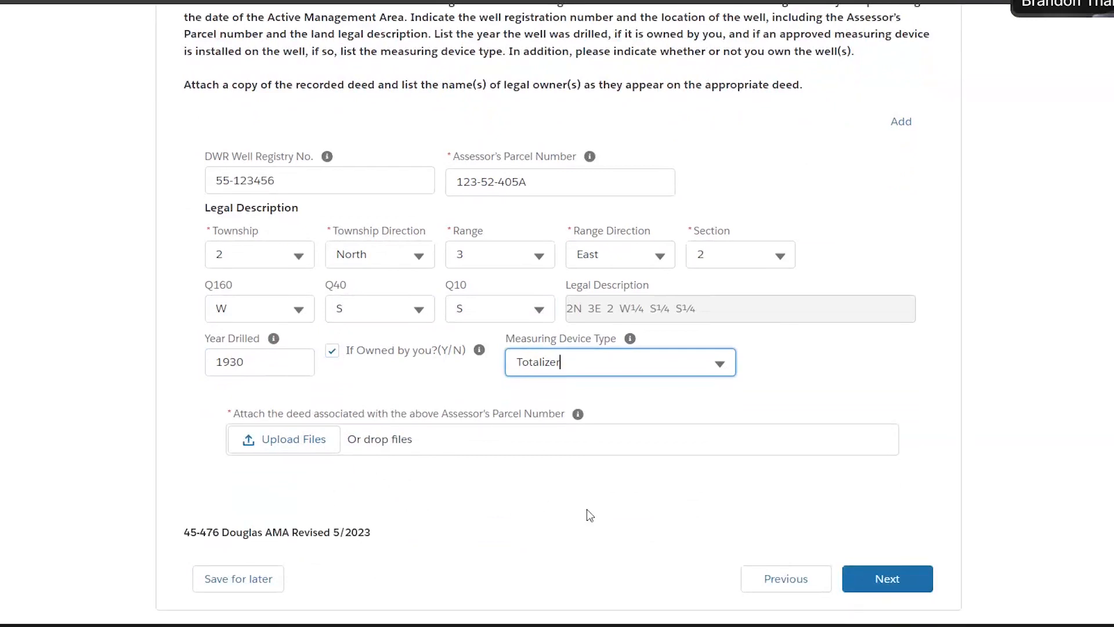
mouse_move(309, 449)
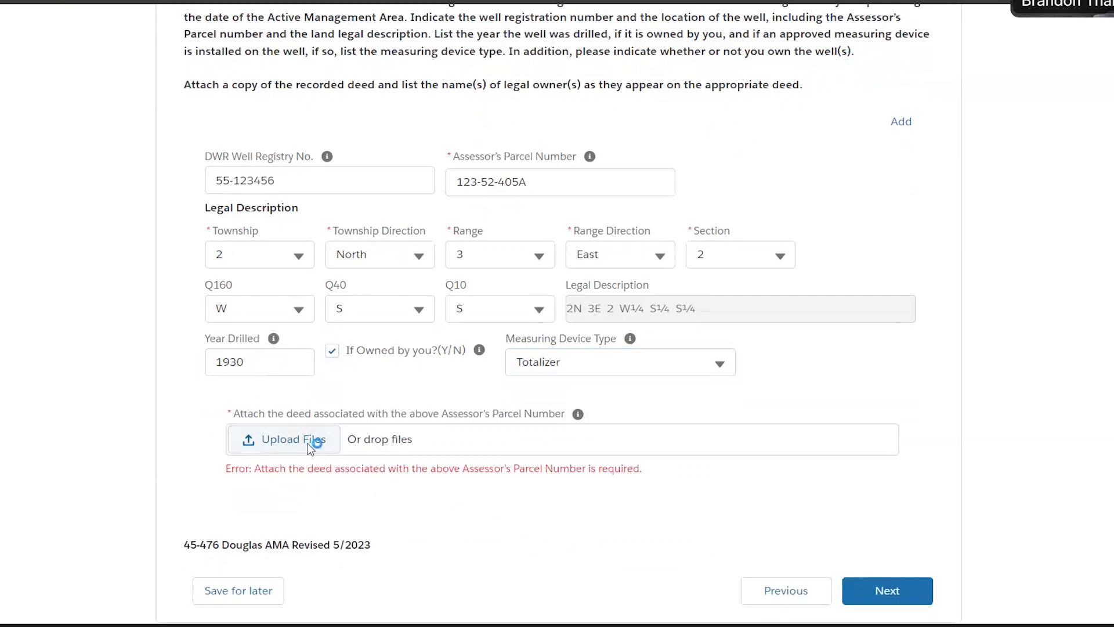
- Upload TestDocumentIGFR.docx as the deed for parcel 123-52-405A and finish the upload
left_click(283, 439)
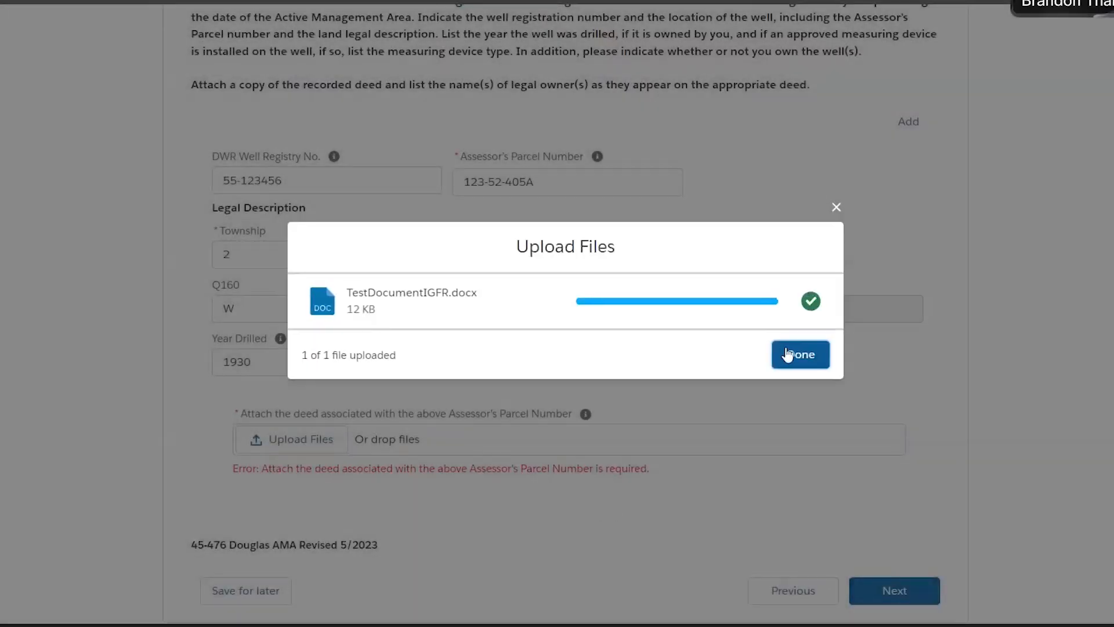
left_click(799, 354)
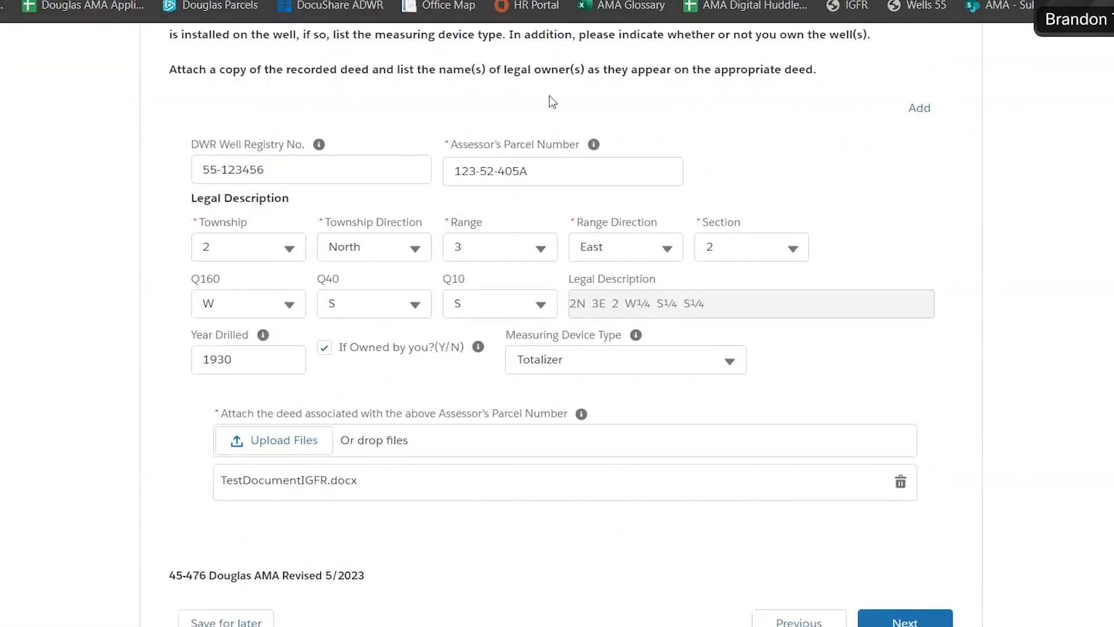
mouse_move(919, 108)
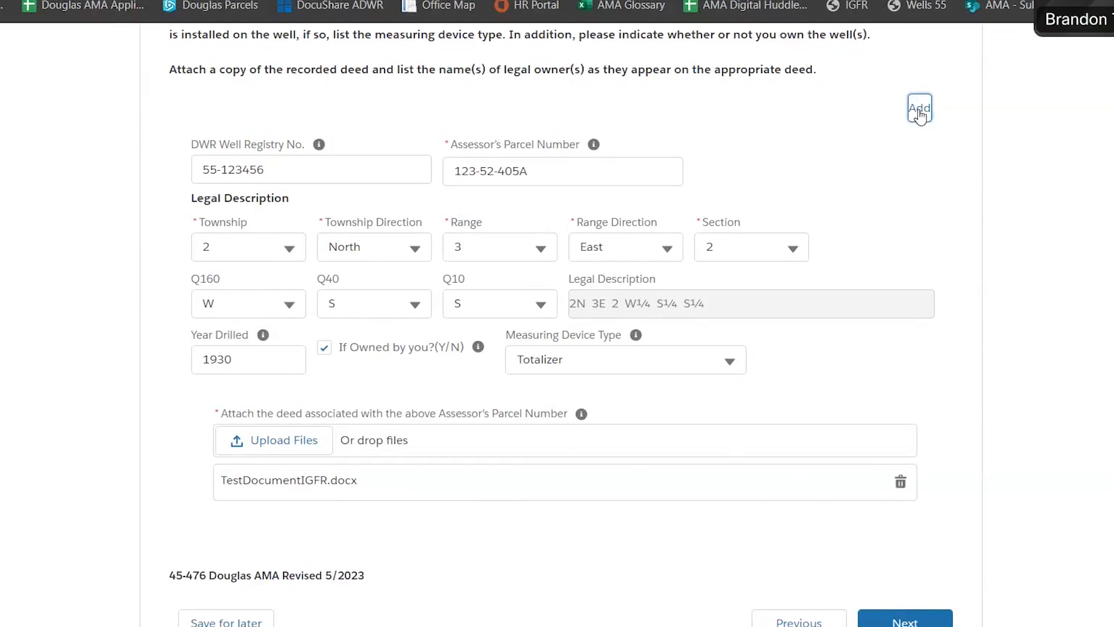
- Add a second well entry with DWR registry number 55-455554
left_click(919, 108)
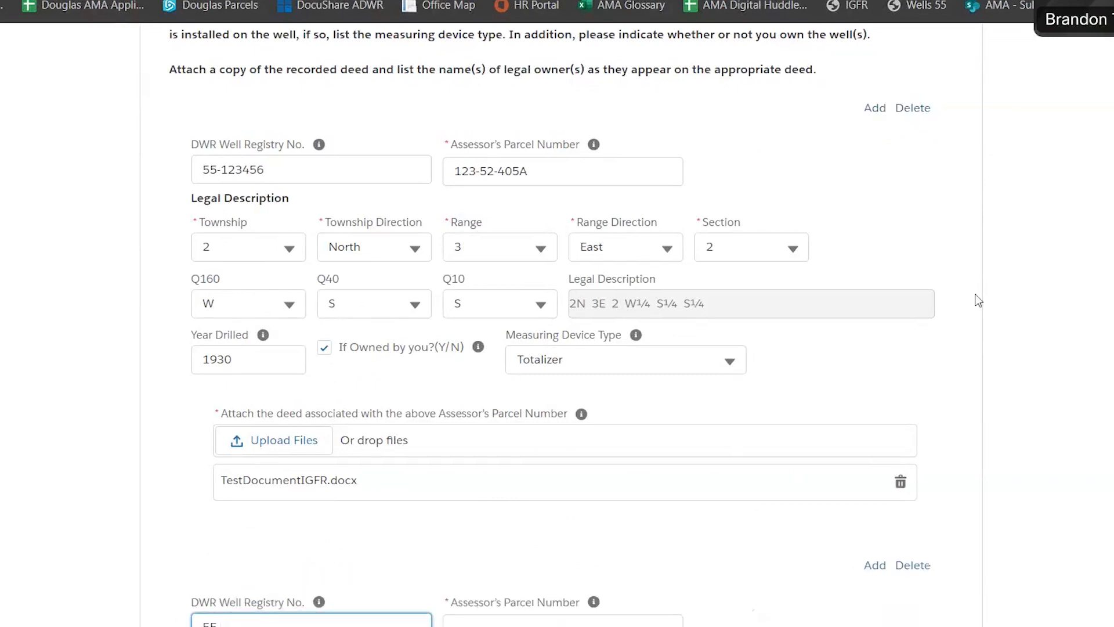
scroll("down", 3)
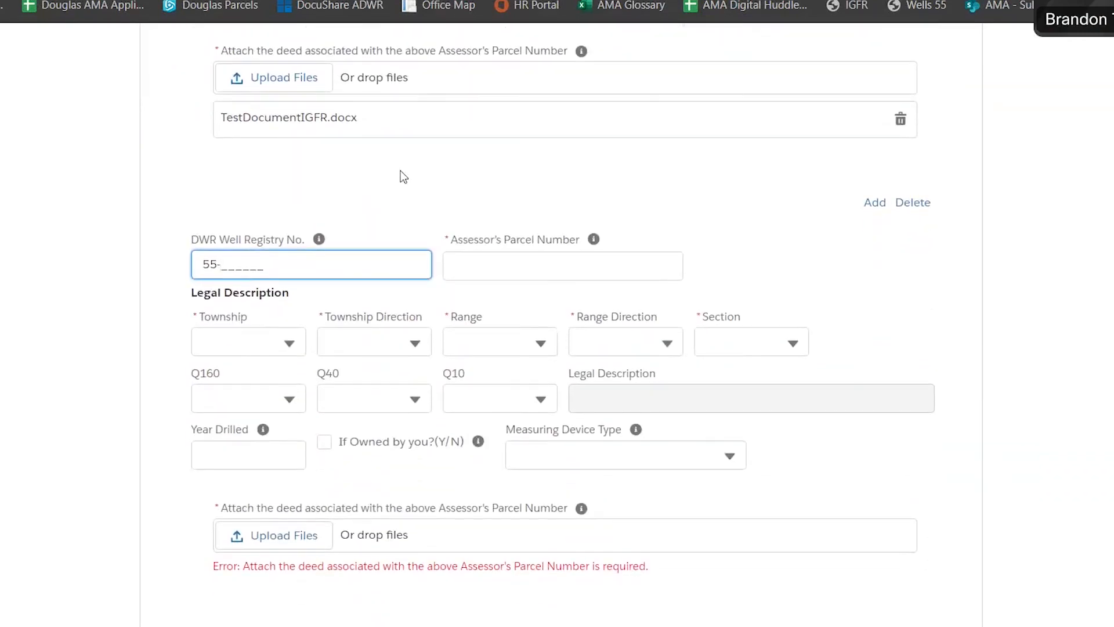
type("4")
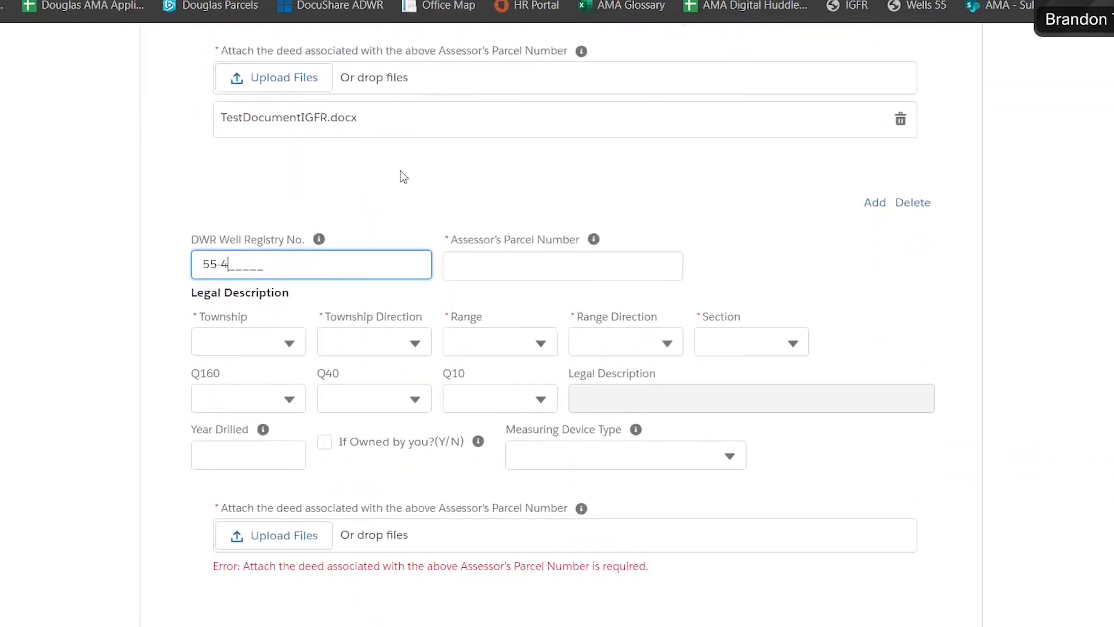
type("55554")
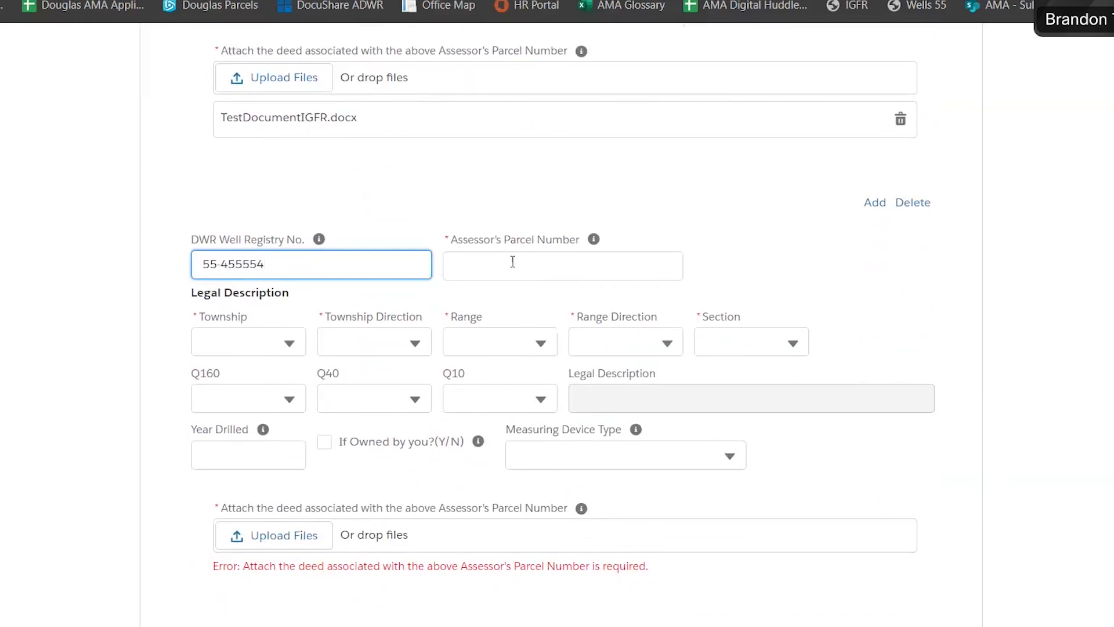
- Enter the second well's assessor's parcel number as 40552123A
left_click(562, 265)
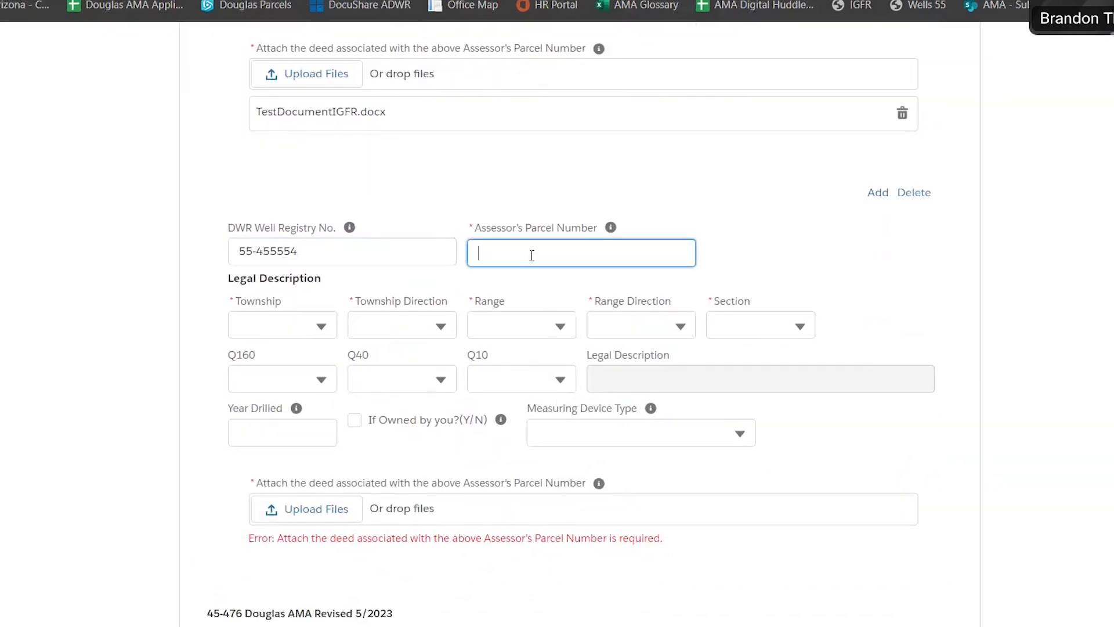
type("405-")
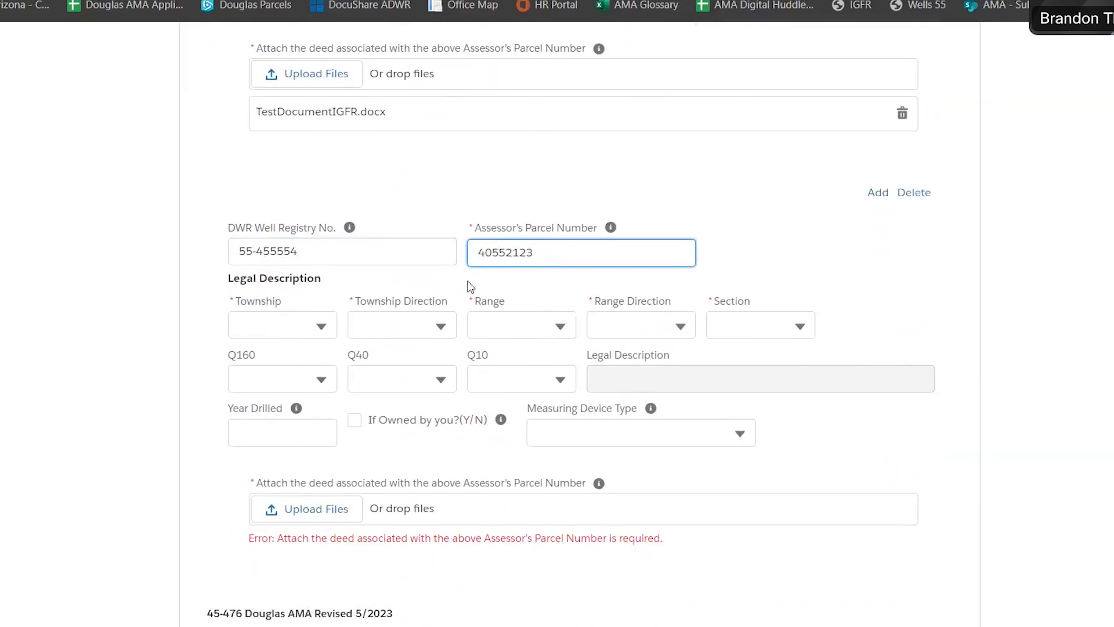
type("A")
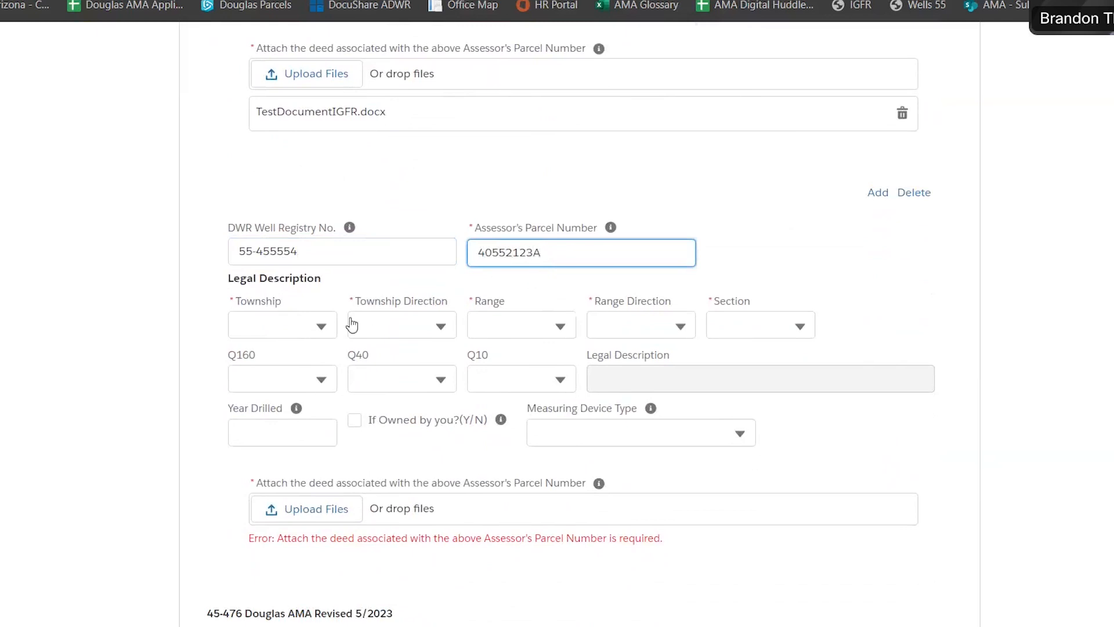
- Locate the second well at Township 2 North, Range 2 East, Section 2
left_click(281, 389)
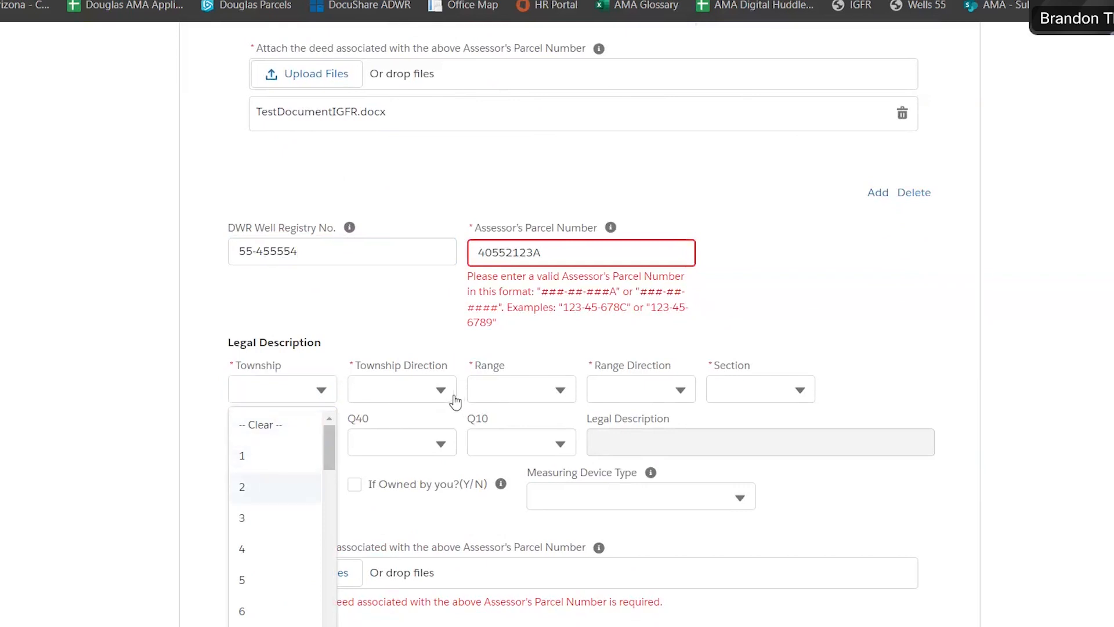
left_click(241, 487)
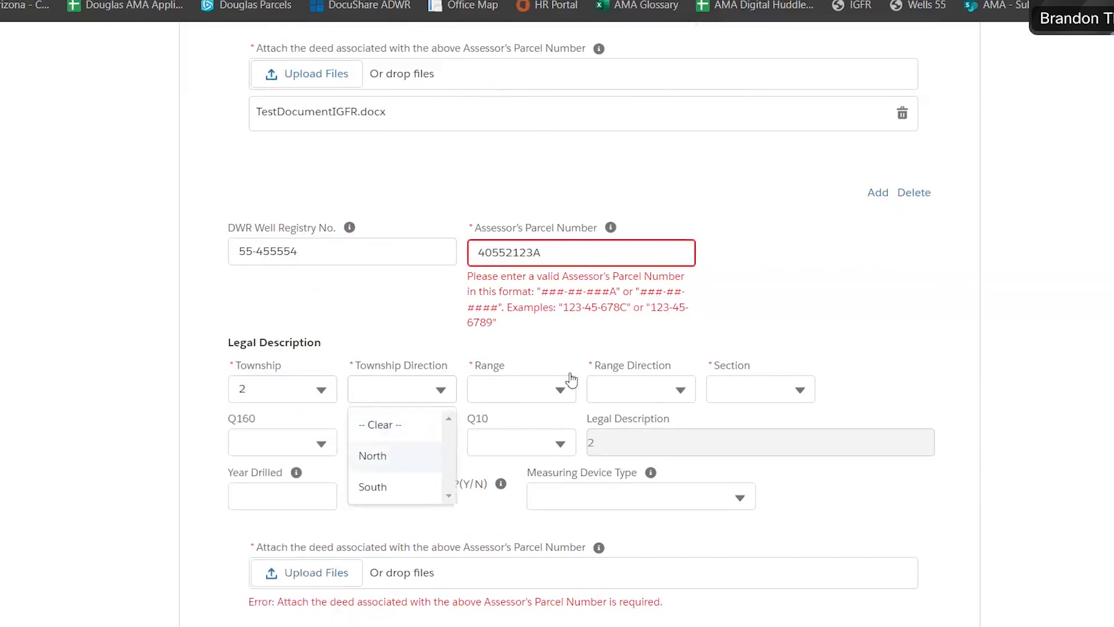
left_click(373, 455)
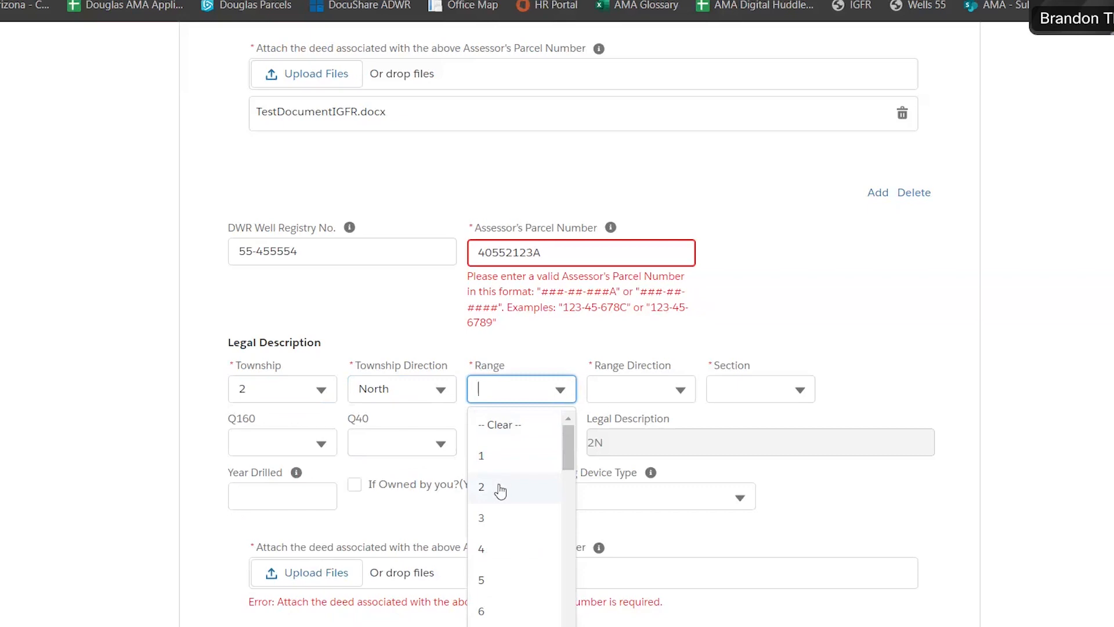
left_click(480, 486)
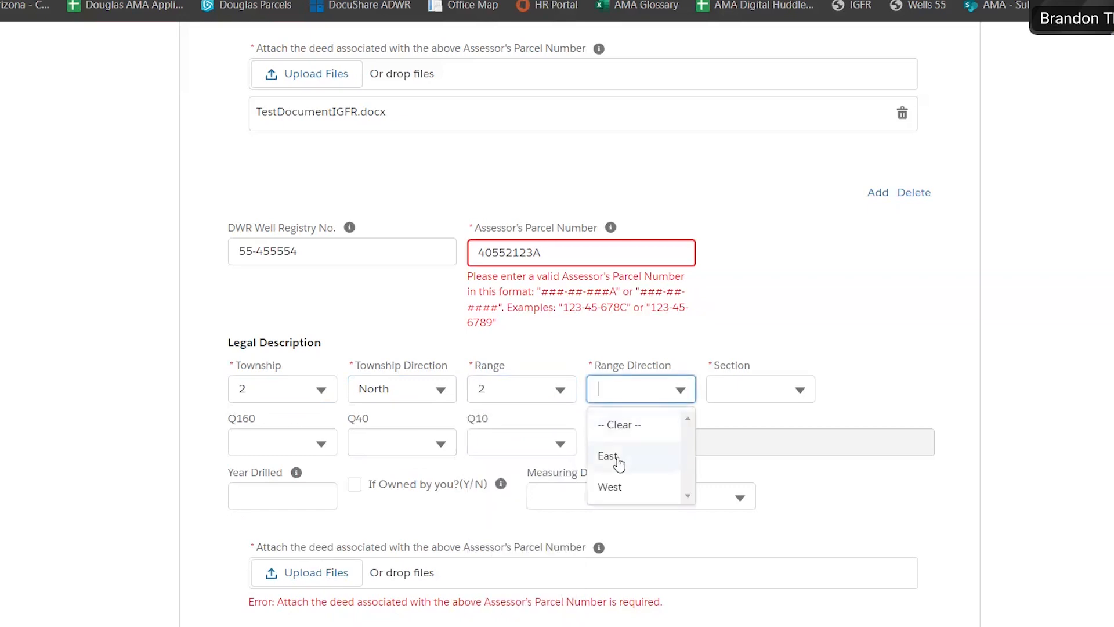
left_click(607, 455)
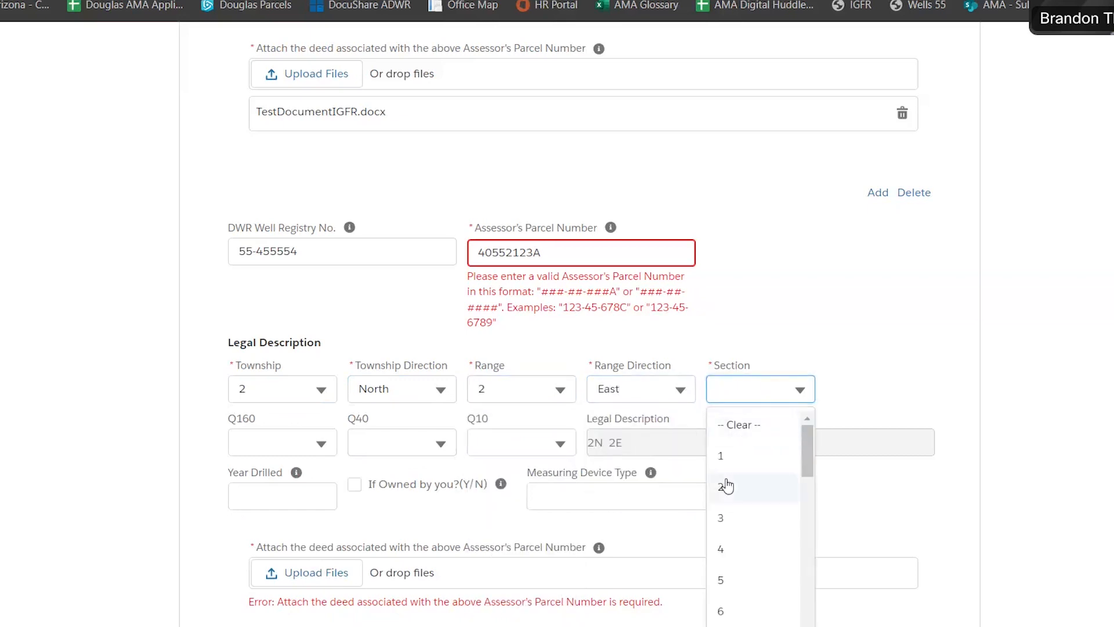
left_click(720, 486)
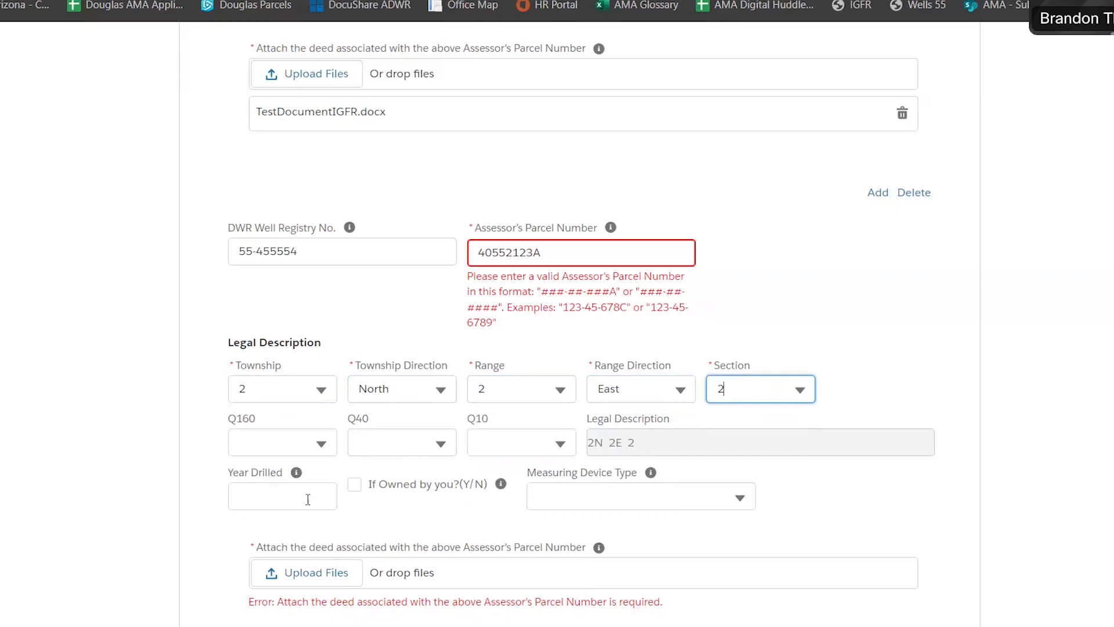
- Mark it drilled 1965, owned, no measuring device, with TestDocumentIGFR.docx deed attached
type("1965")
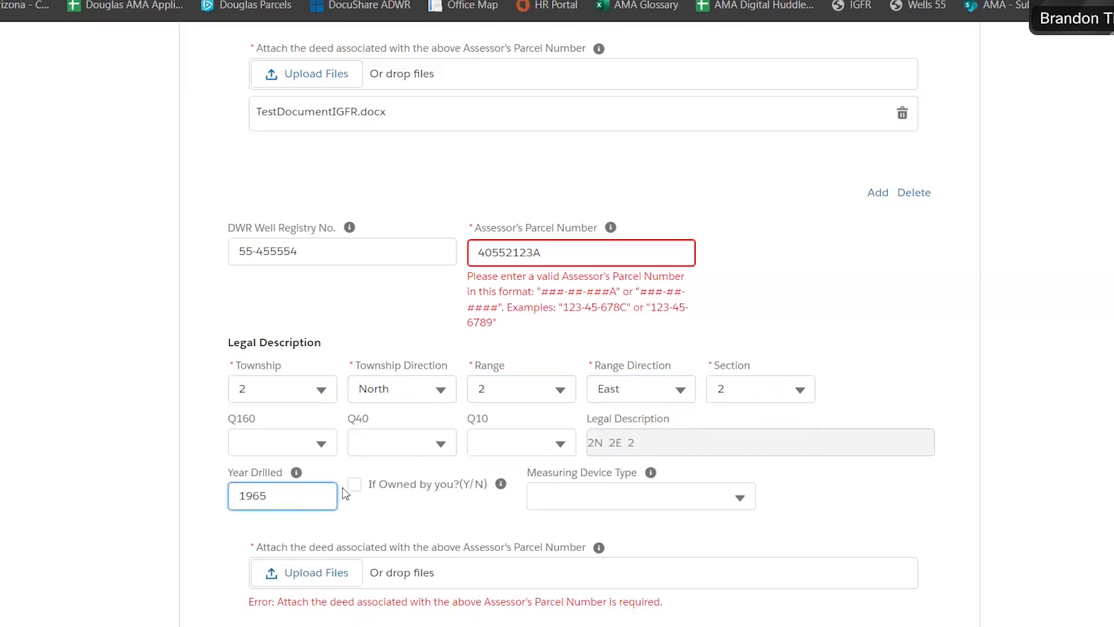
left_click(639, 496)
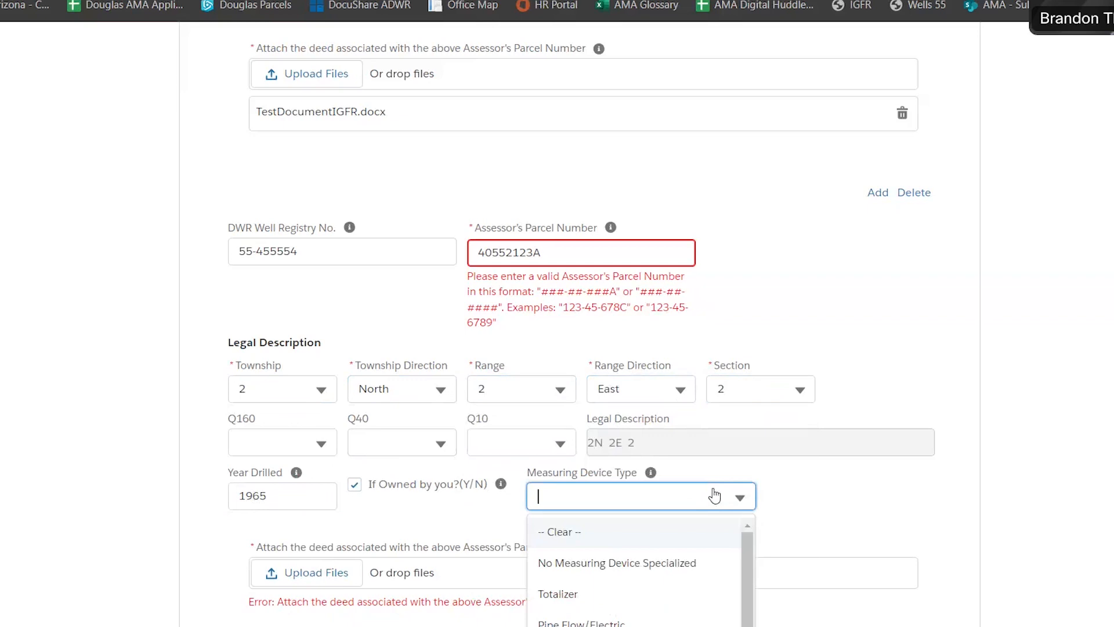
left_click(616, 562)
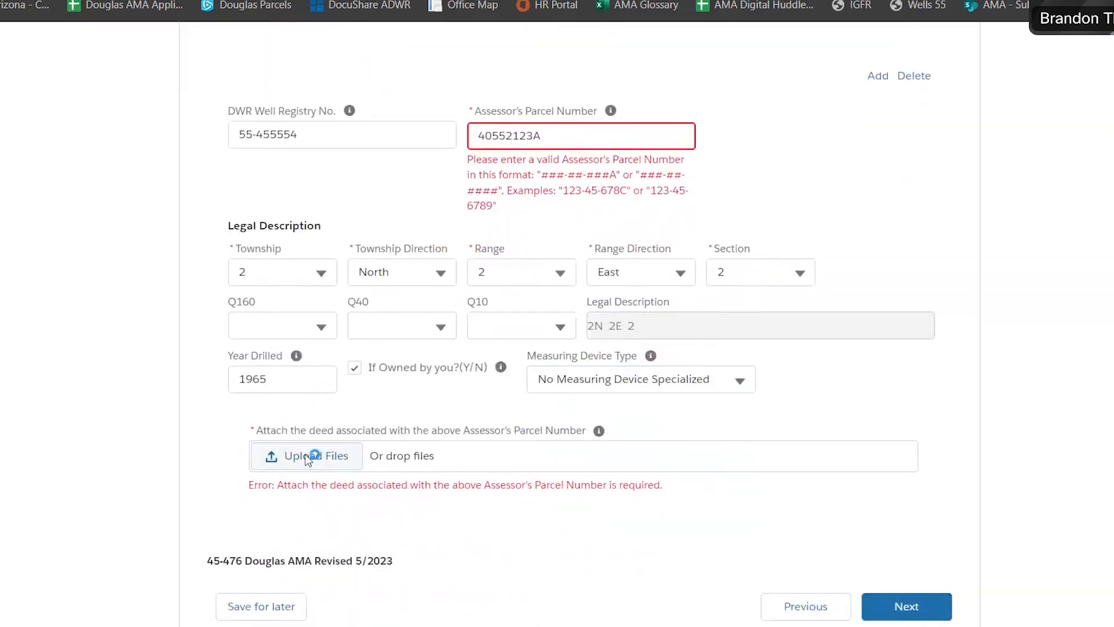
left_click(315, 455)
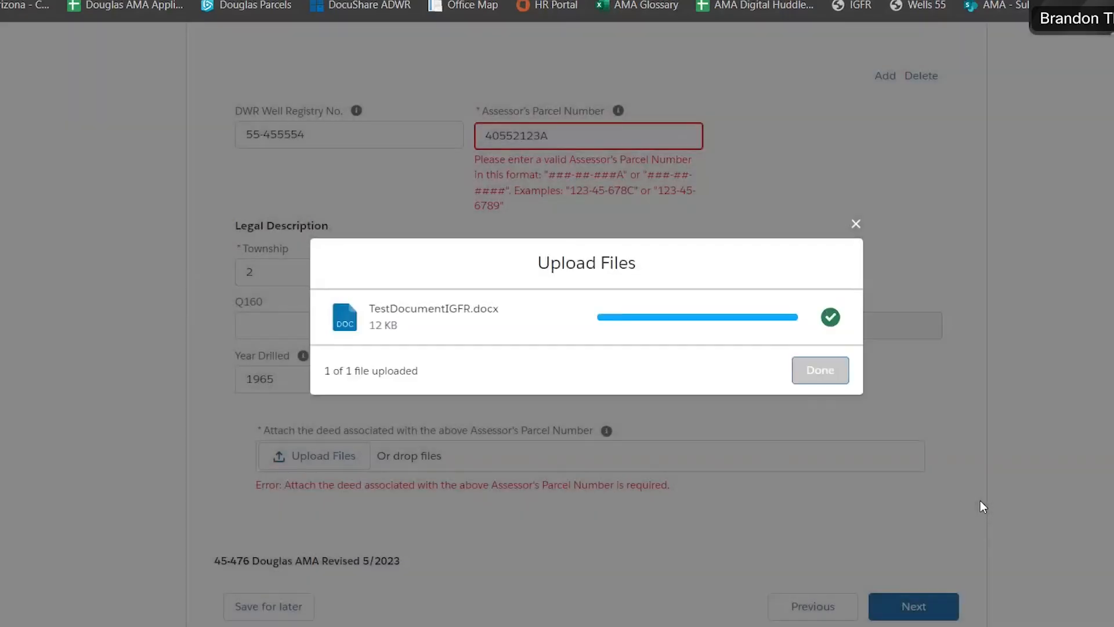
mouse_move(821, 370)
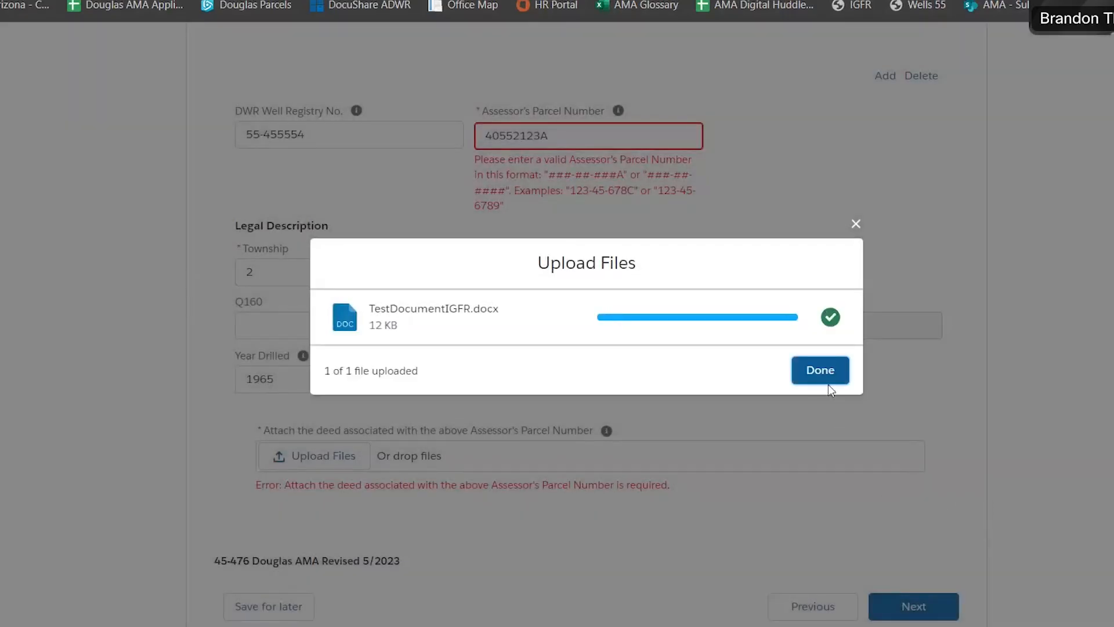
left_click(819, 370)
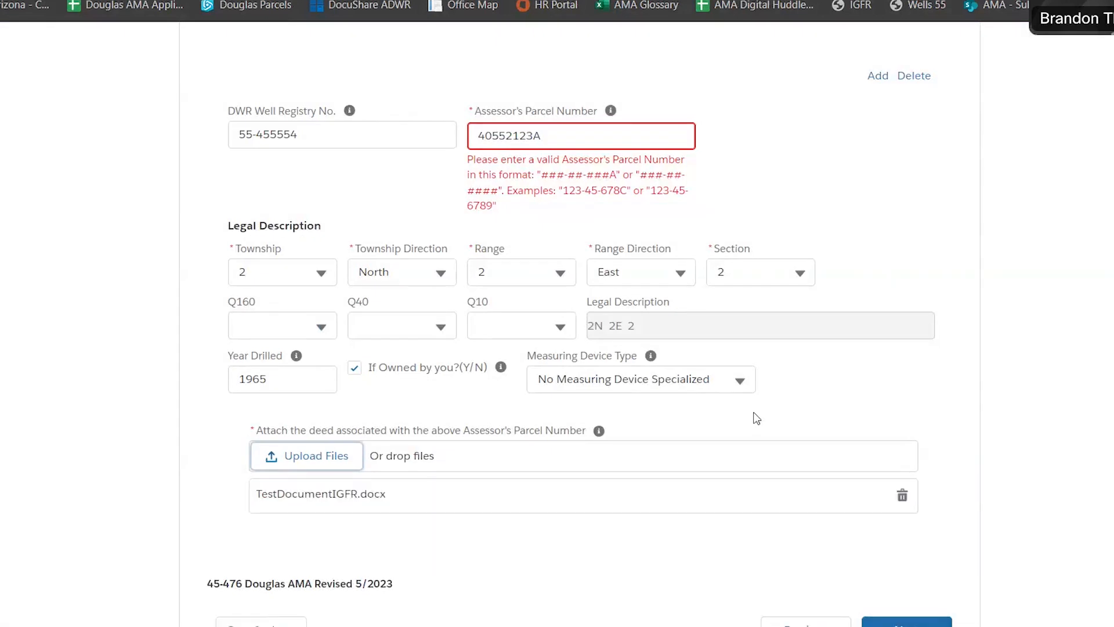
mouse_move(599, 431)
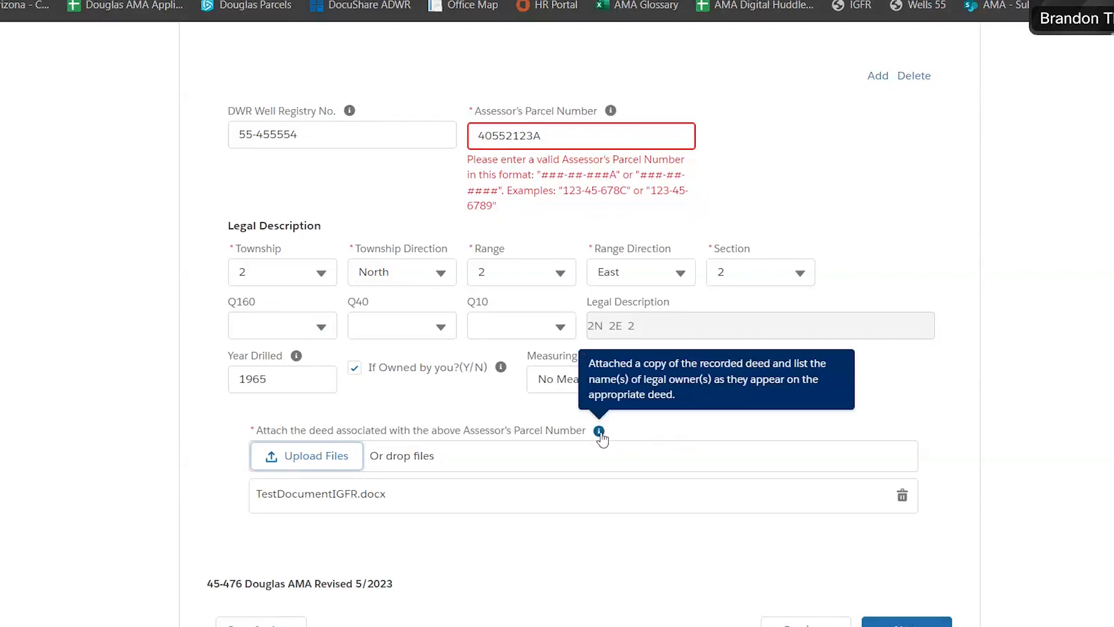
mouse_move(501, 368)
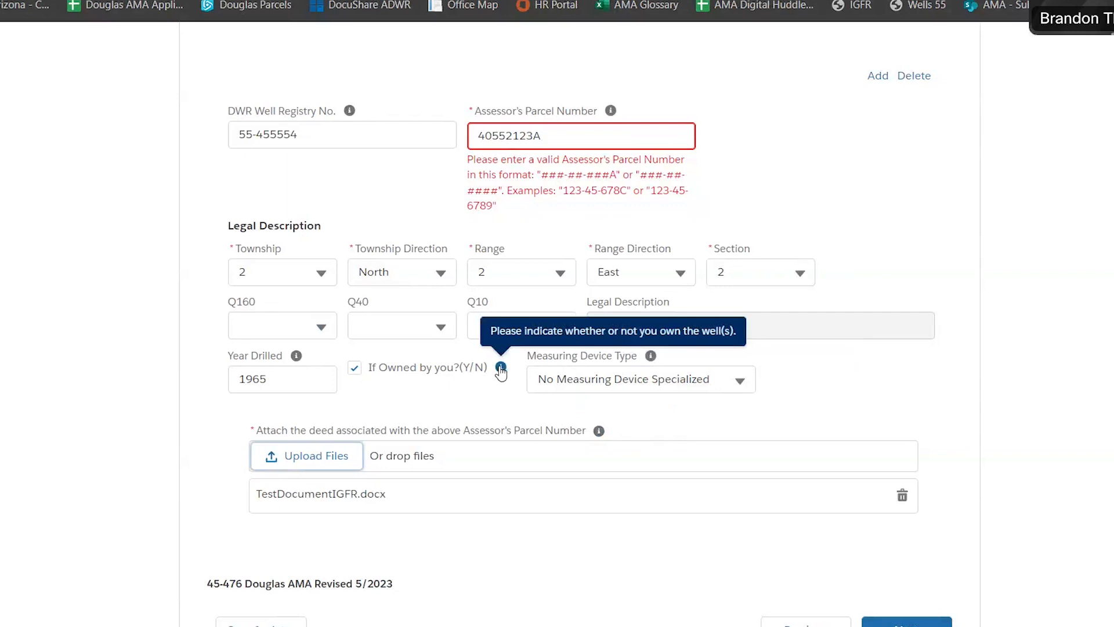
mouse_move(295, 355)
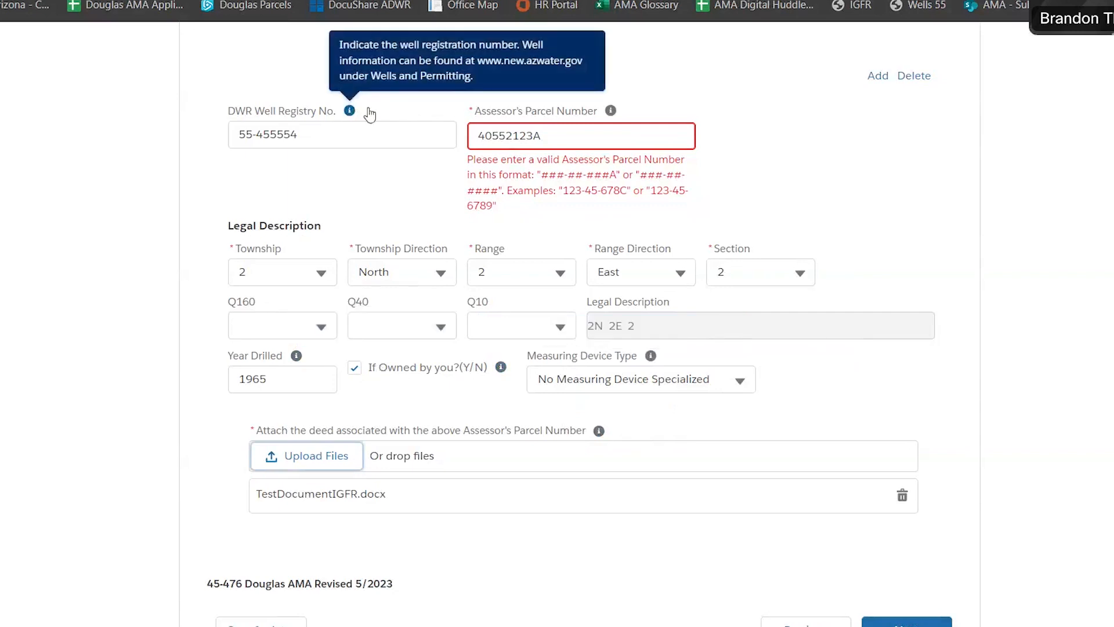
left_click(580, 136)
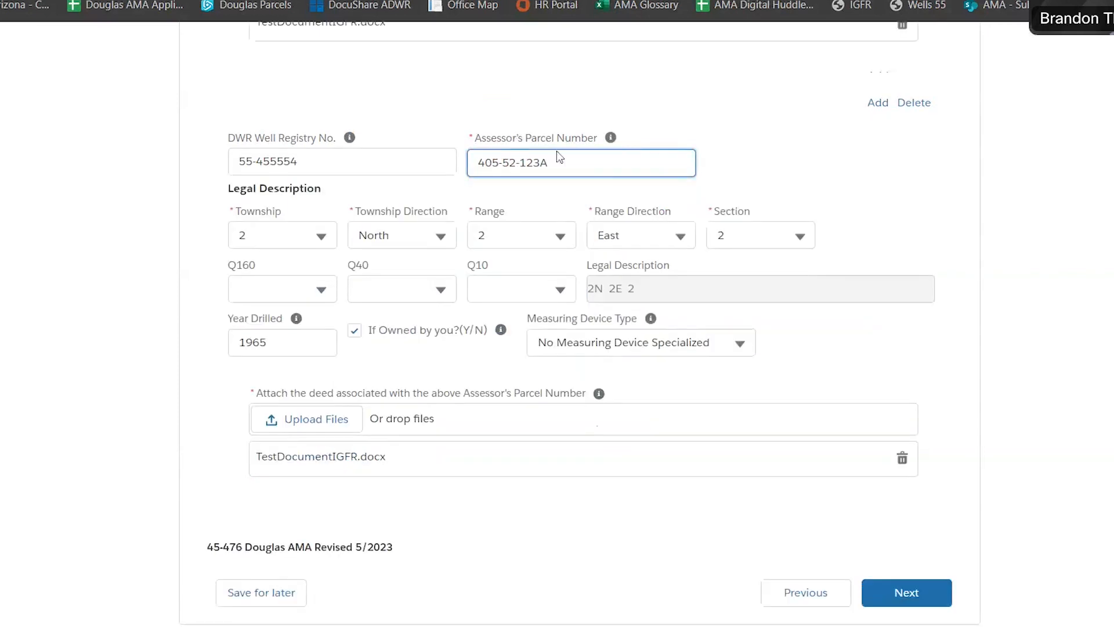
mouse_move(587, 206)
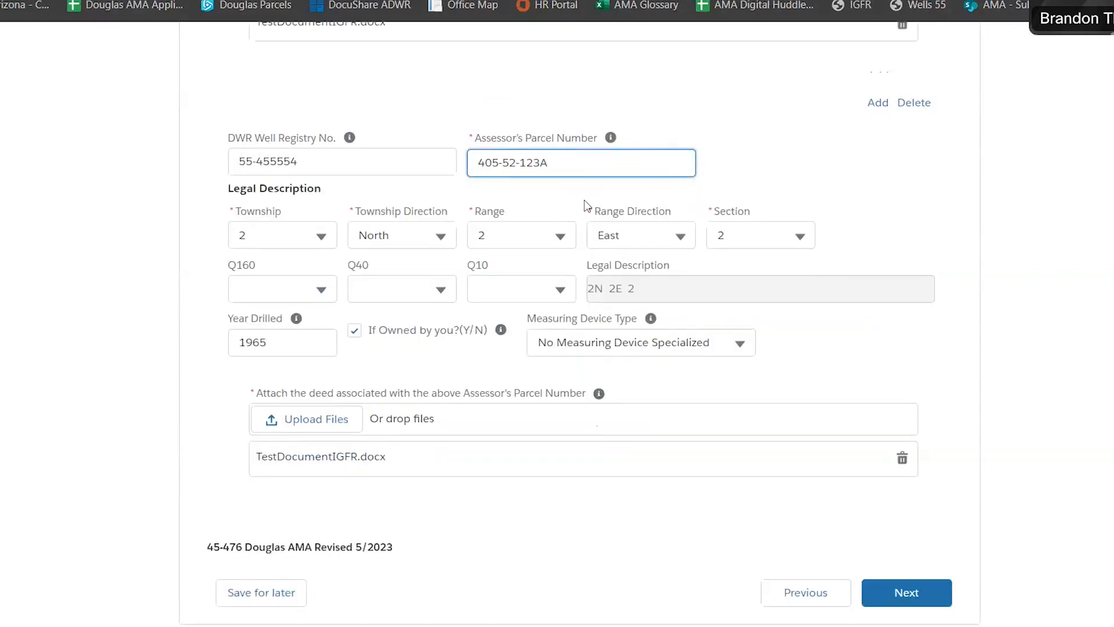
mouse_move(942, 577)
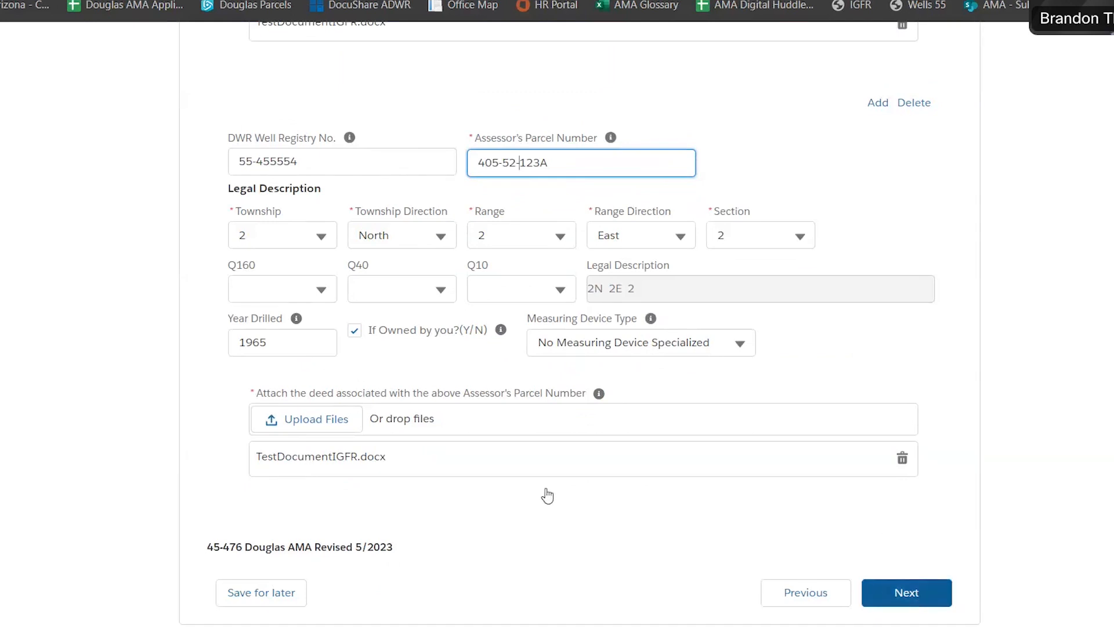
left_click(906, 593)
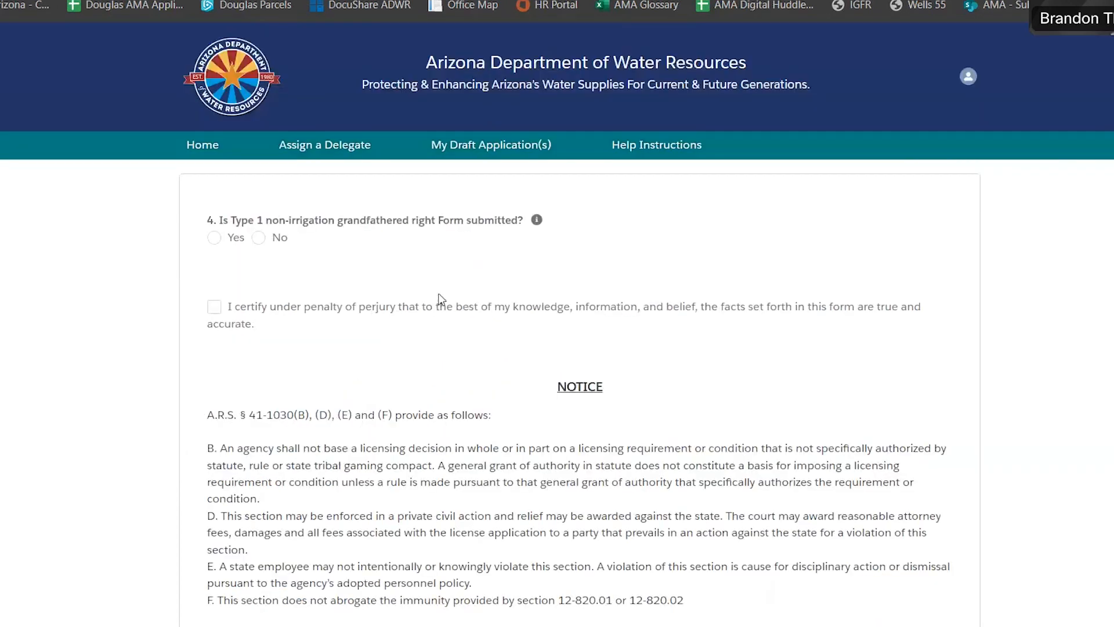
mouse_move(546, 254)
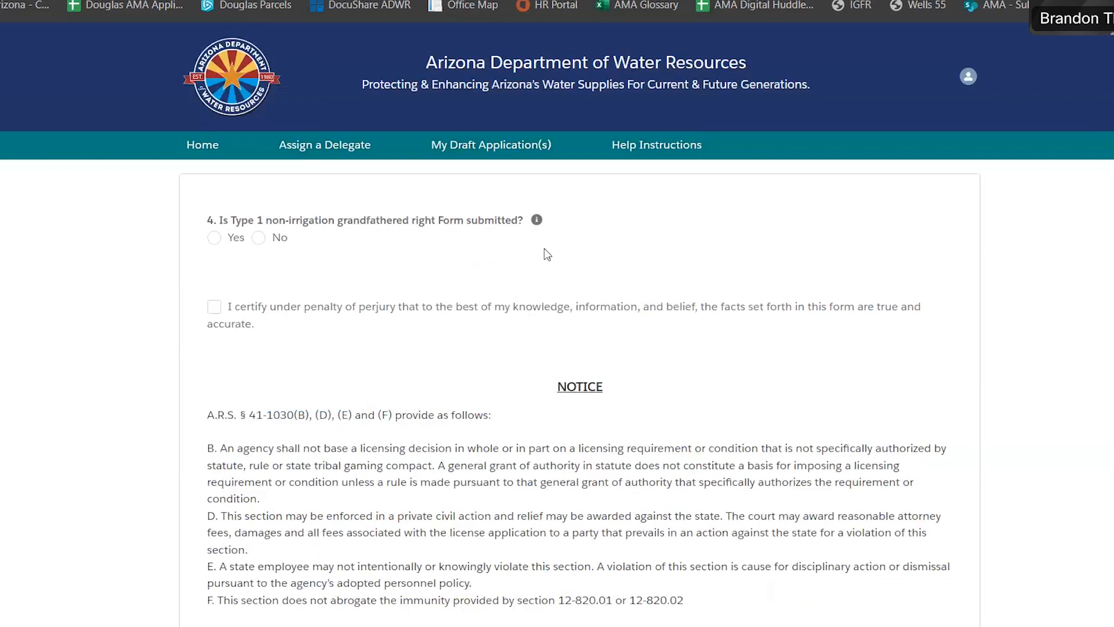
mouse_move(447, 272)
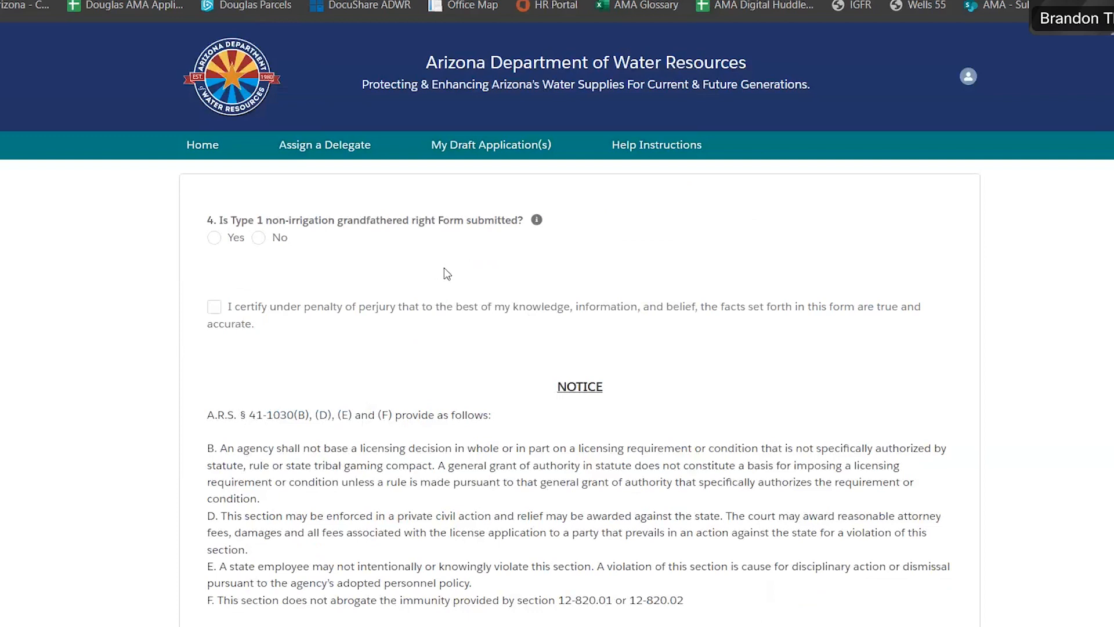
mouse_move(330, 273)
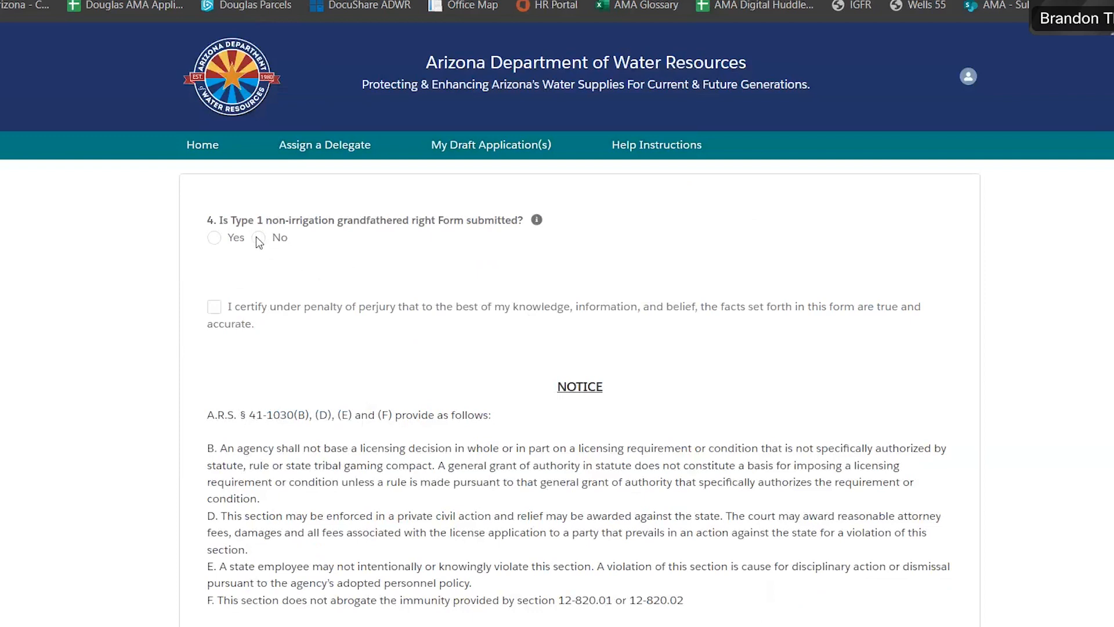
- Answer Yes to the Type 1 form question and attach TestDocumentIGFR.docx
left_click(258, 237)
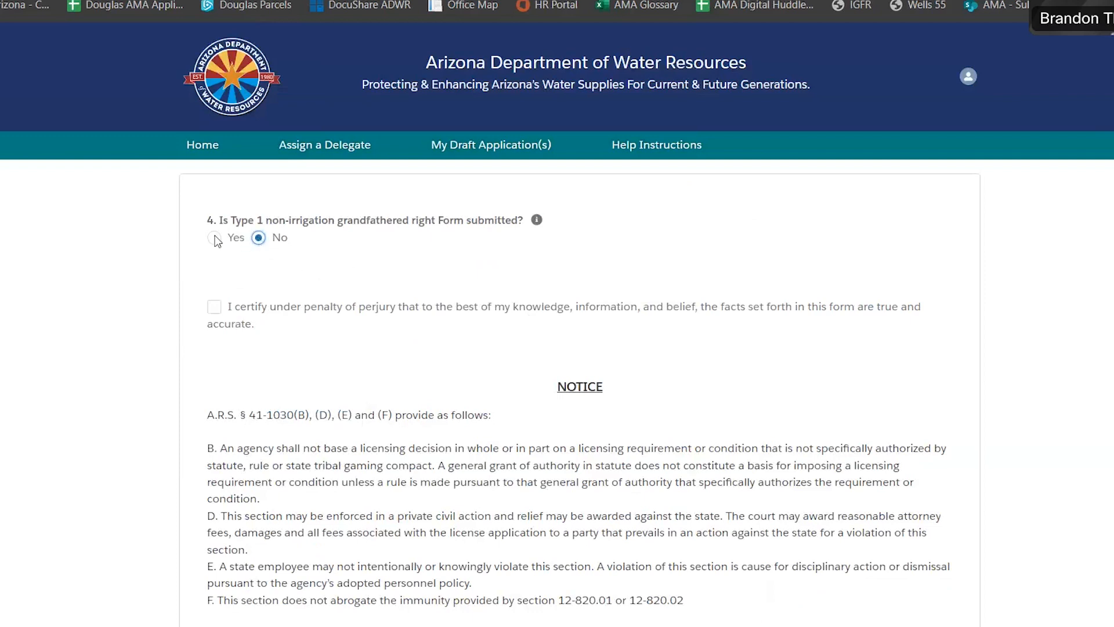
left_click(214, 237)
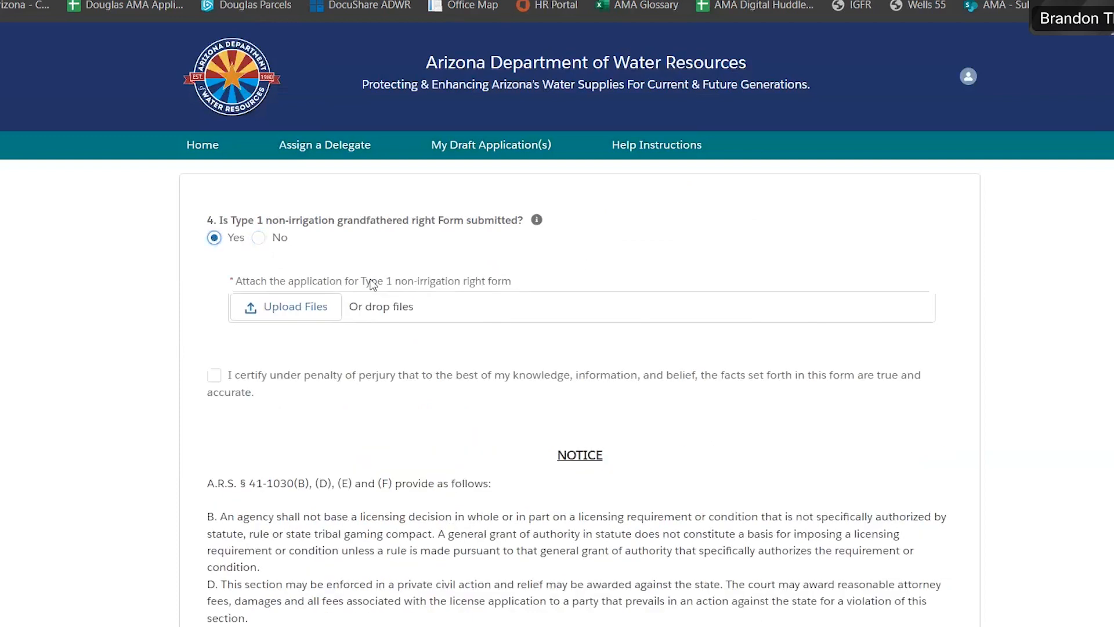
left_click(285, 307)
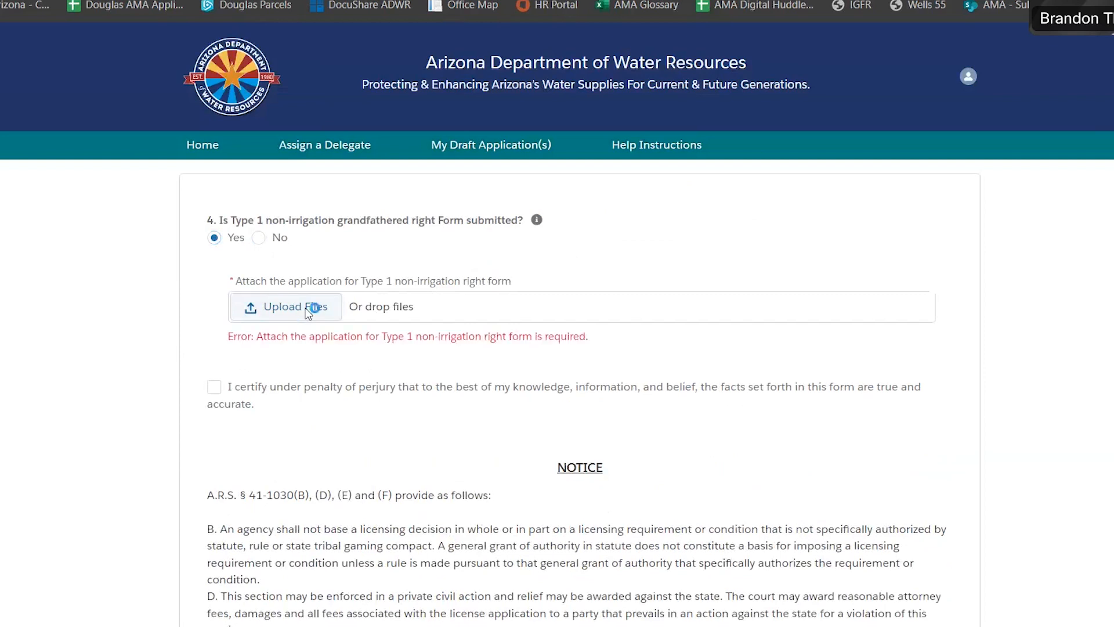
left_click(286, 306)
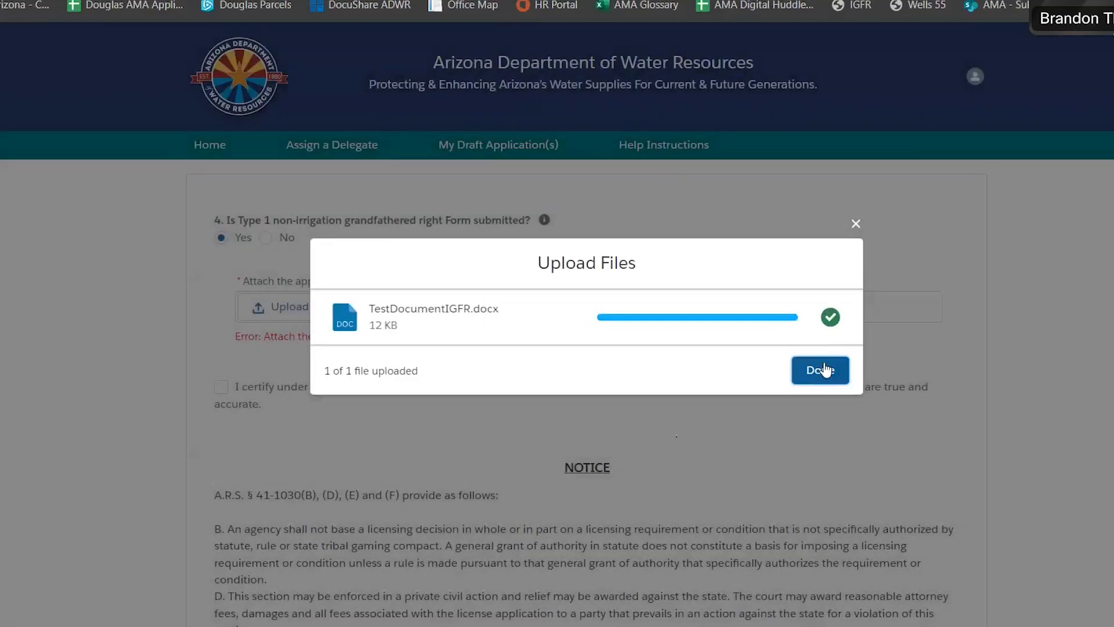
left_click(819, 370)
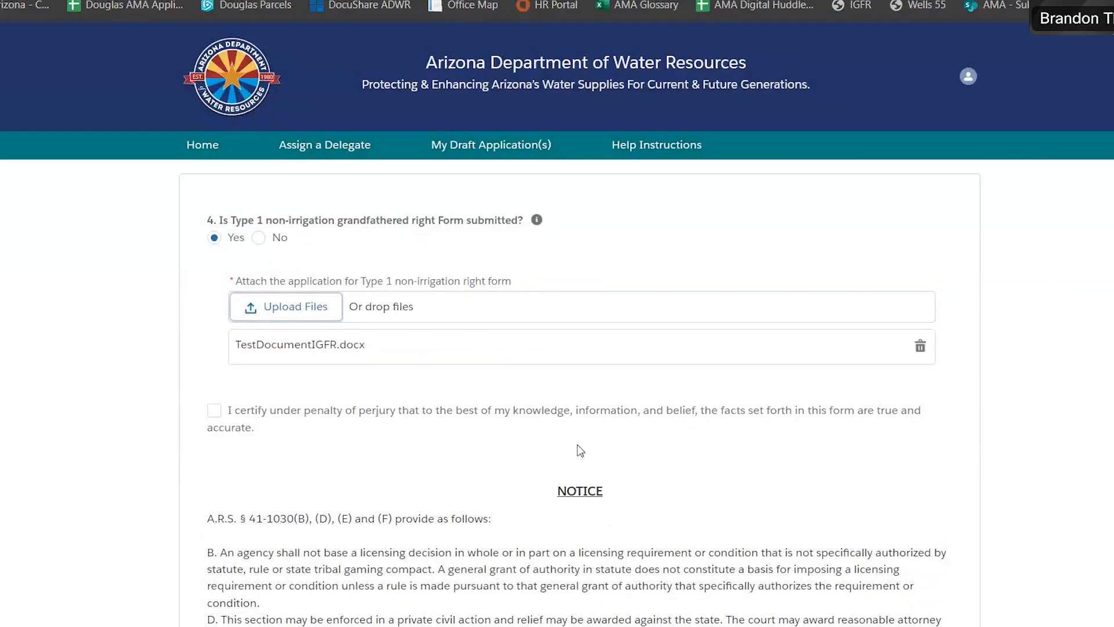
mouse_move(585, 447)
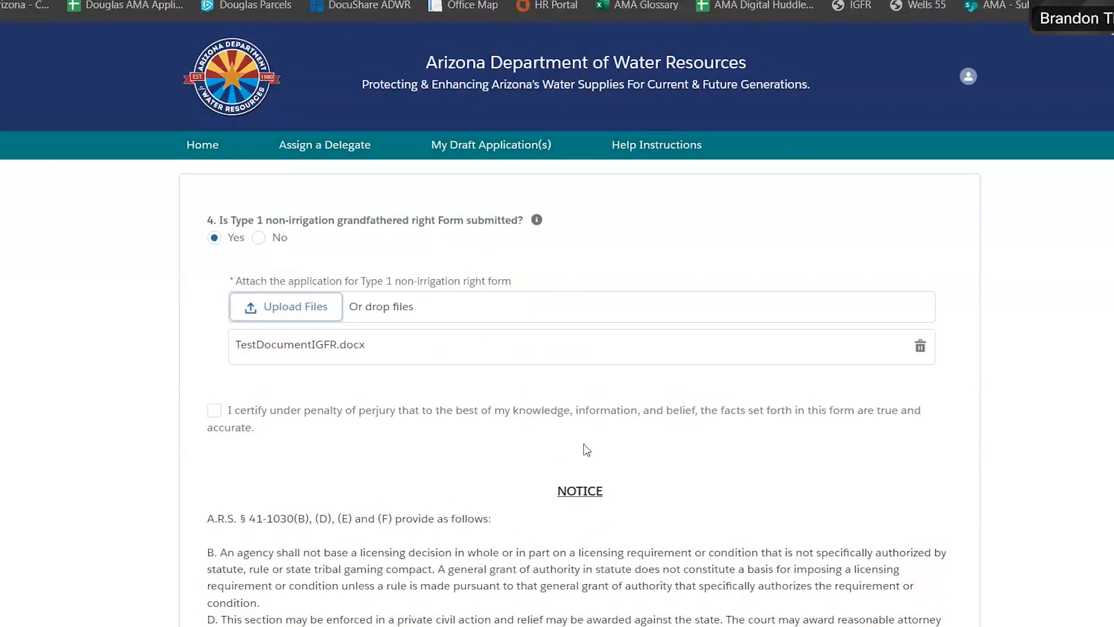
mouse_move(462, 461)
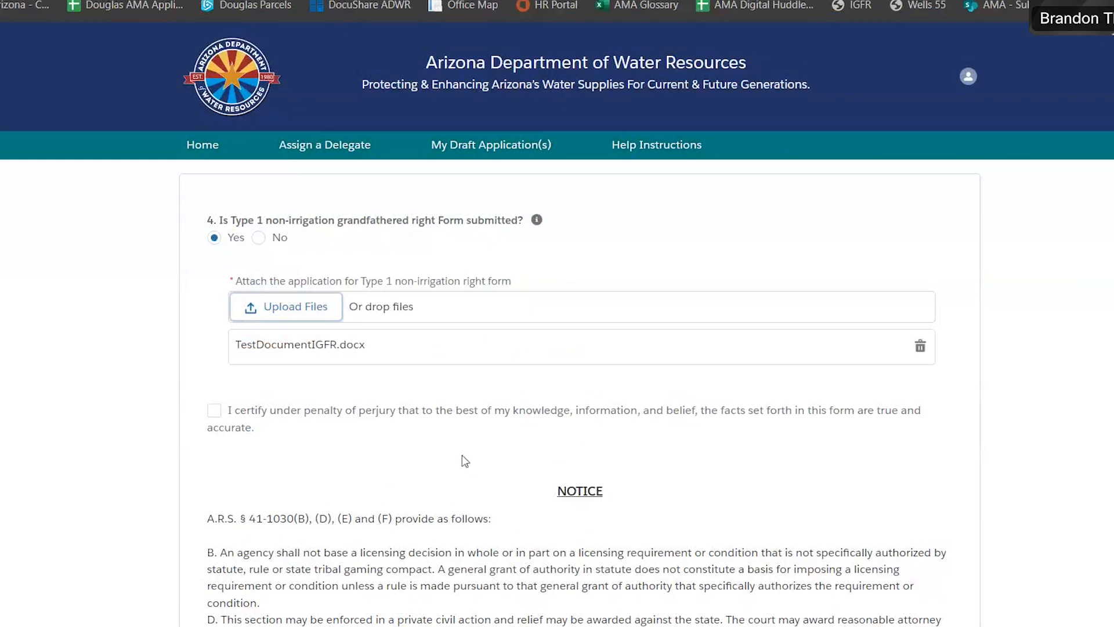
mouse_move(242, 439)
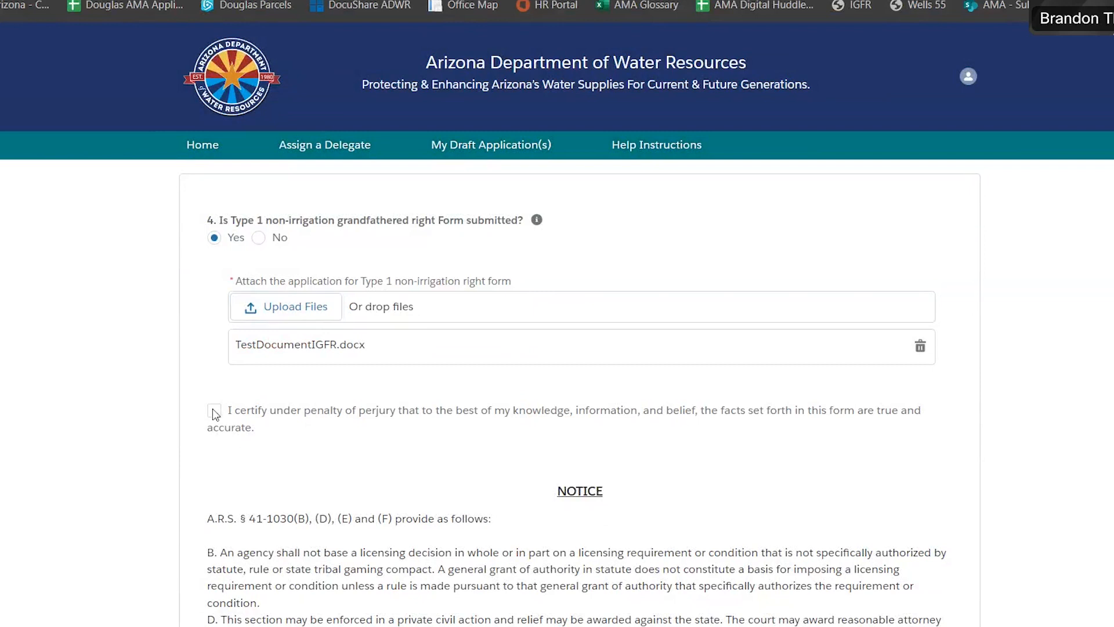
- Certify the form's facts as true and continue to verification
left_click(214, 409)
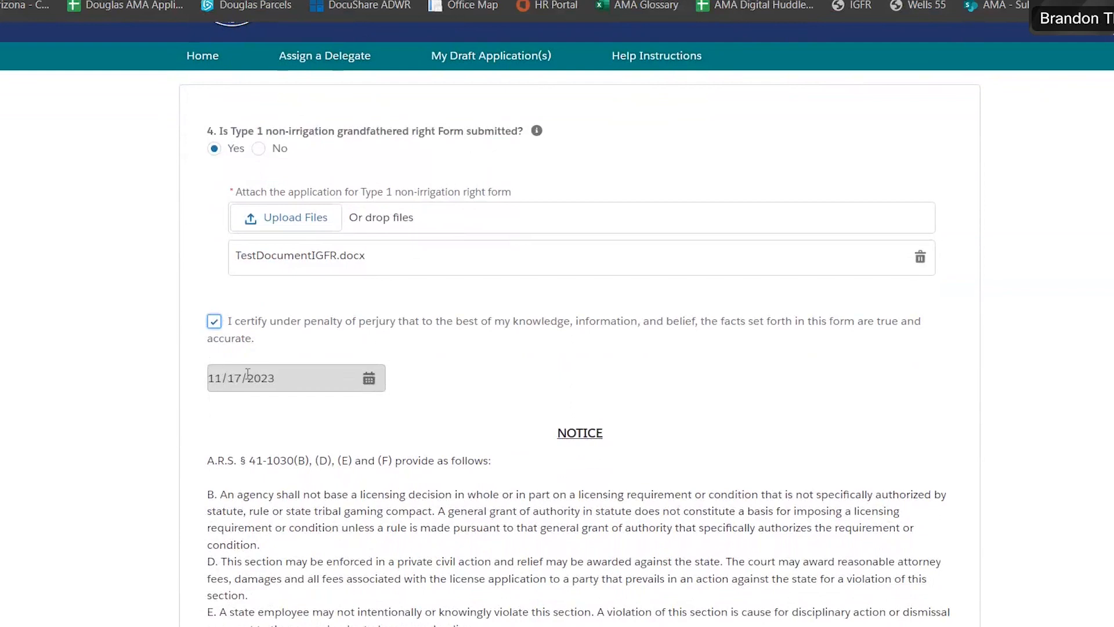
scroll("down", 3)
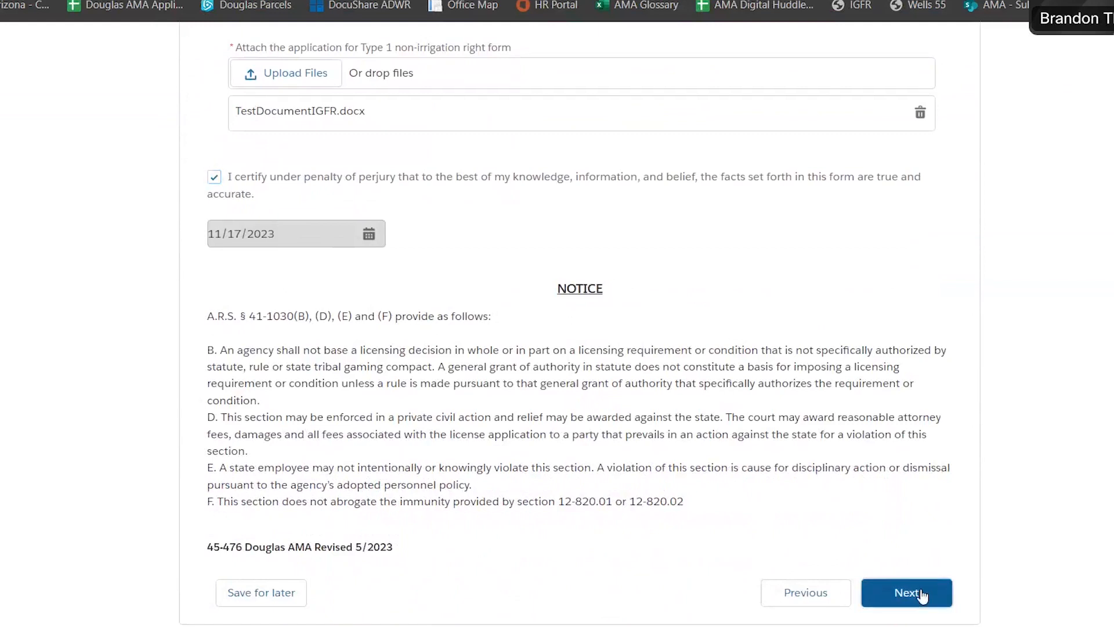
left_click(906, 593)
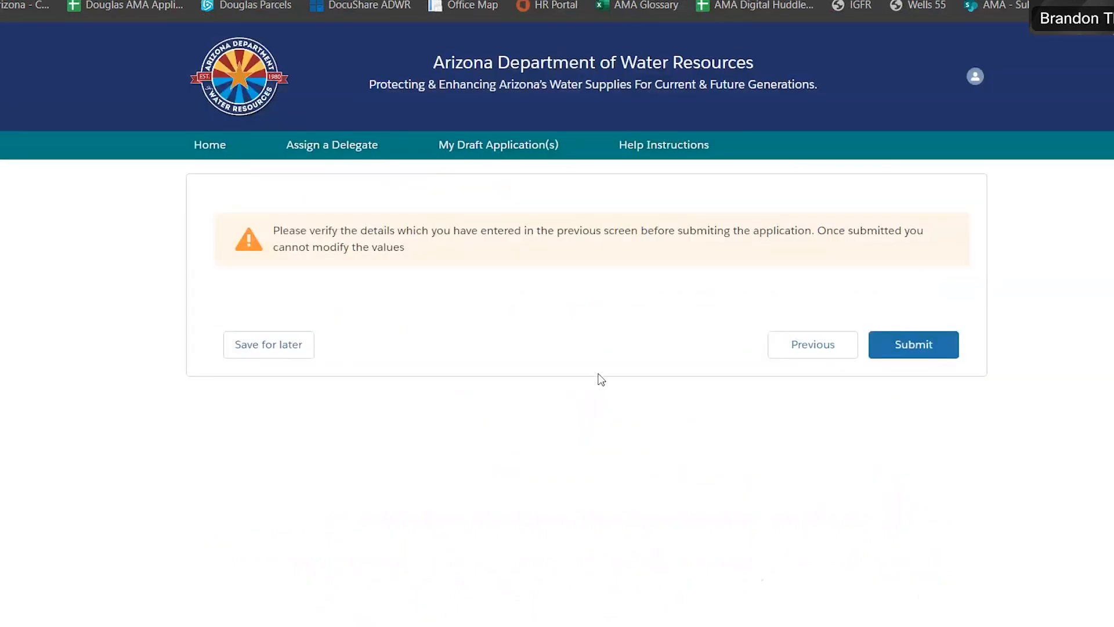
mouse_move(543, 338)
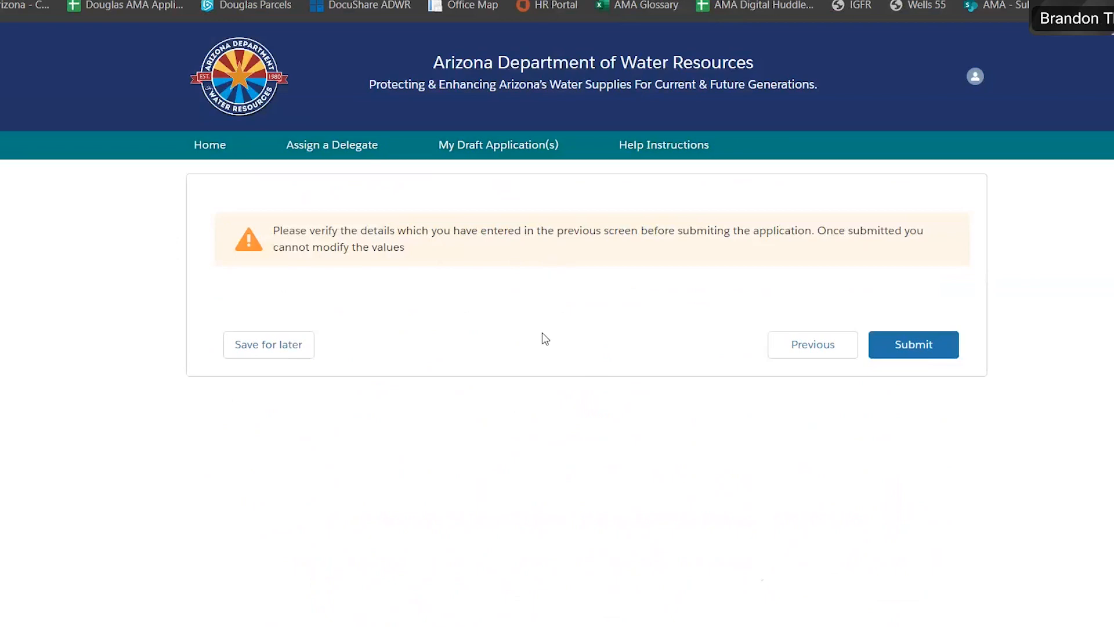
mouse_move(575, 312)
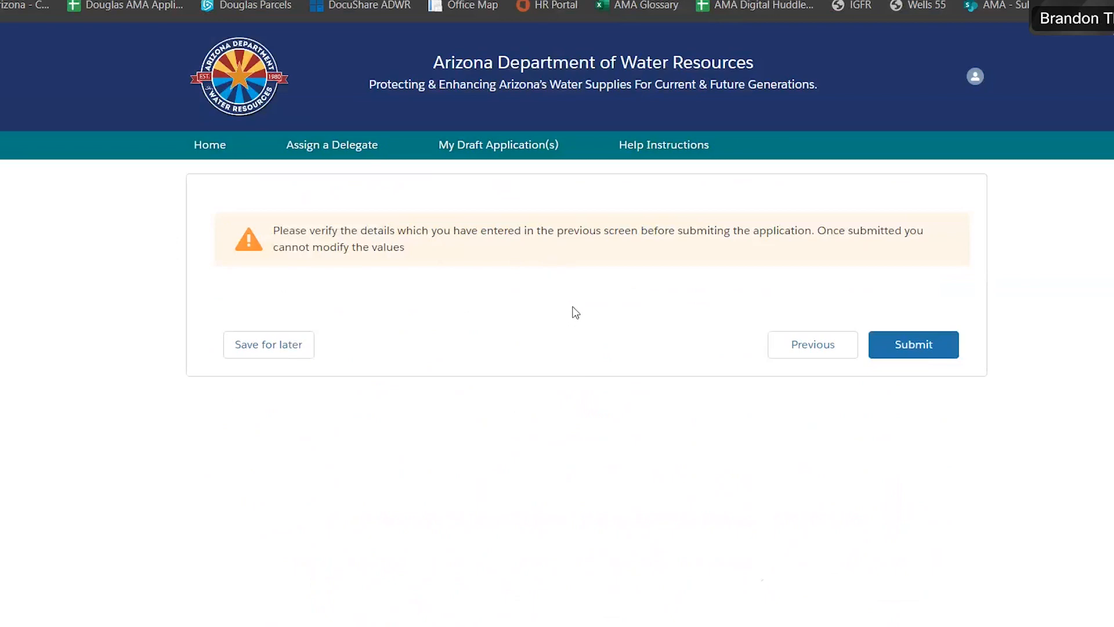
mouse_move(634, 334)
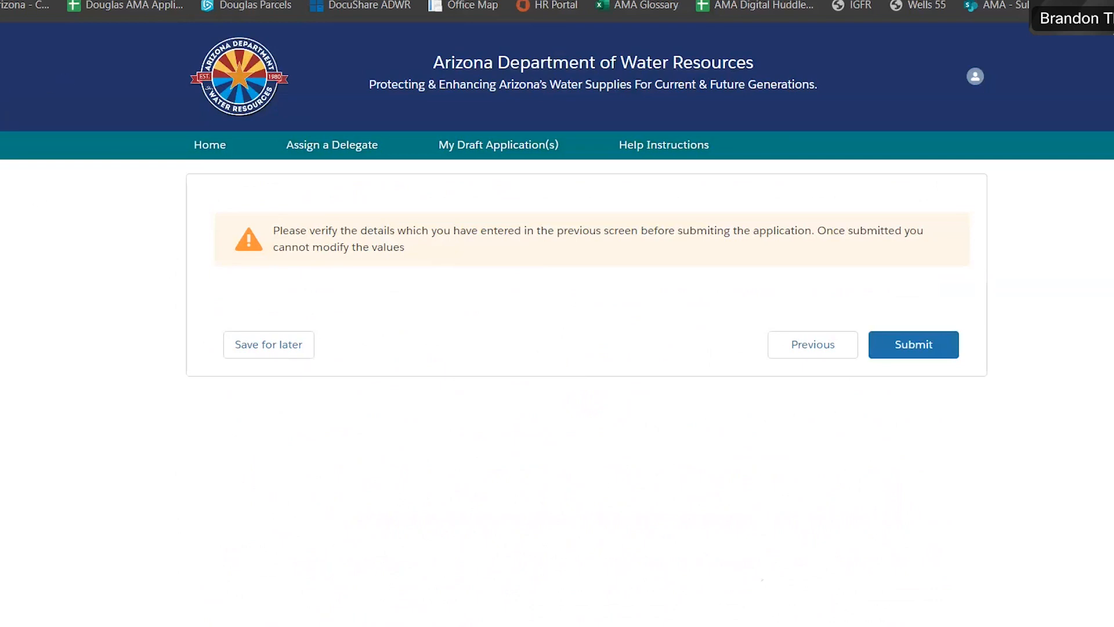
mouse_move(488, 332)
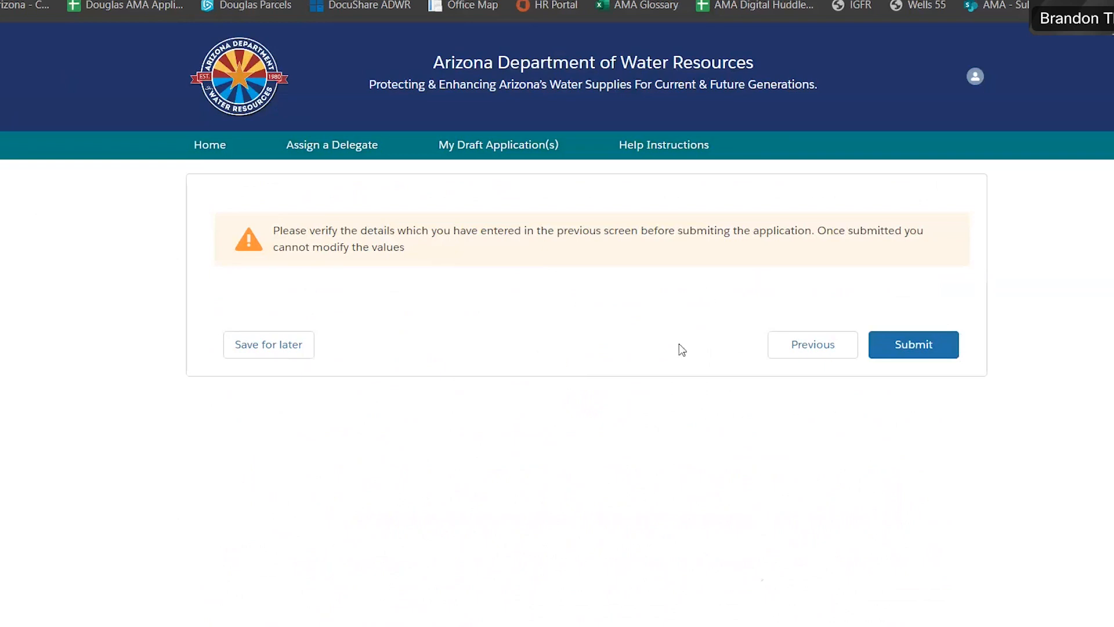
mouse_move(763, 389)
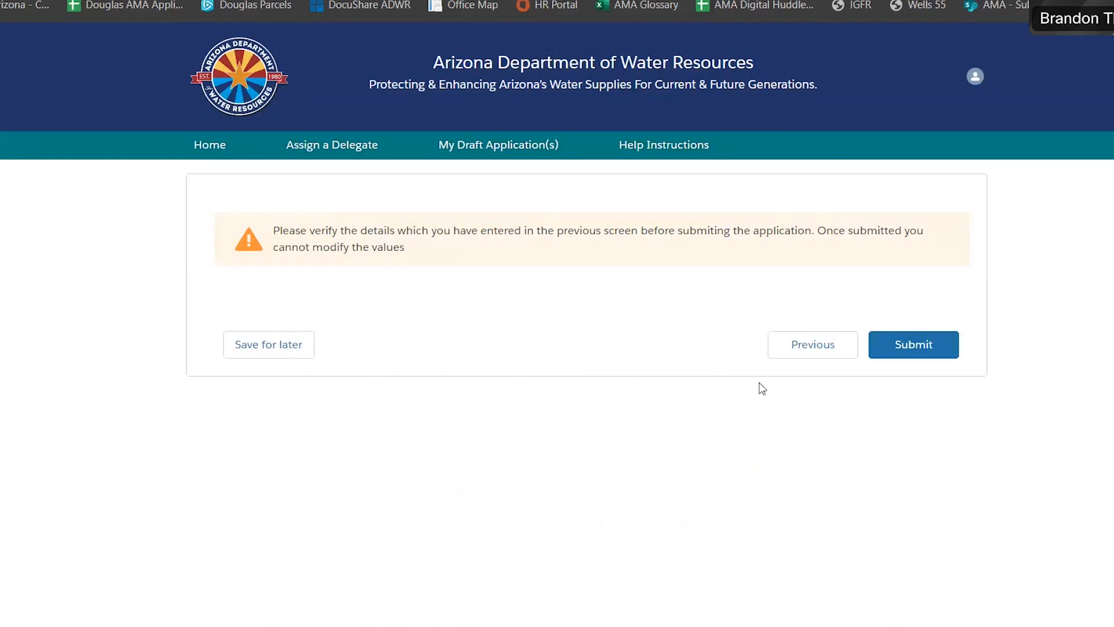
mouse_move(777, 355)
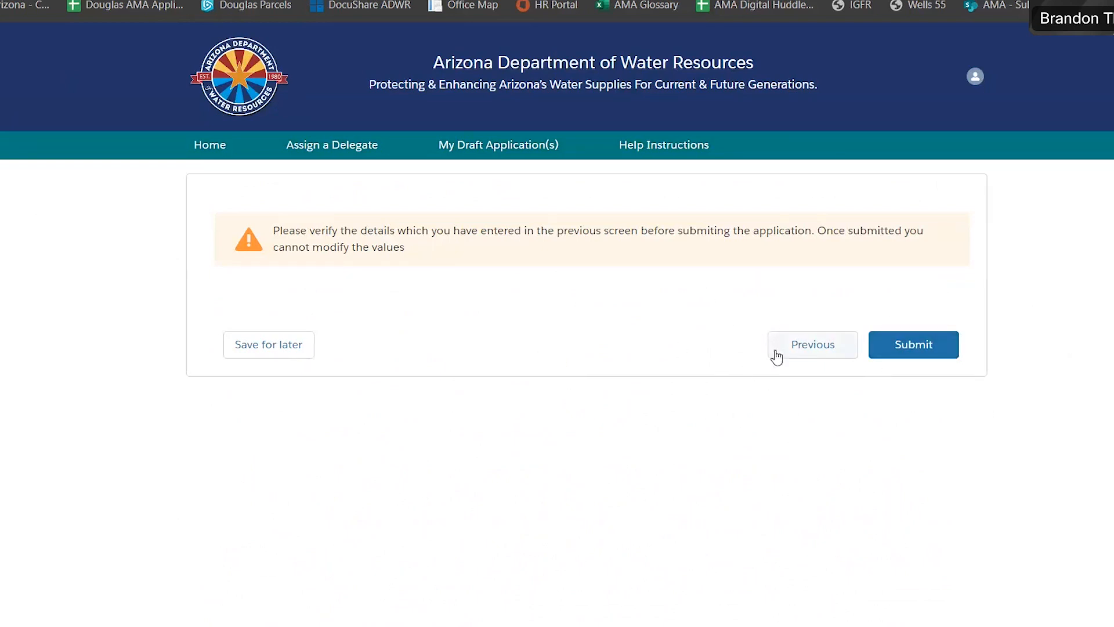
mouse_move(582, 337)
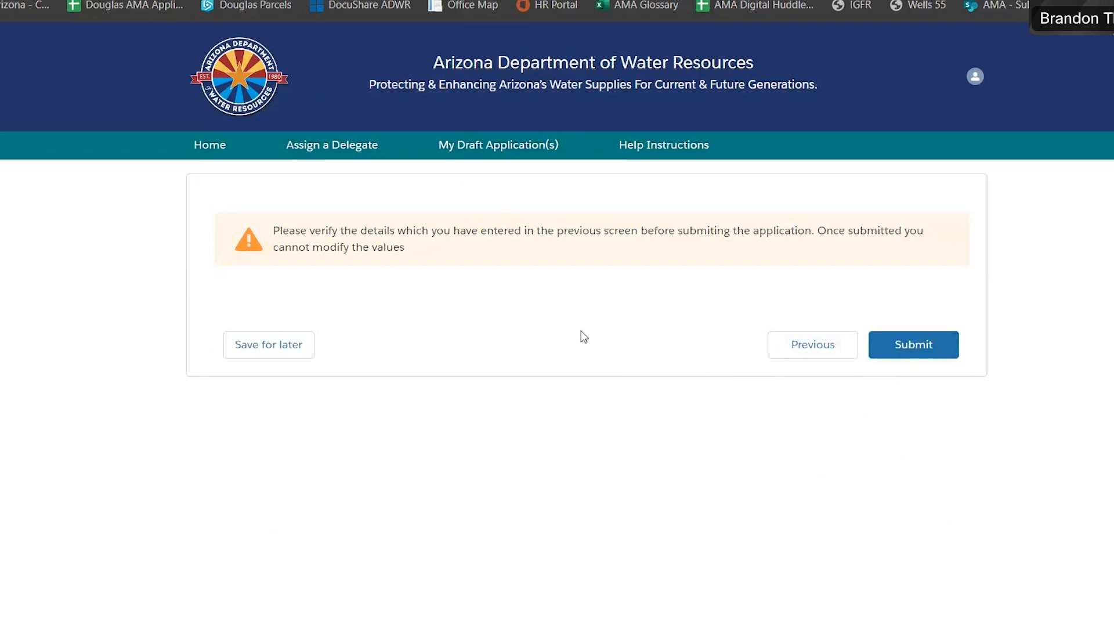
mouse_move(309, 406)
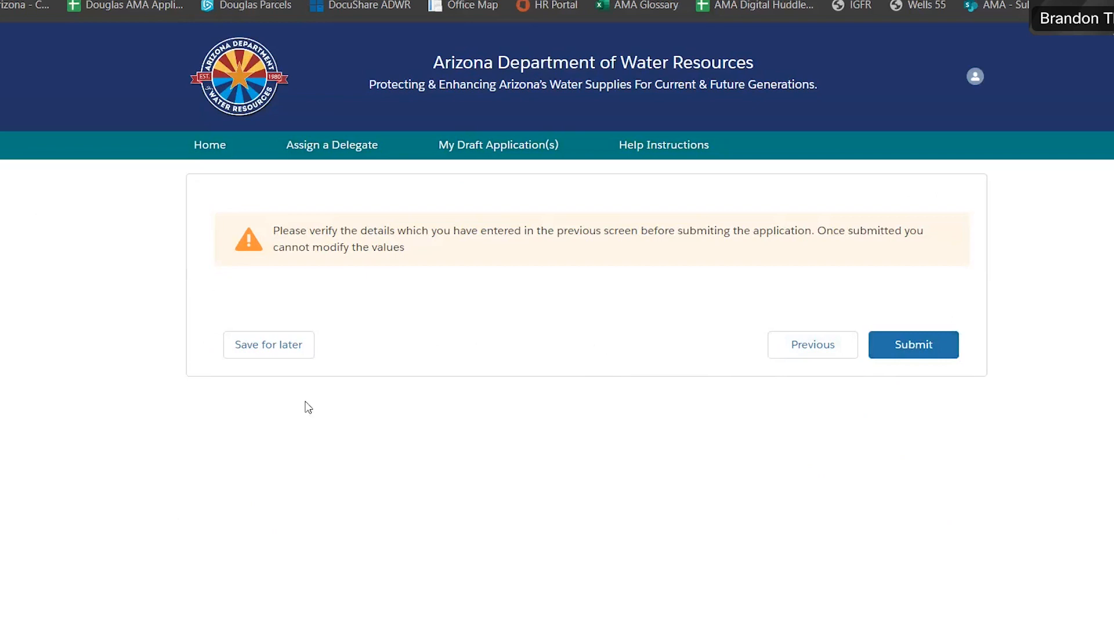
mouse_move(824, 294)
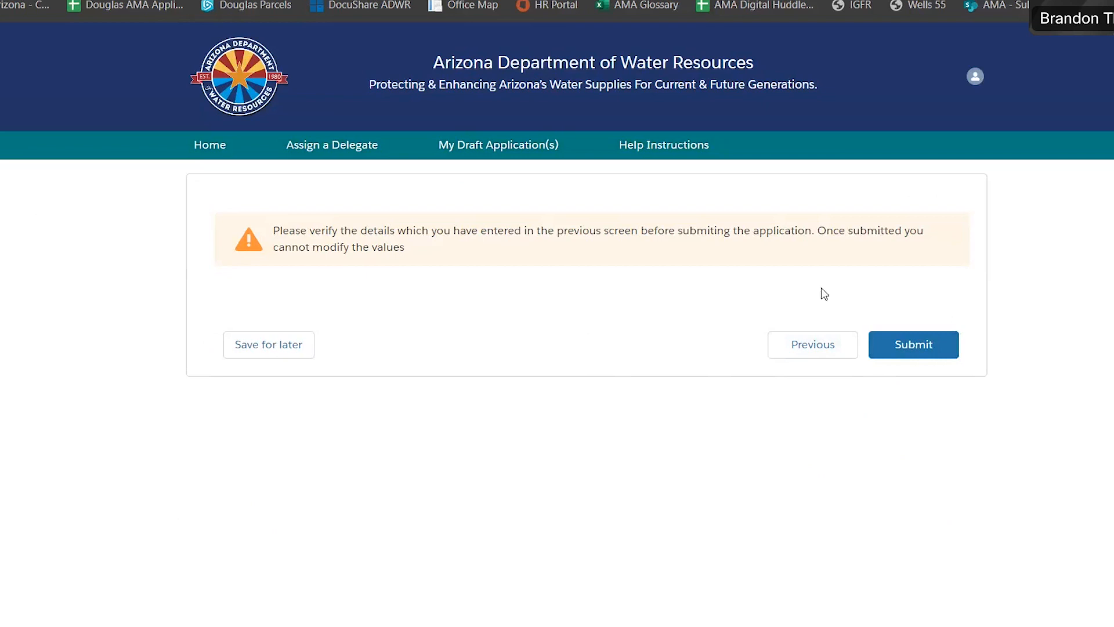
mouse_move(914, 344)
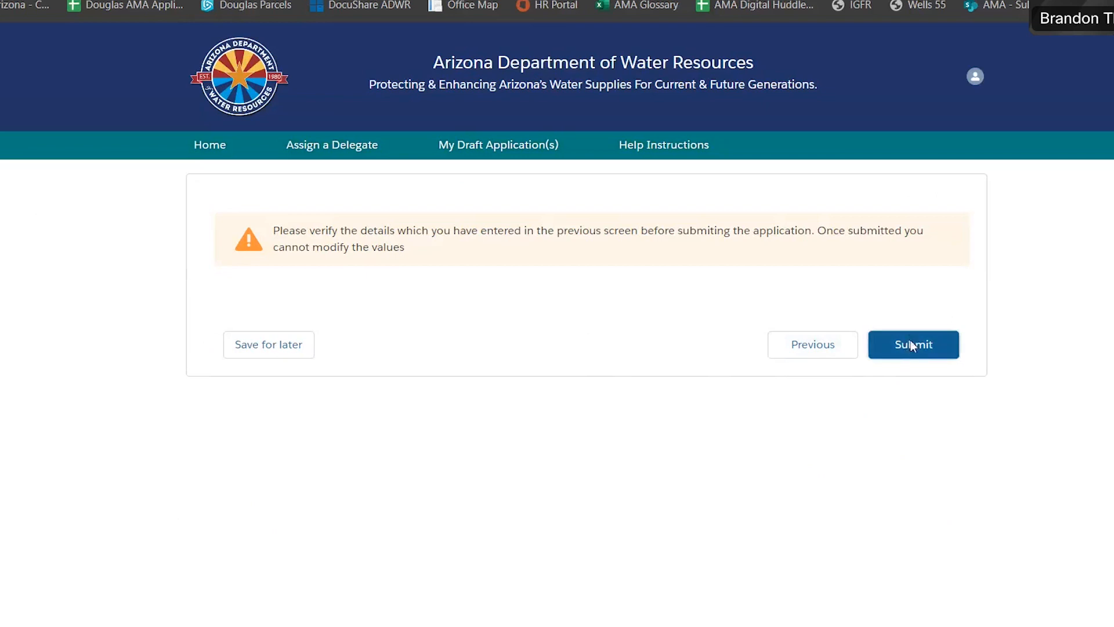
- Submit the Type 2 application, reaching the $75 payment page as IGR-00001026
left_click(912, 345)
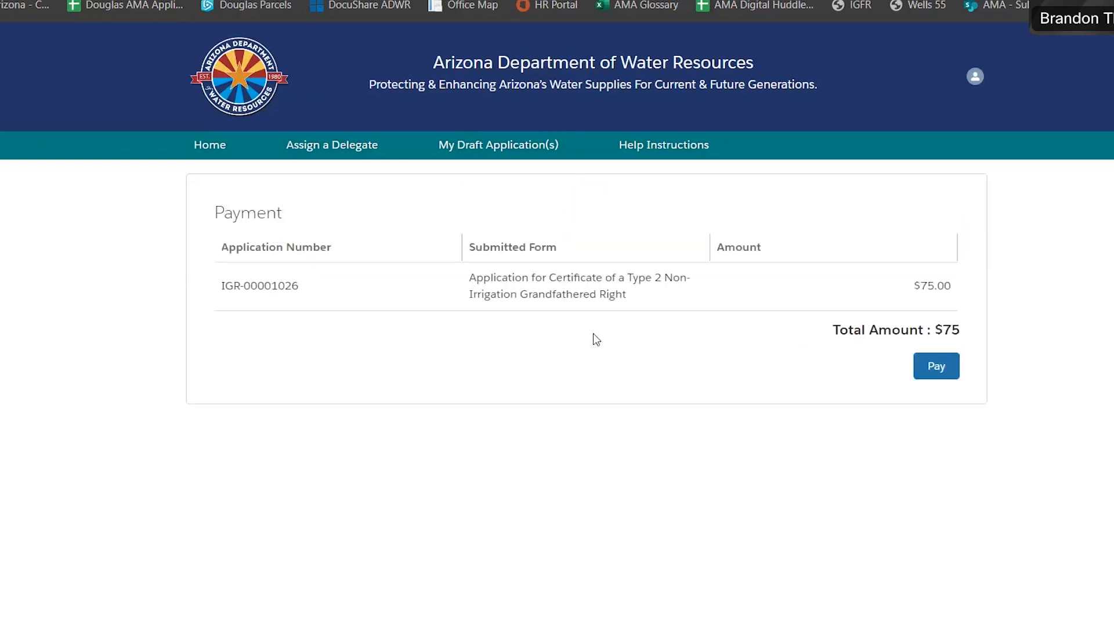
mouse_move(208, 384)
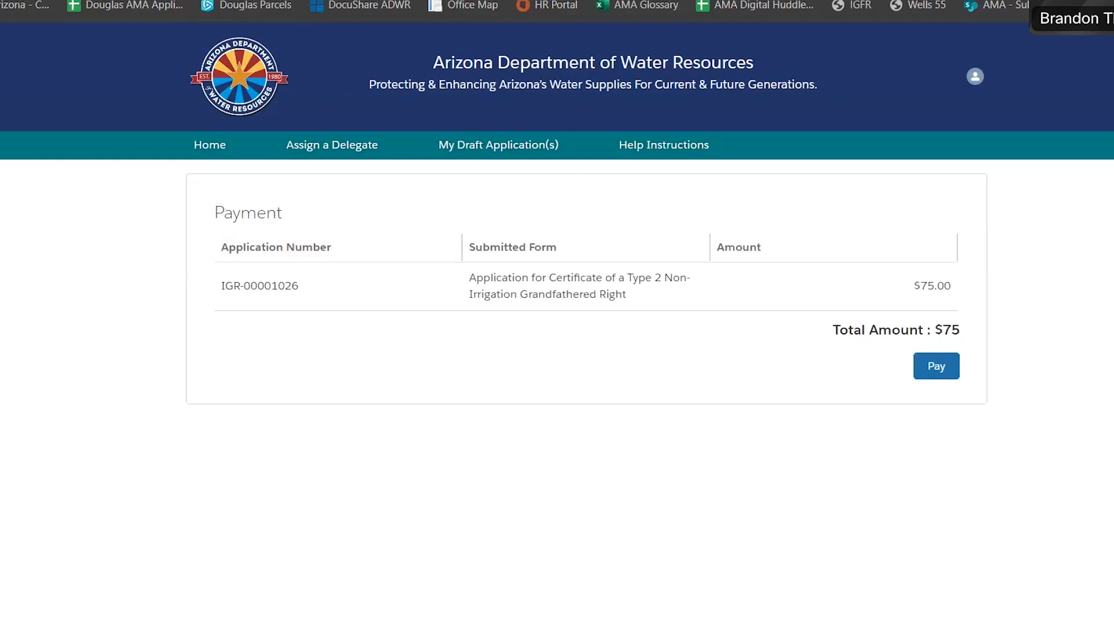
mouse_move(583, 358)
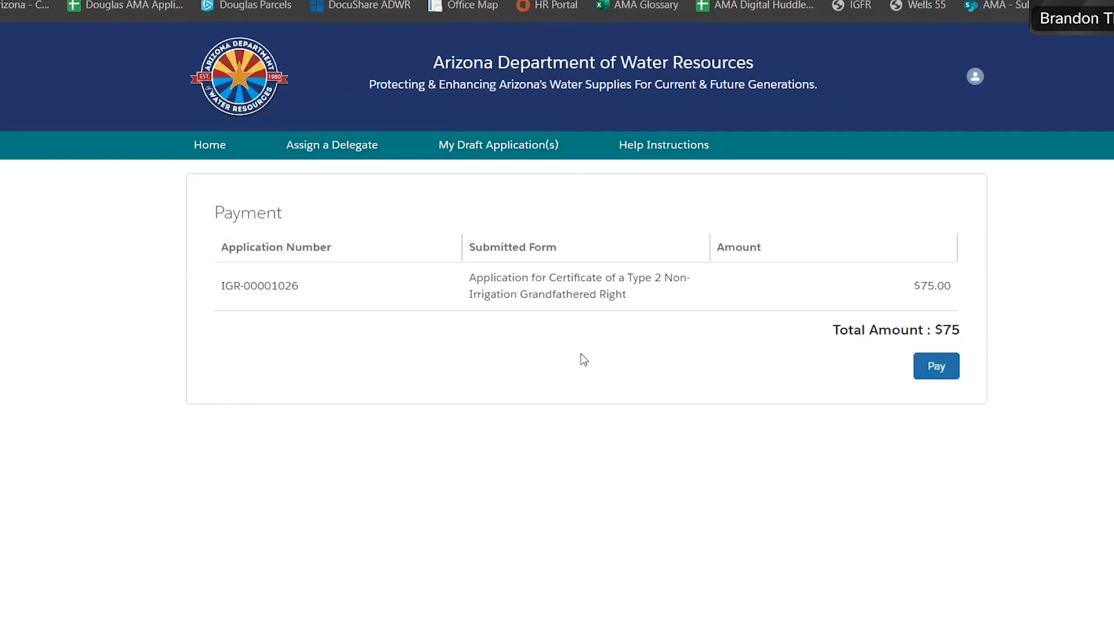